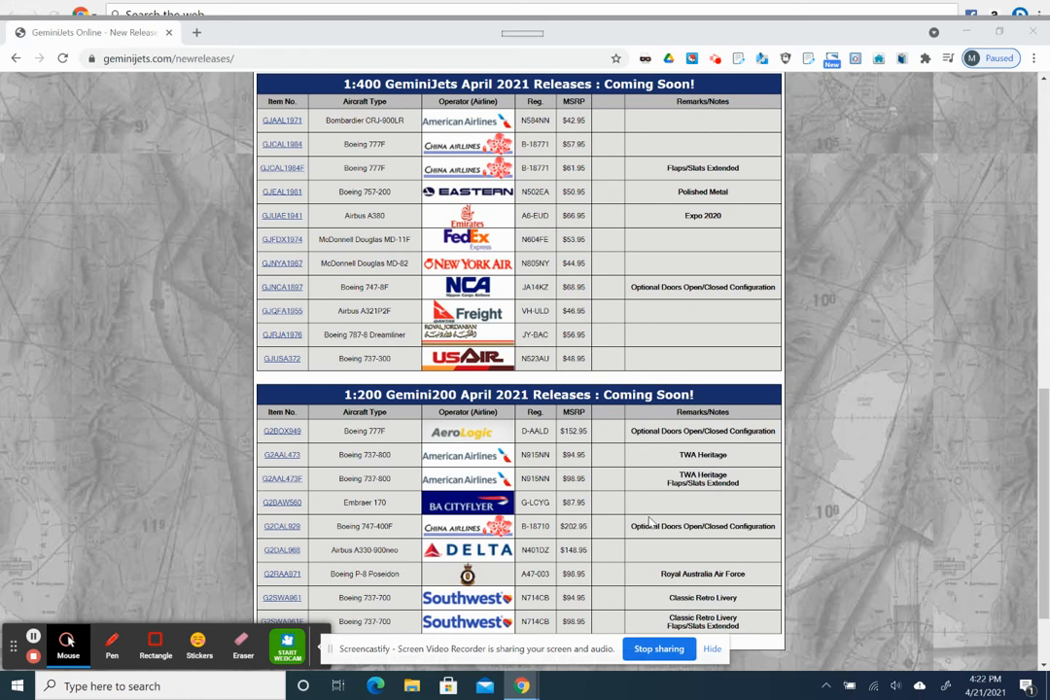
mouse_move(729, 638)
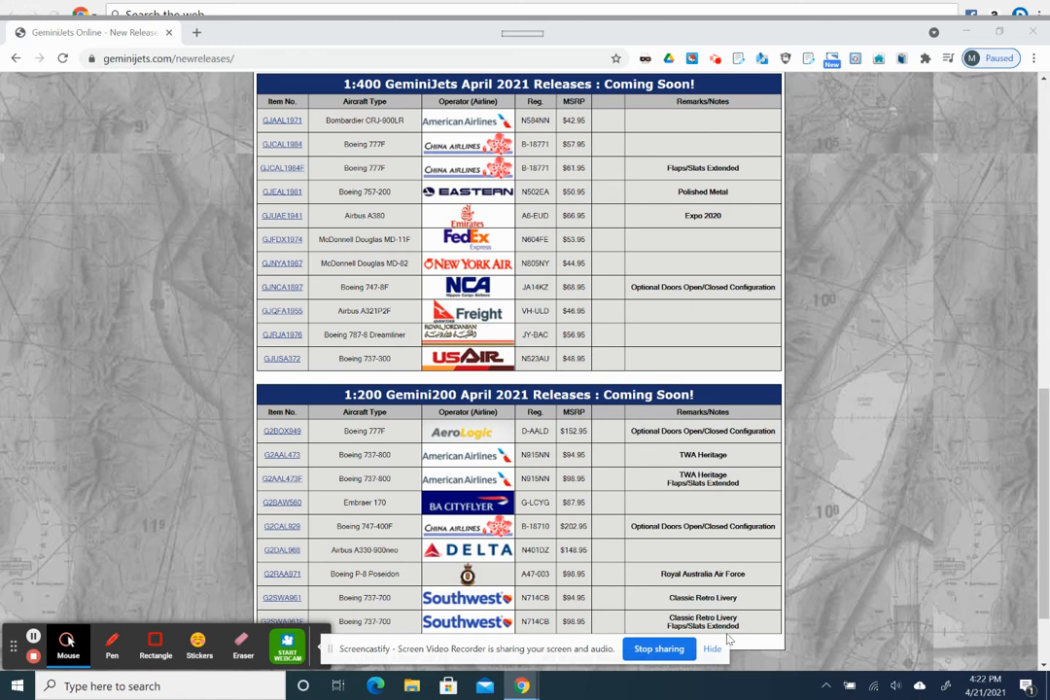
- Scroll past the March 2021 tables to the April 2021 Coming Soon 1:400 and 1:200 tables
left_click(713, 649)
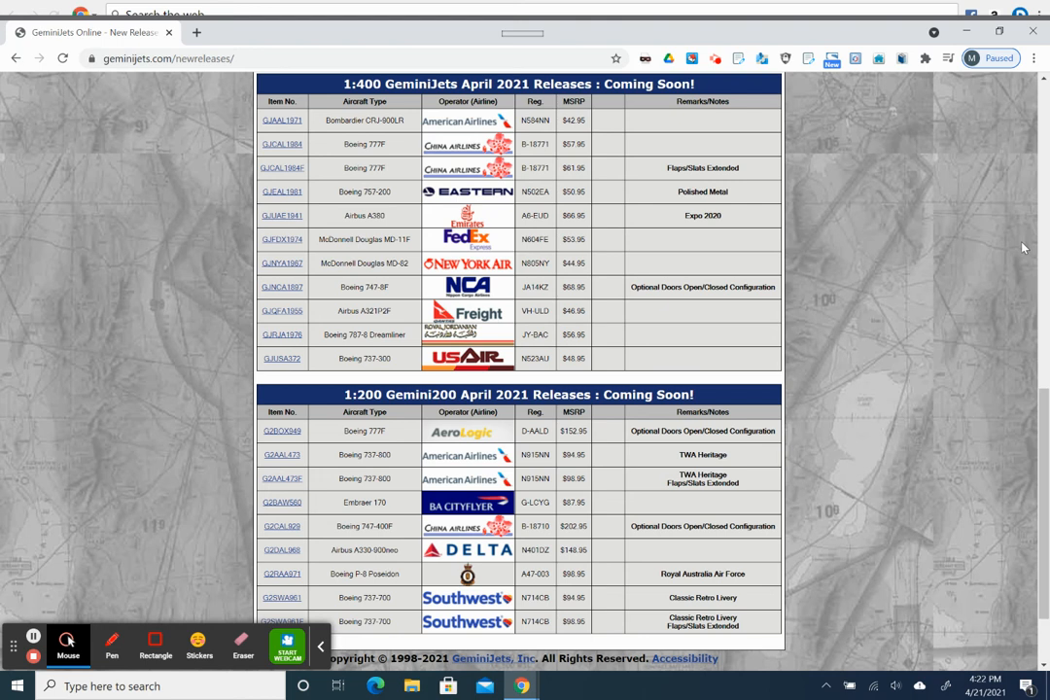
mouse_move(855, 163)
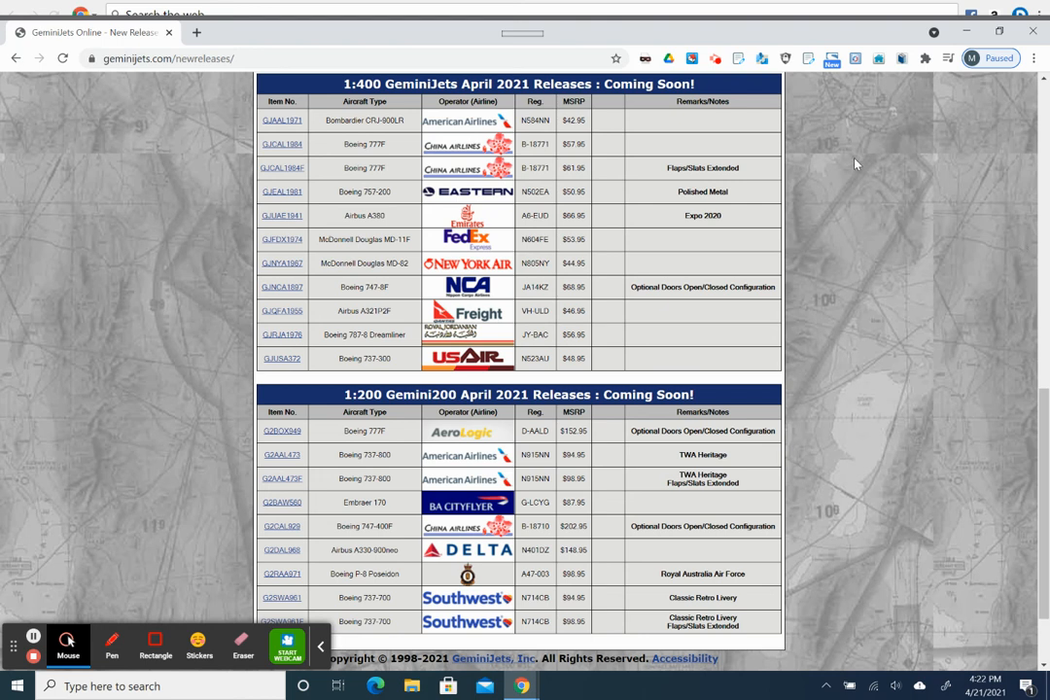
mouse_move(949, 242)
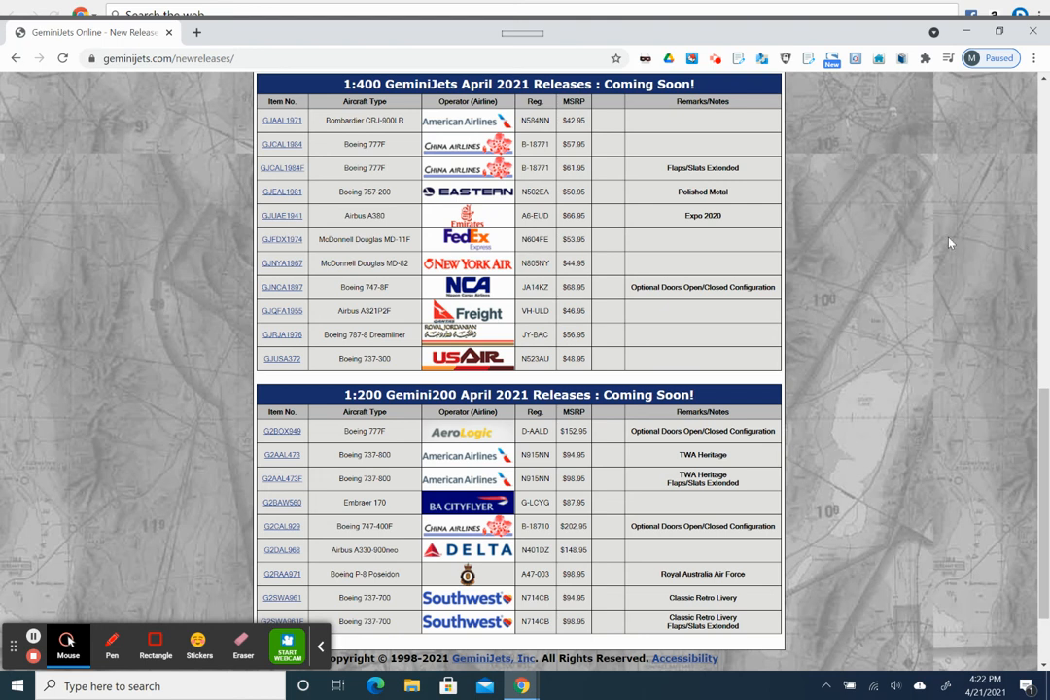
mouse_move(930, 236)
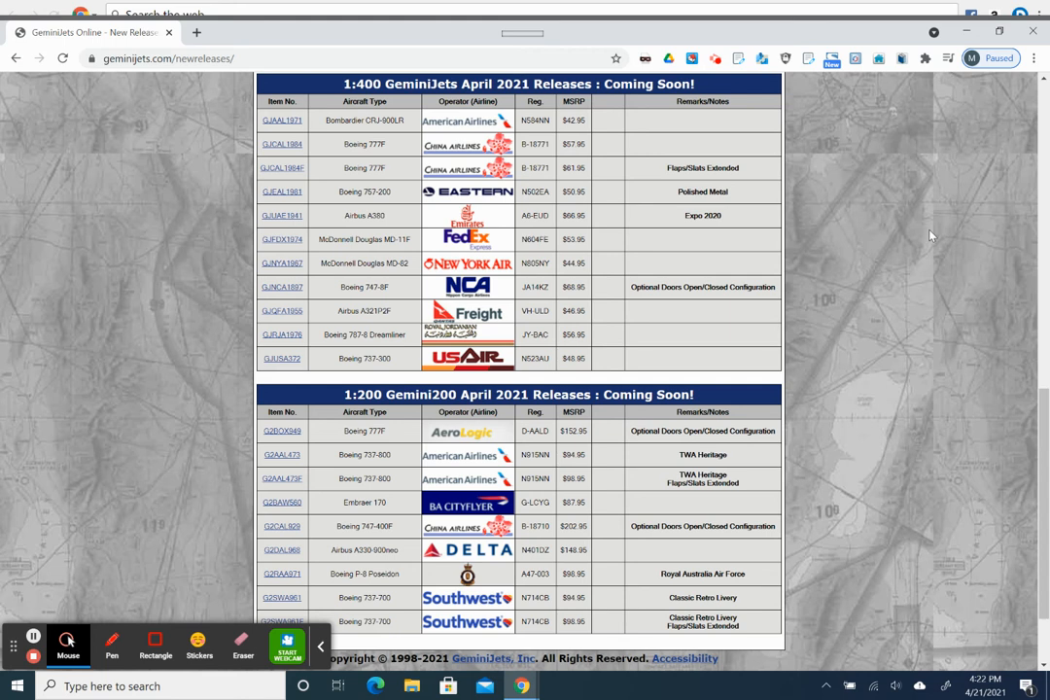
mouse_move(402, 210)
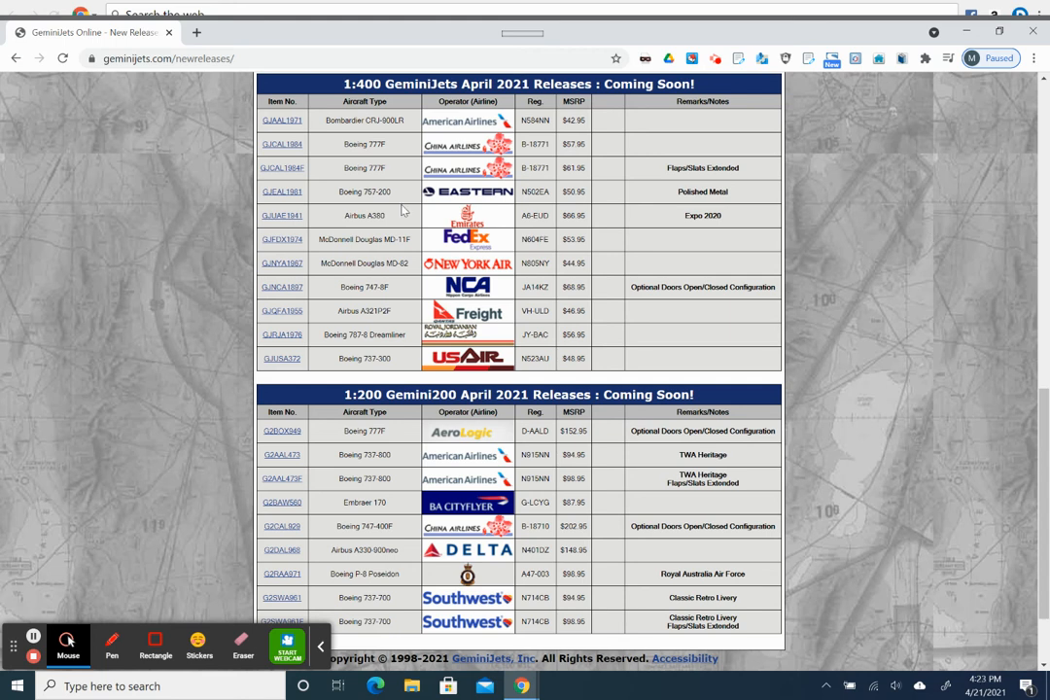
mouse_move(261, 129)
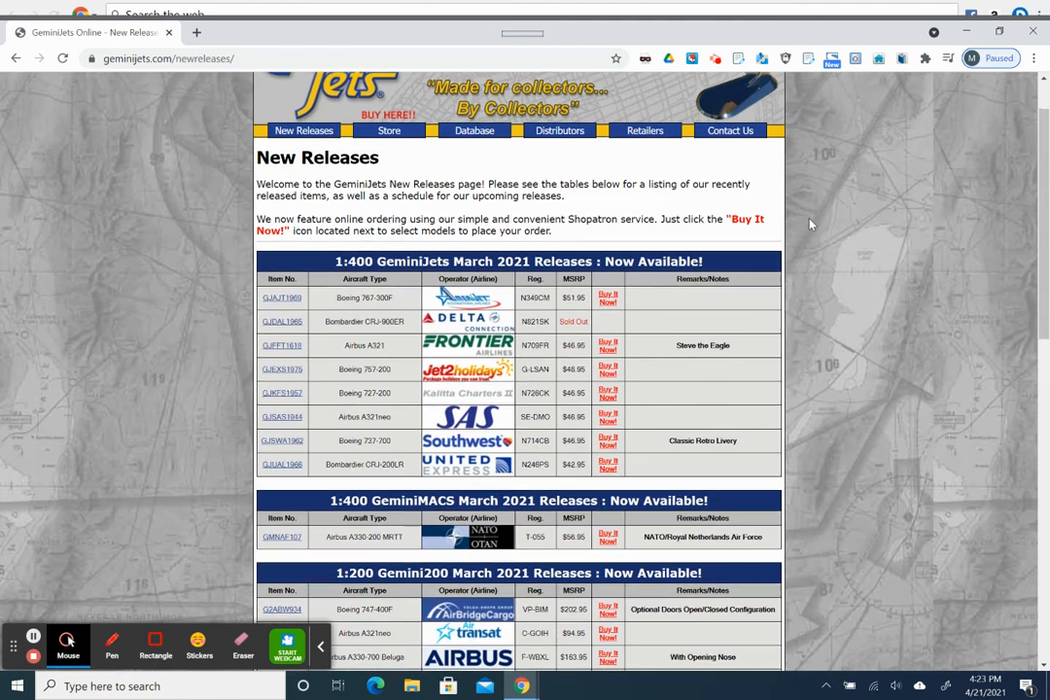
scroll("down", 3)
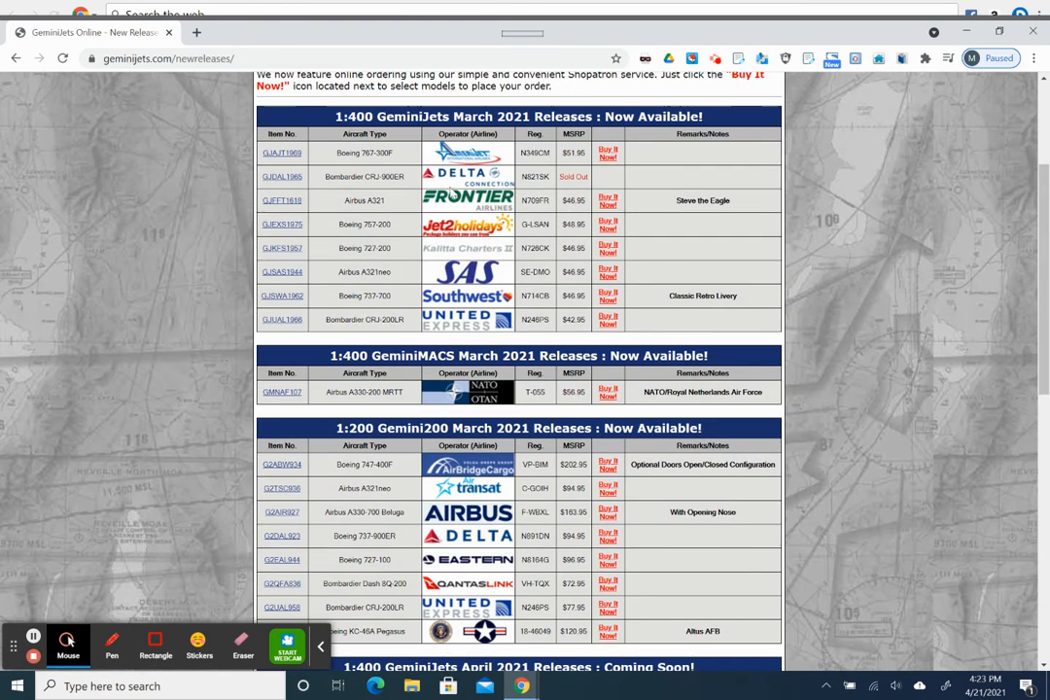
mouse_move(403, 189)
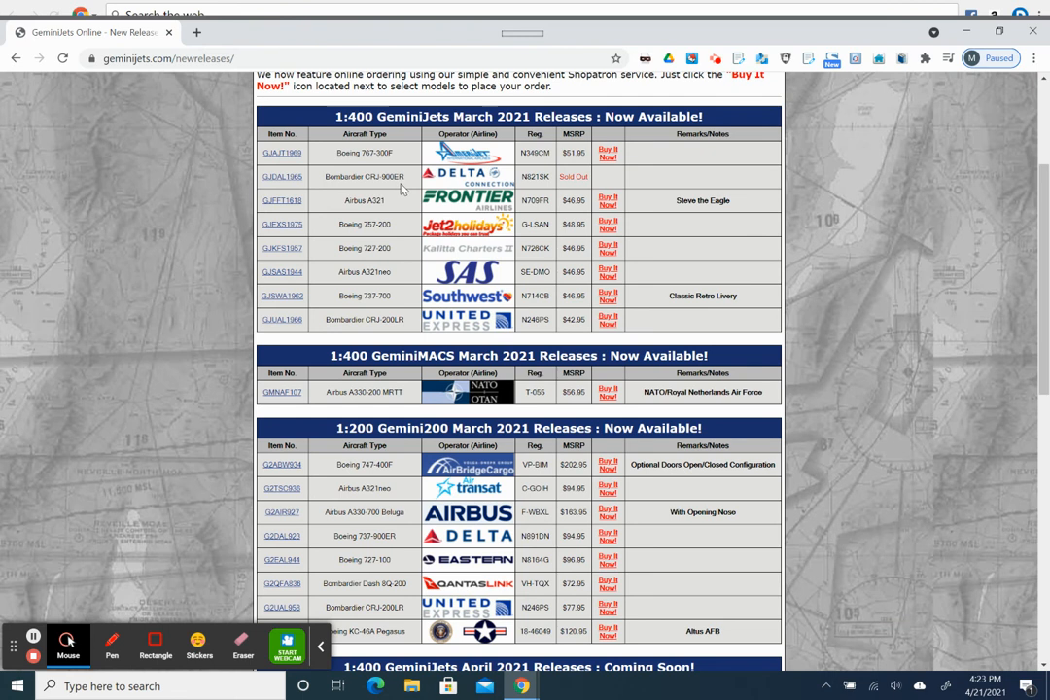
mouse_move(860, 255)
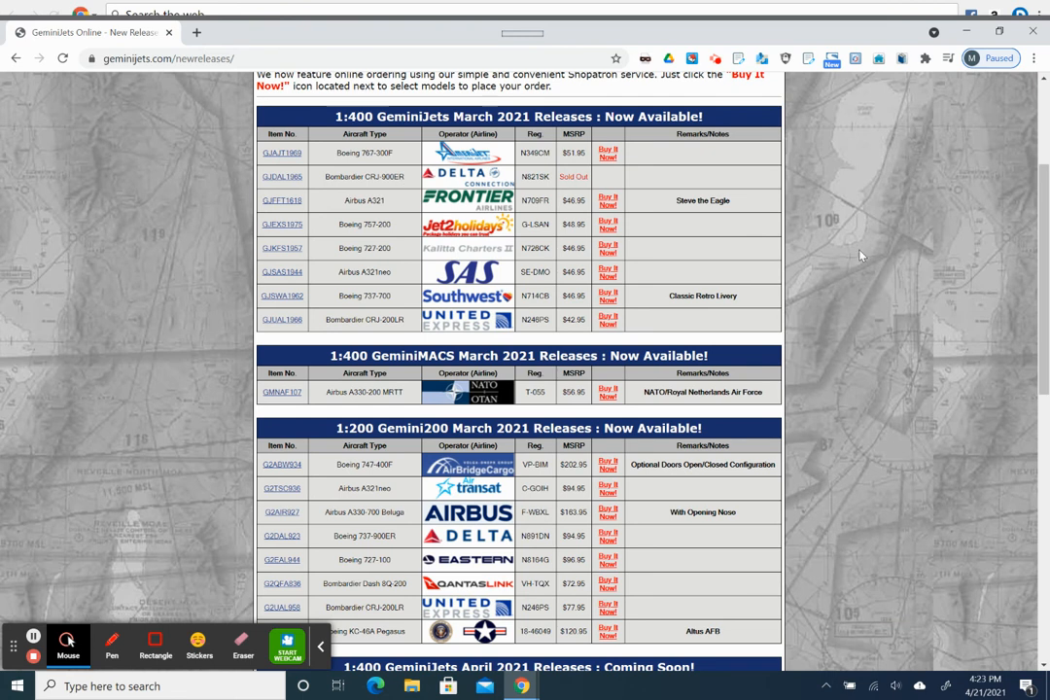
scroll("down", 3)
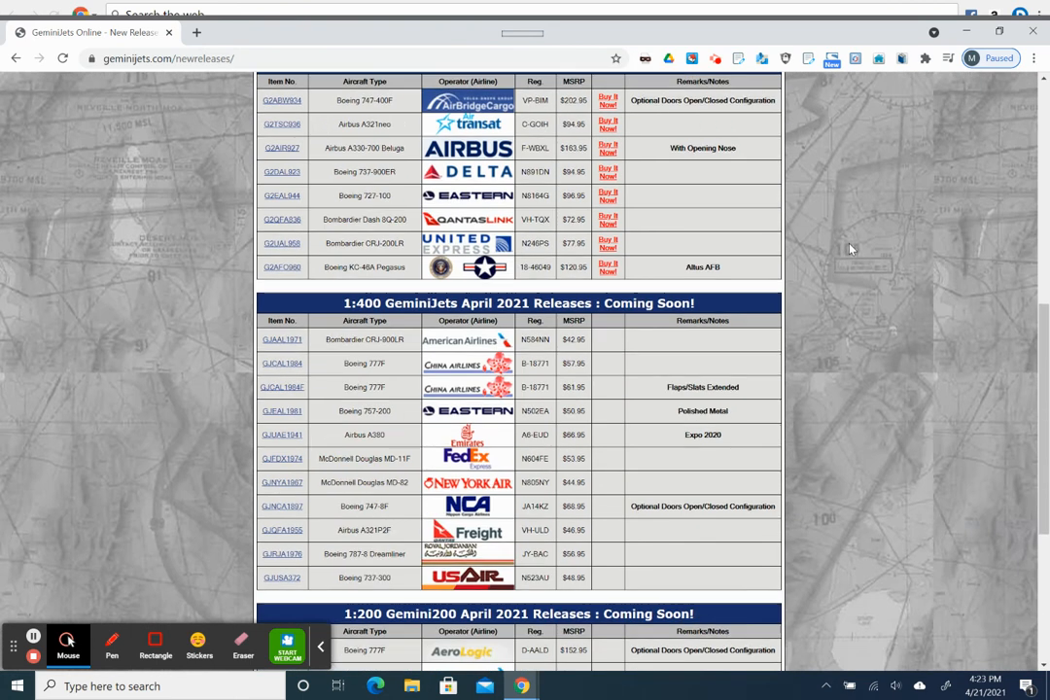
scroll("down", 3)
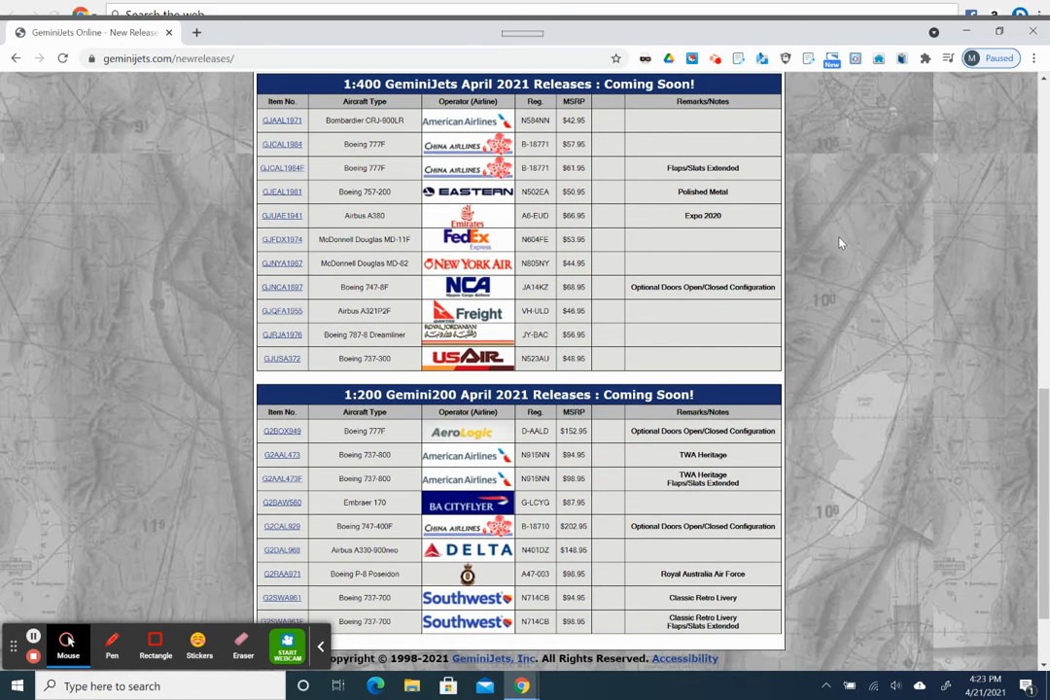
mouse_move(766, 191)
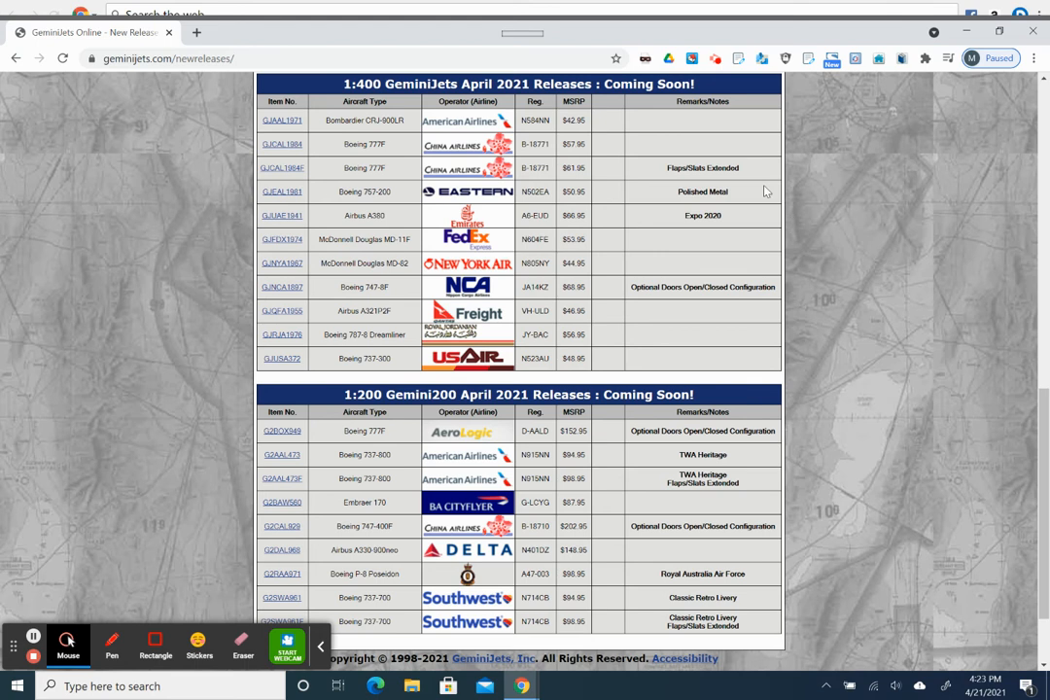
mouse_move(277, 130)
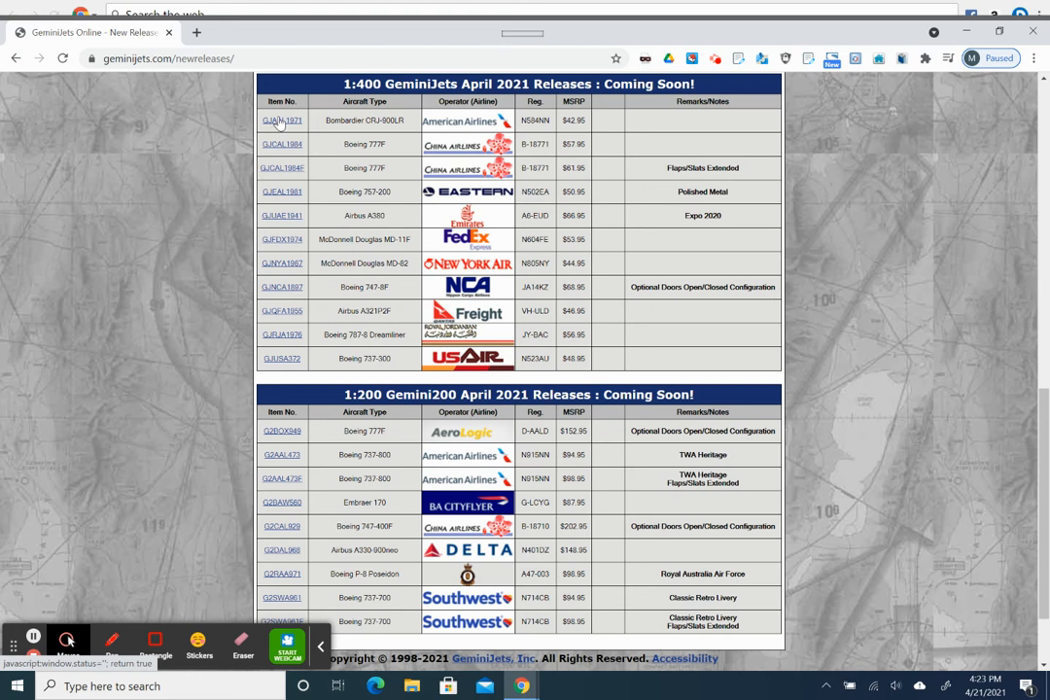
left_click(281, 120)
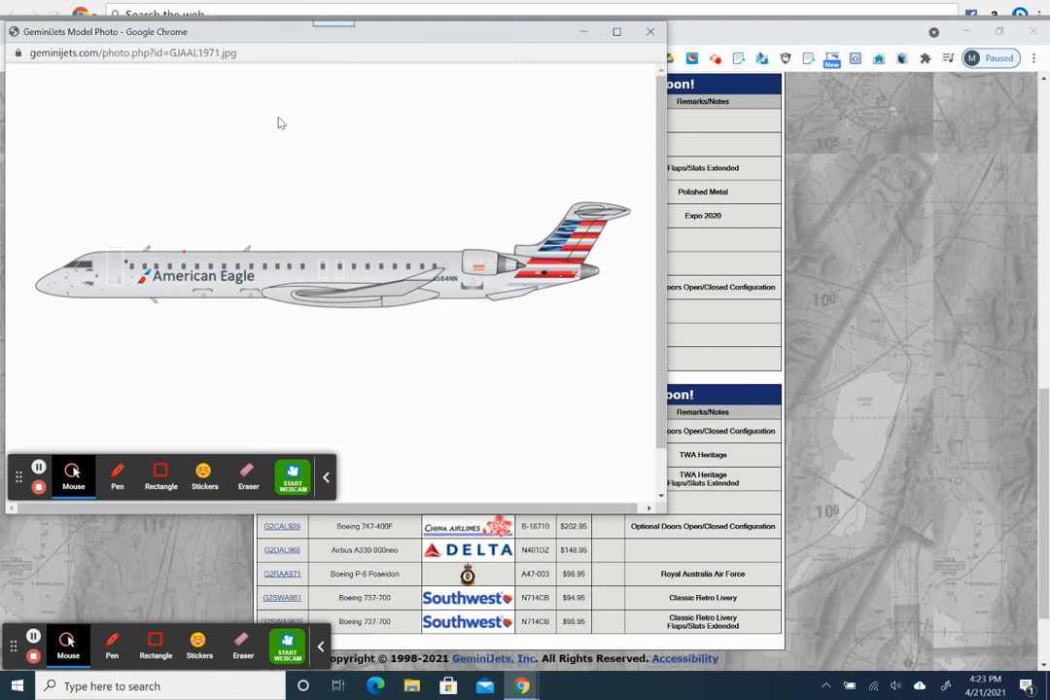
mouse_move(249, 131)
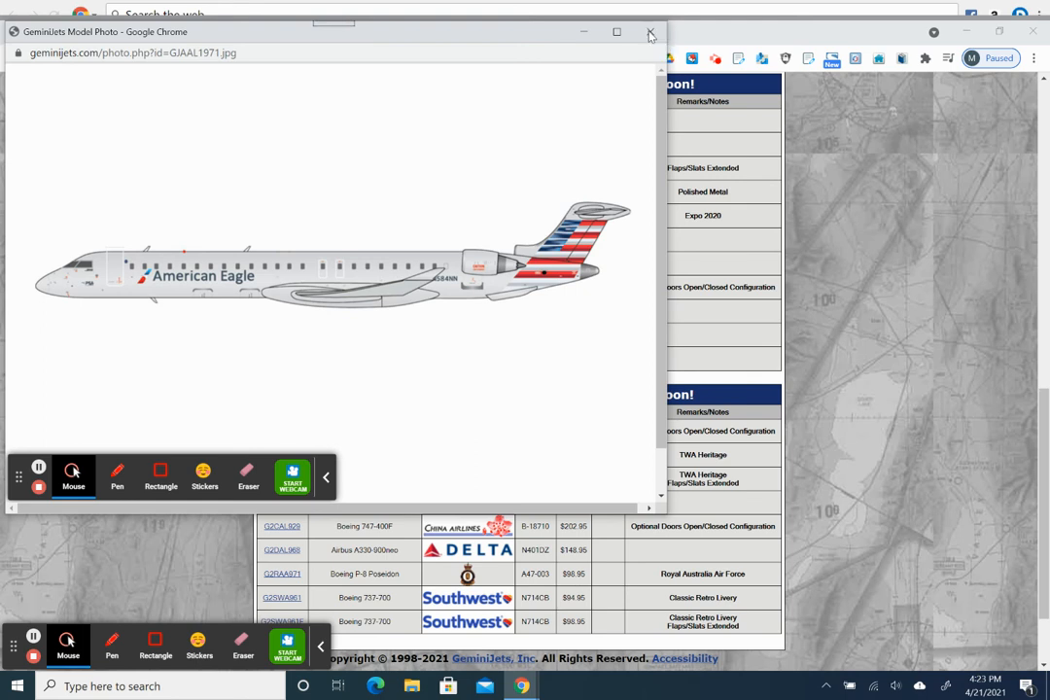
left_click(649, 32)
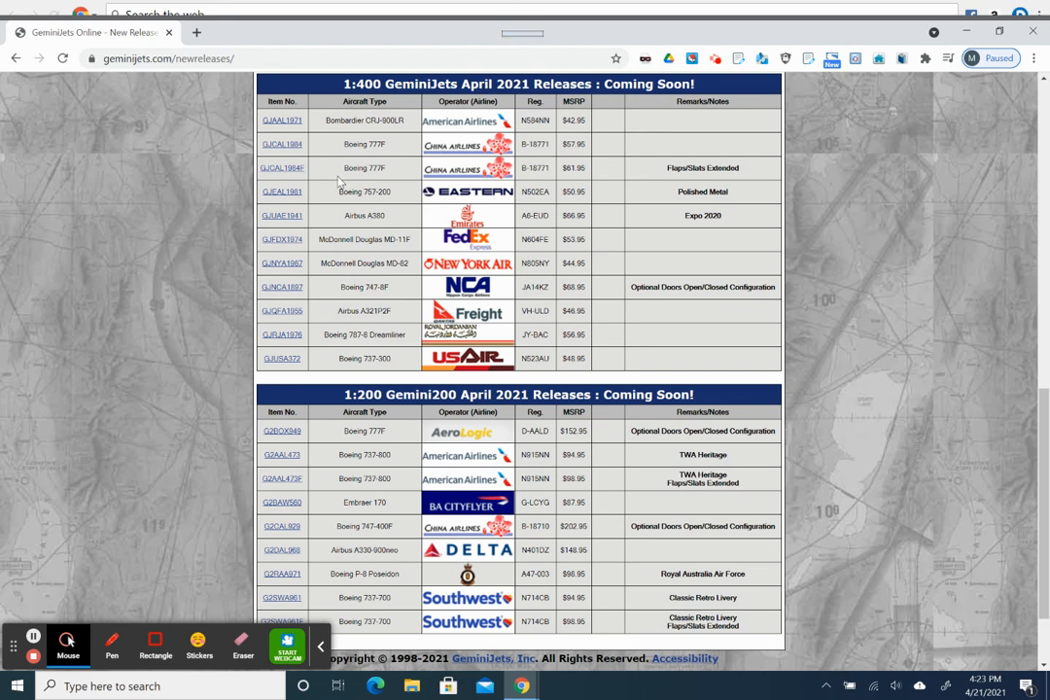
mouse_move(339, 185)
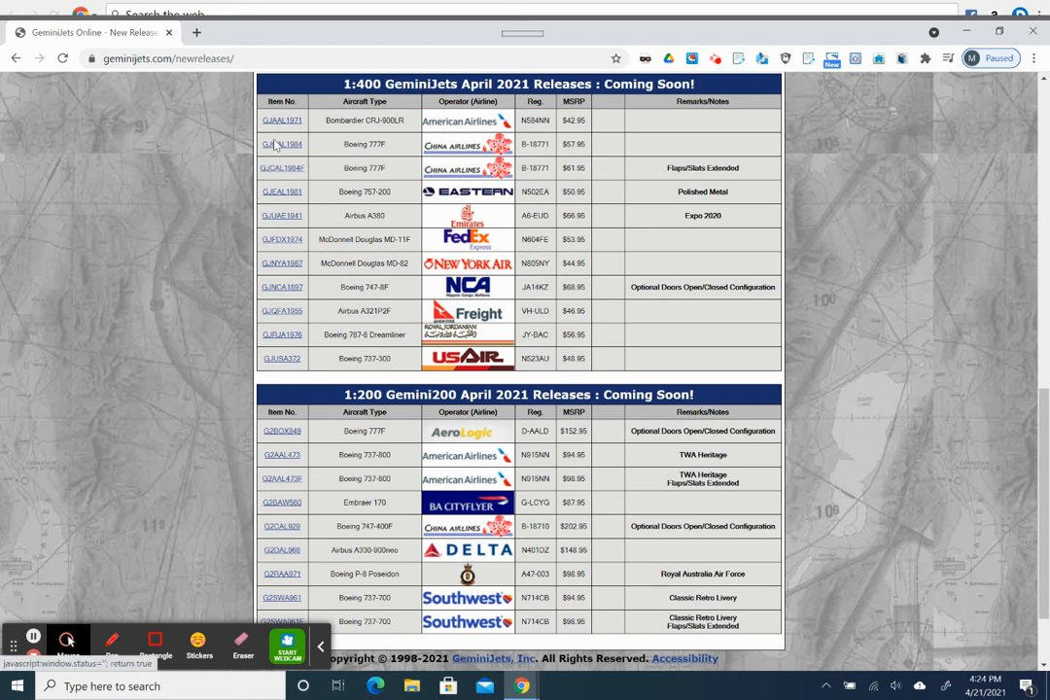
left_click(280, 143)
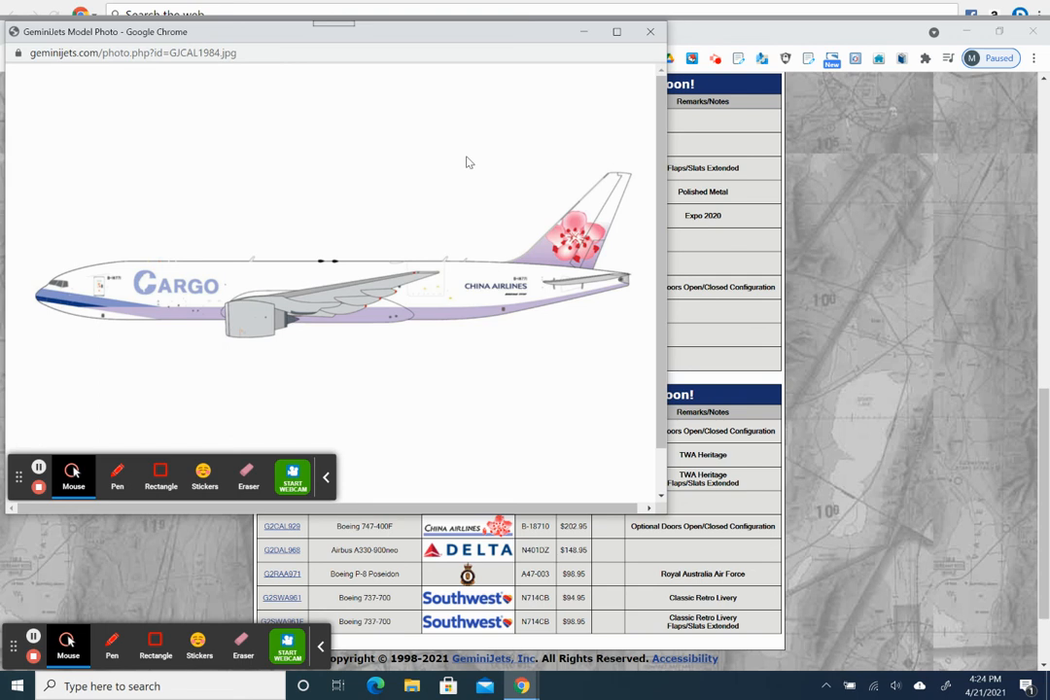
mouse_move(377, 300)
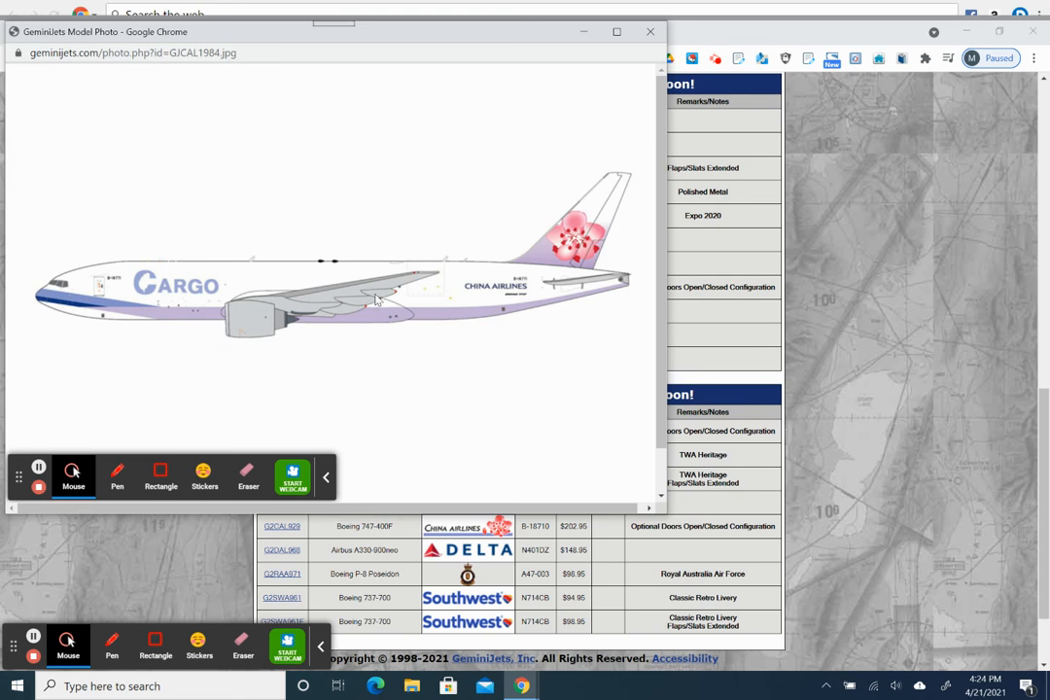
mouse_move(381, 292)
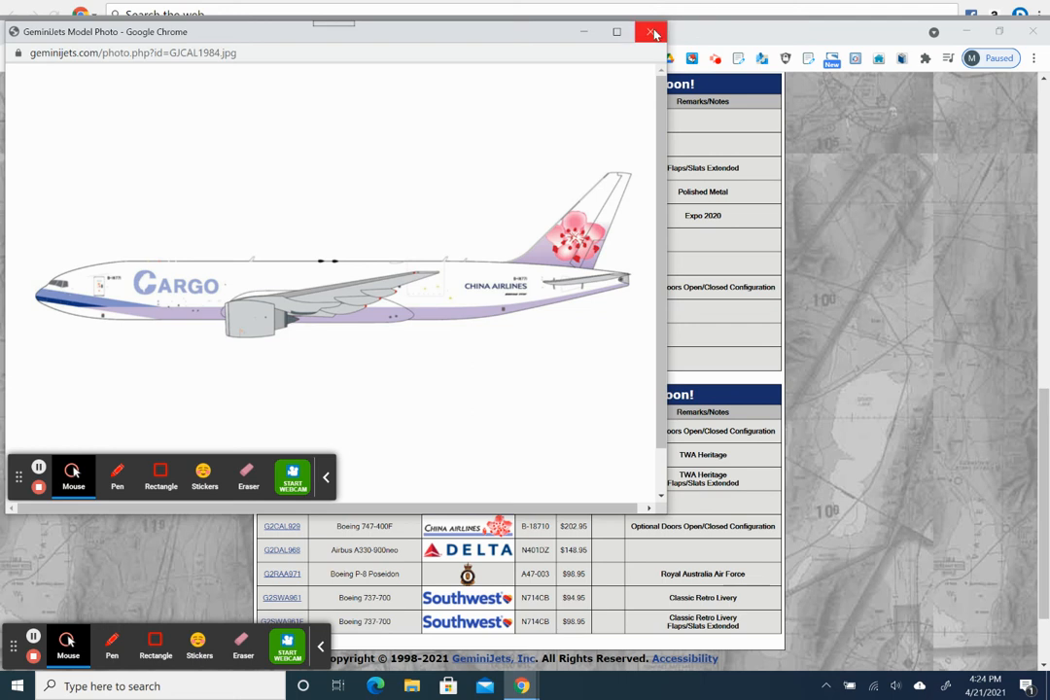
mouse_move(650, 32)
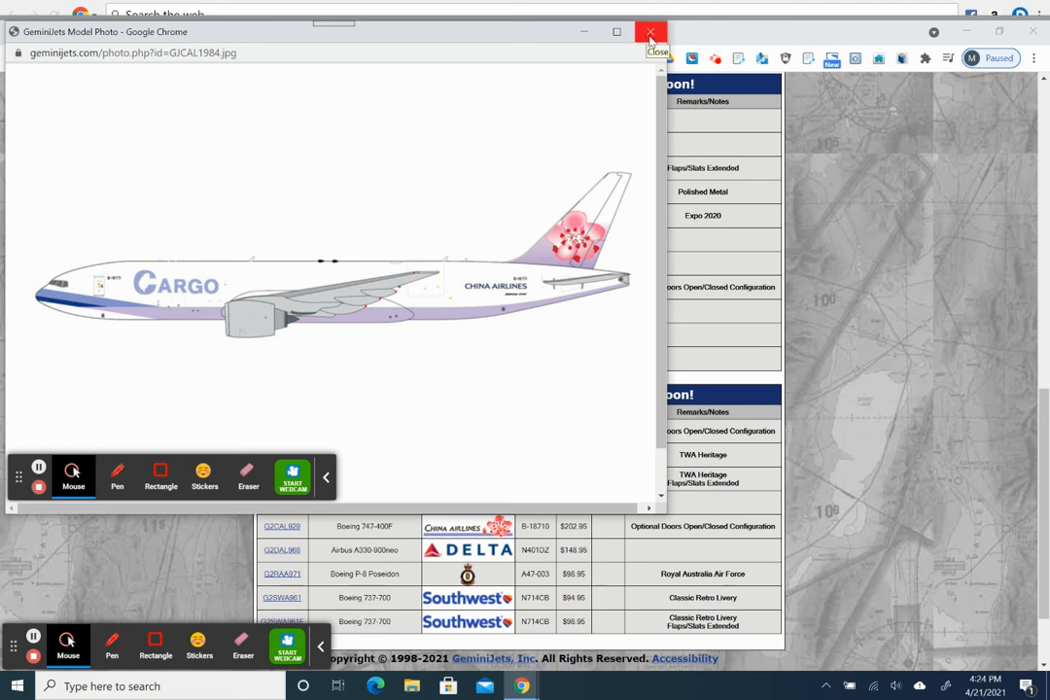
left_click(651, 31)
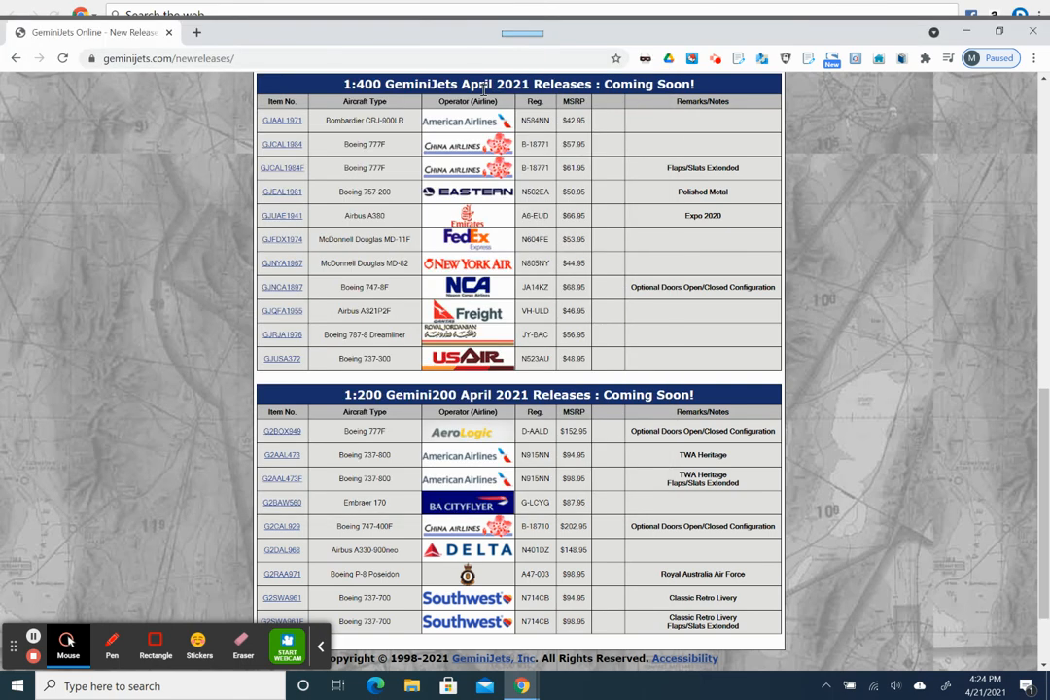
mouse_move(710, 179)
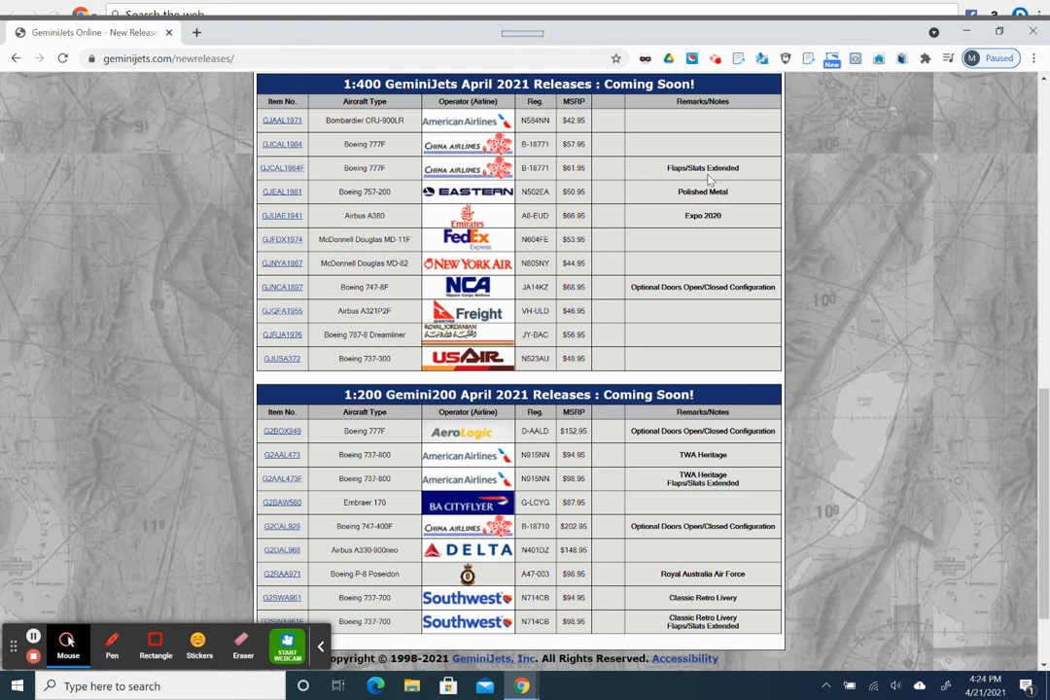
mouse_move(287, 179)
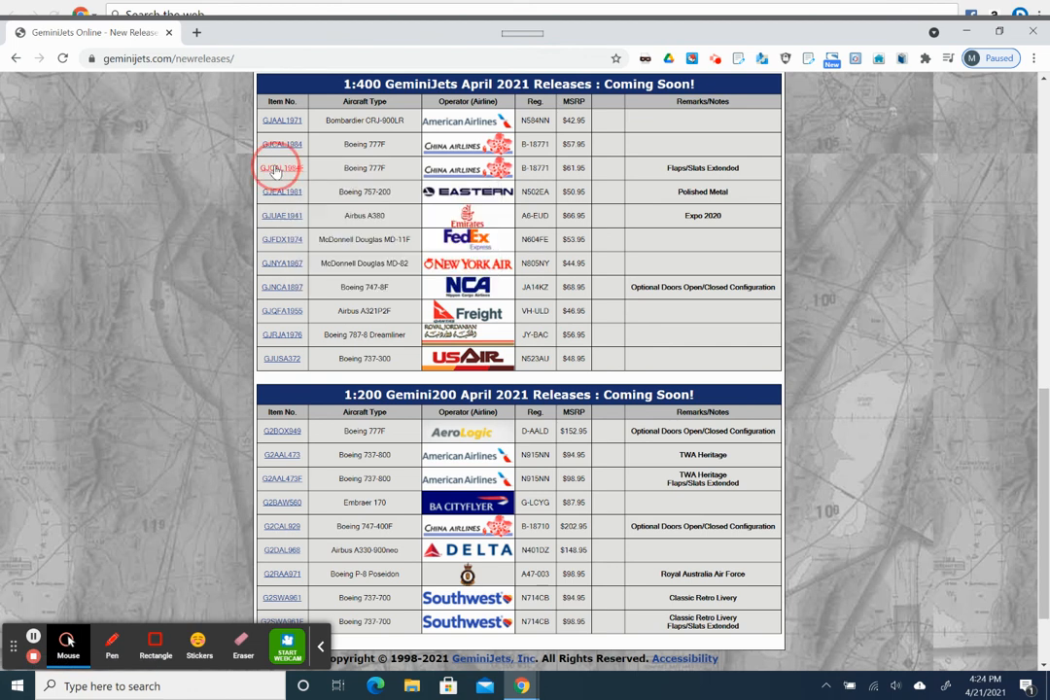
left_click(281, 167)
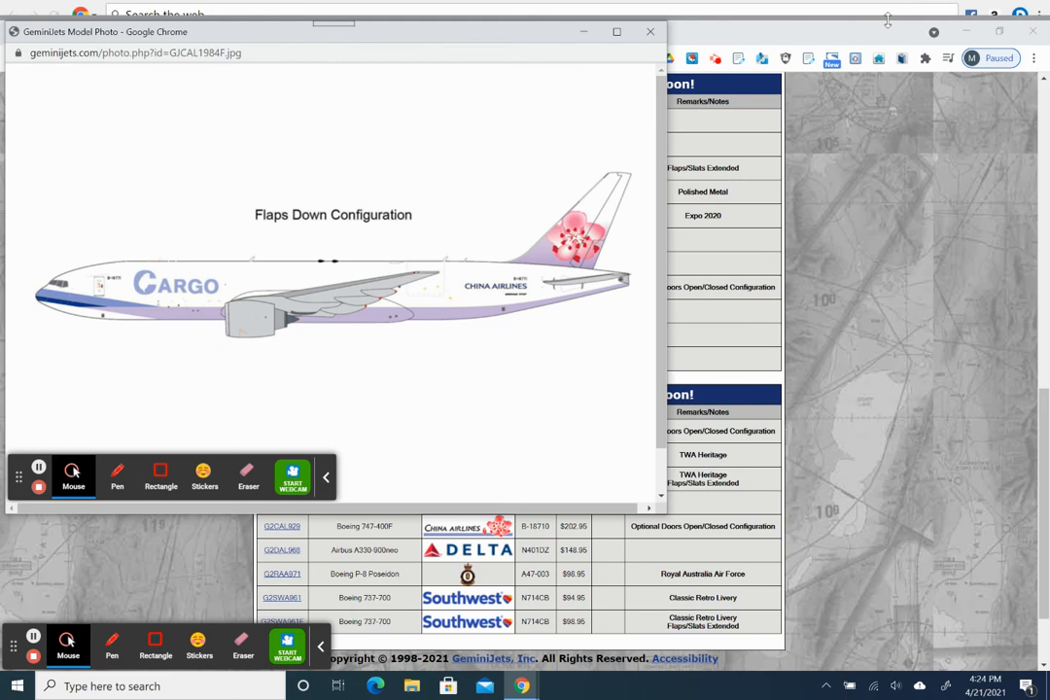
mouse_move(603, 295)
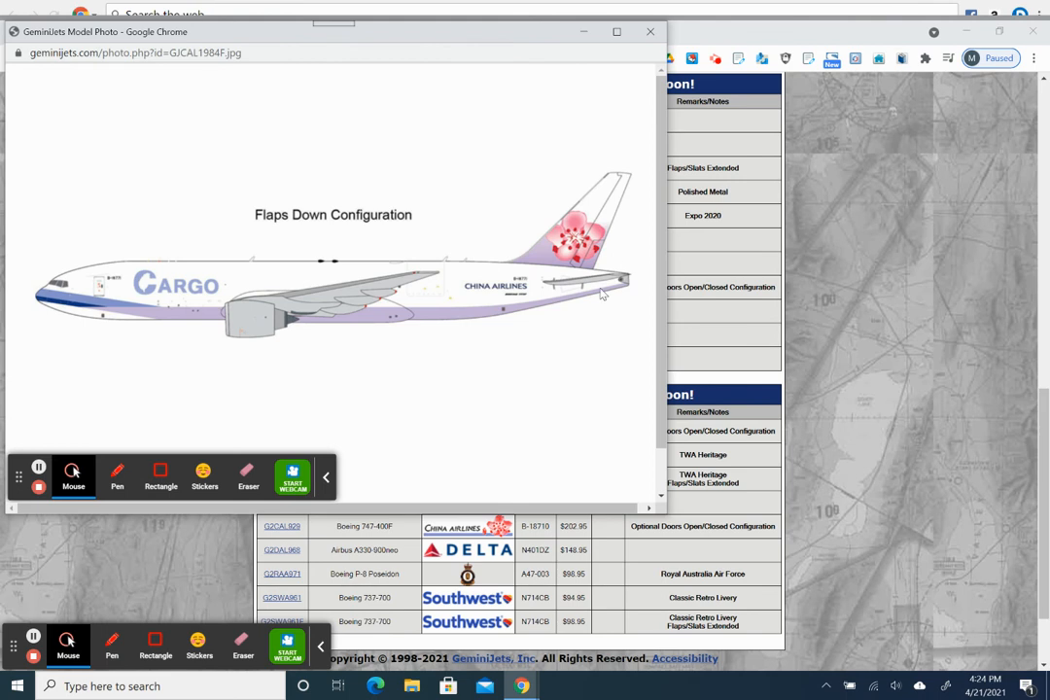
left_click(650, 31)
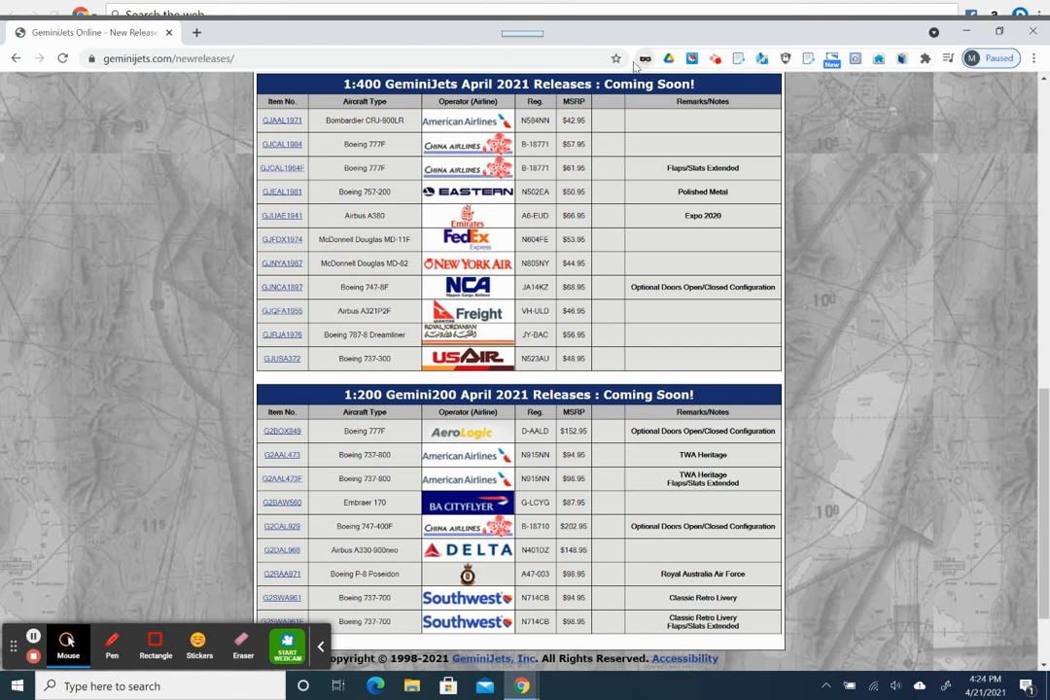
mouse_move(505, 201)
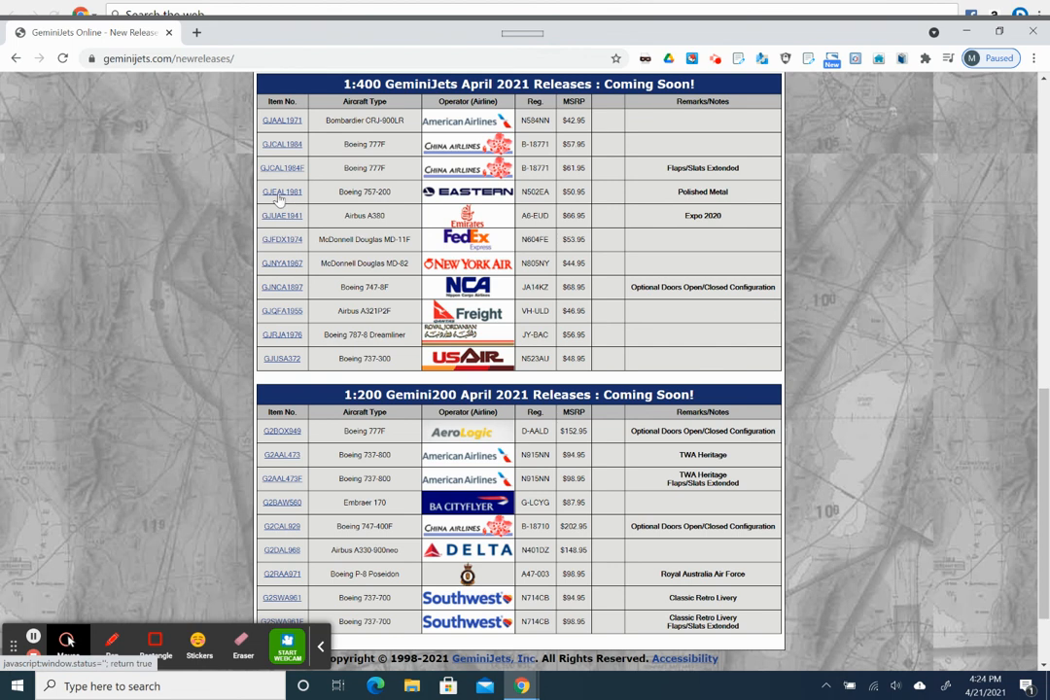
left_click(282, 192)
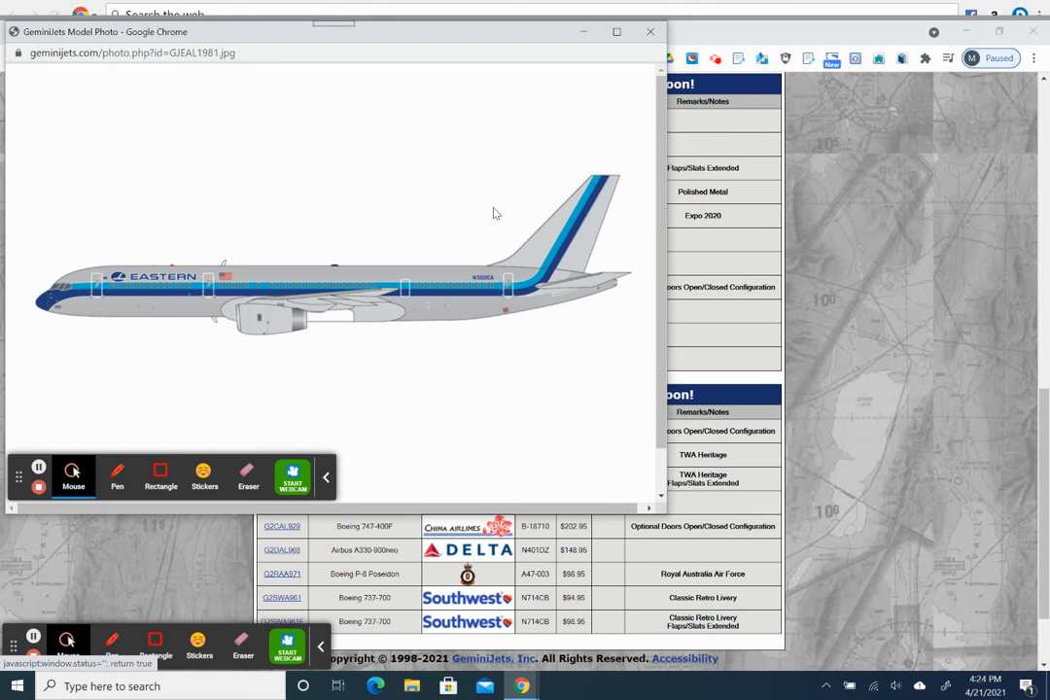
mouse_move(277, 279)
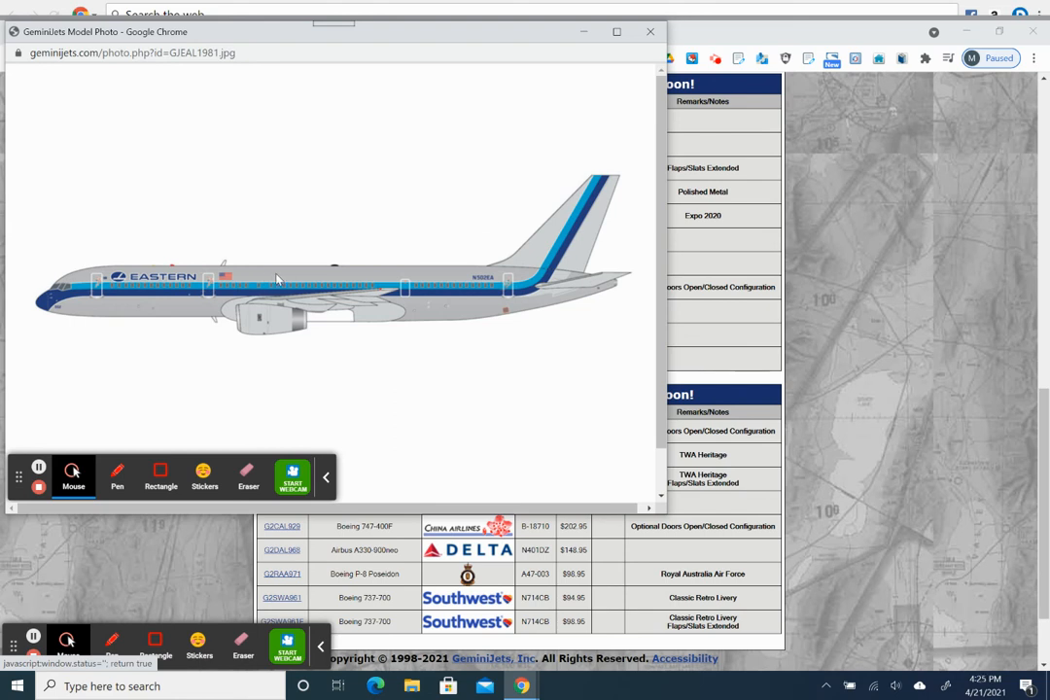
mouse_move(525, 272)
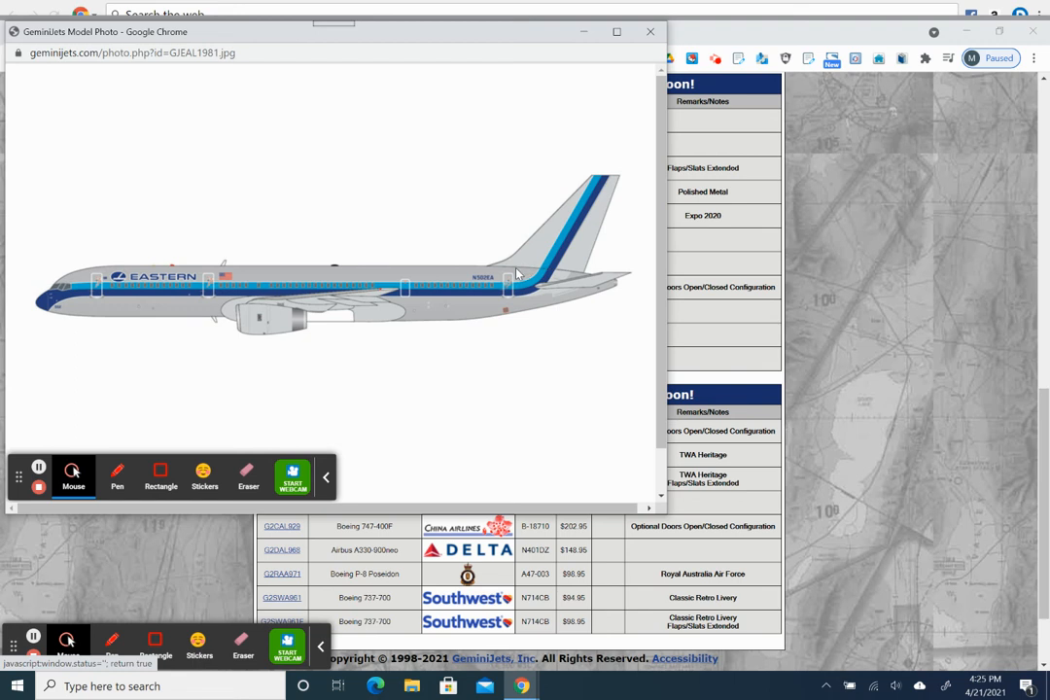
mouse_move(115, 284)
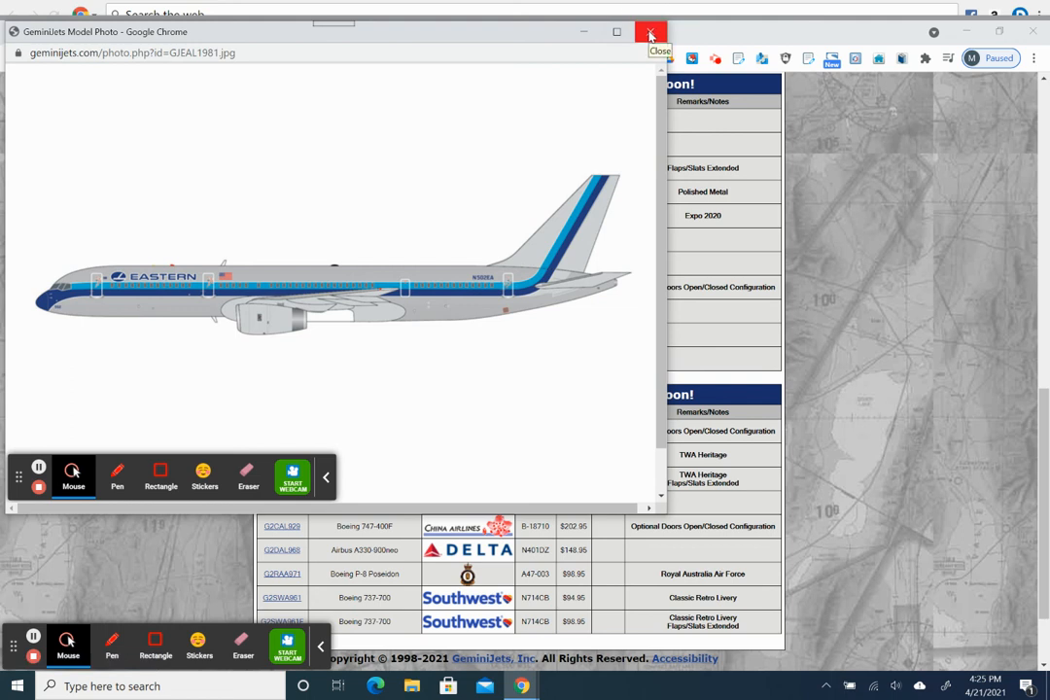
left_click(650, 33)
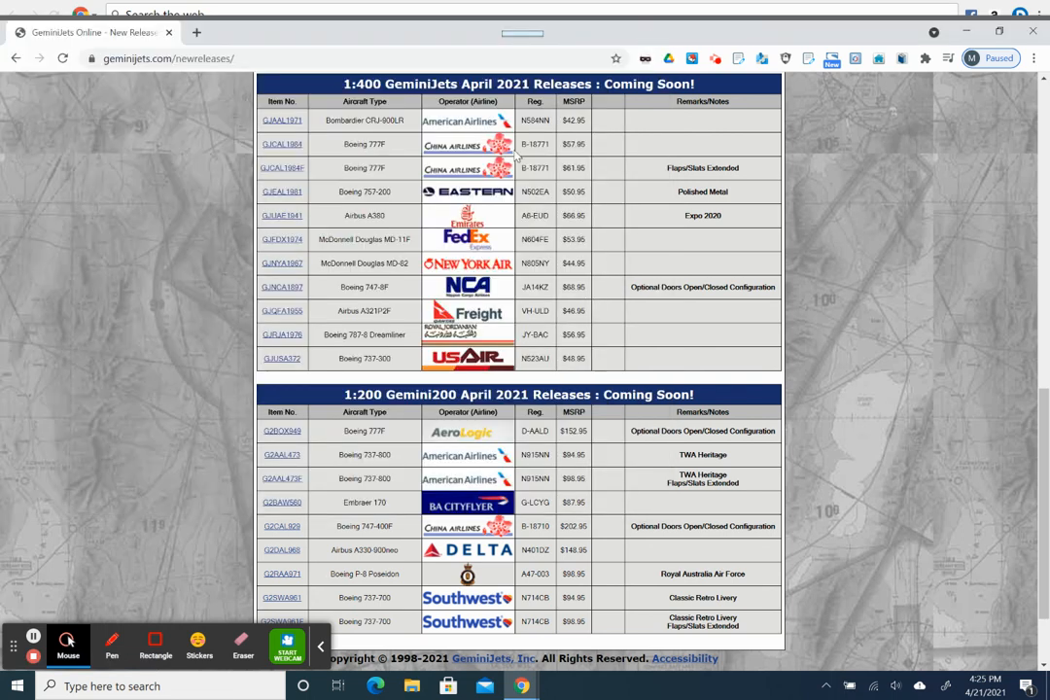
mouse_move(457, 191)
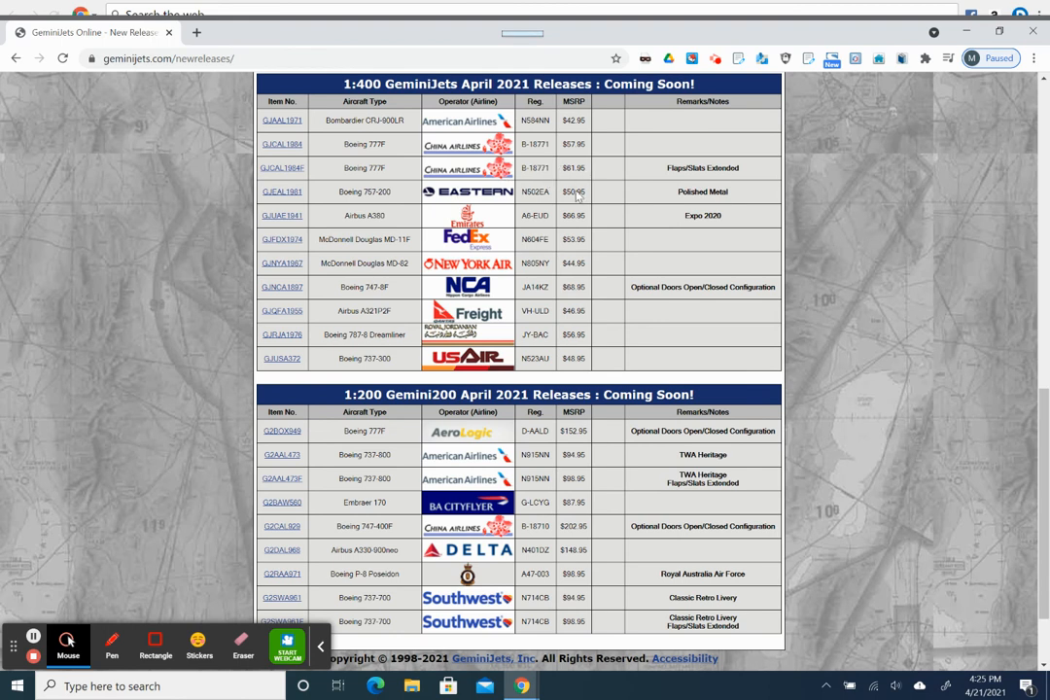
mouse_move(583, 211)
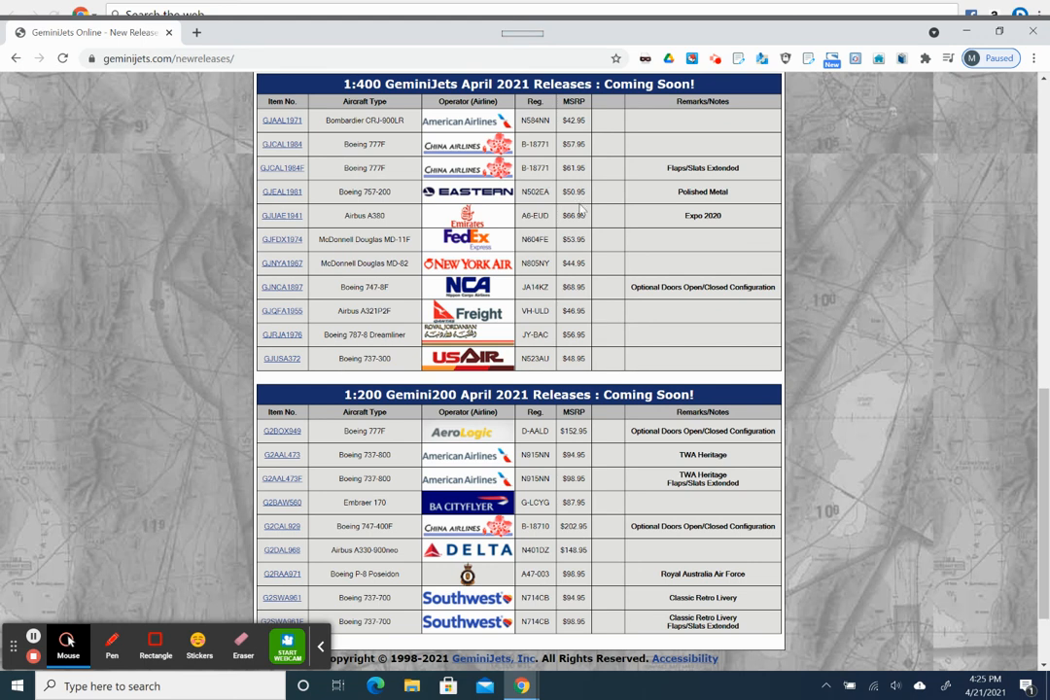
mouse_move(582, 209)
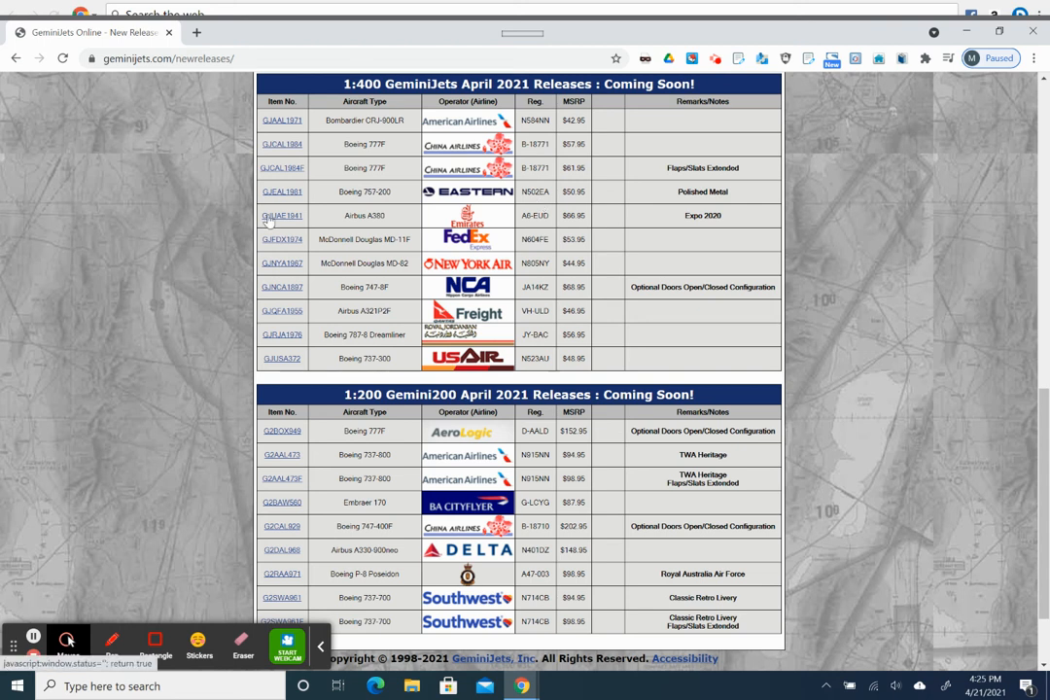
- Open the GJUAE1941 Emirates Airbus A380 photo popup from the 1:400 table
left_click(67, 641)
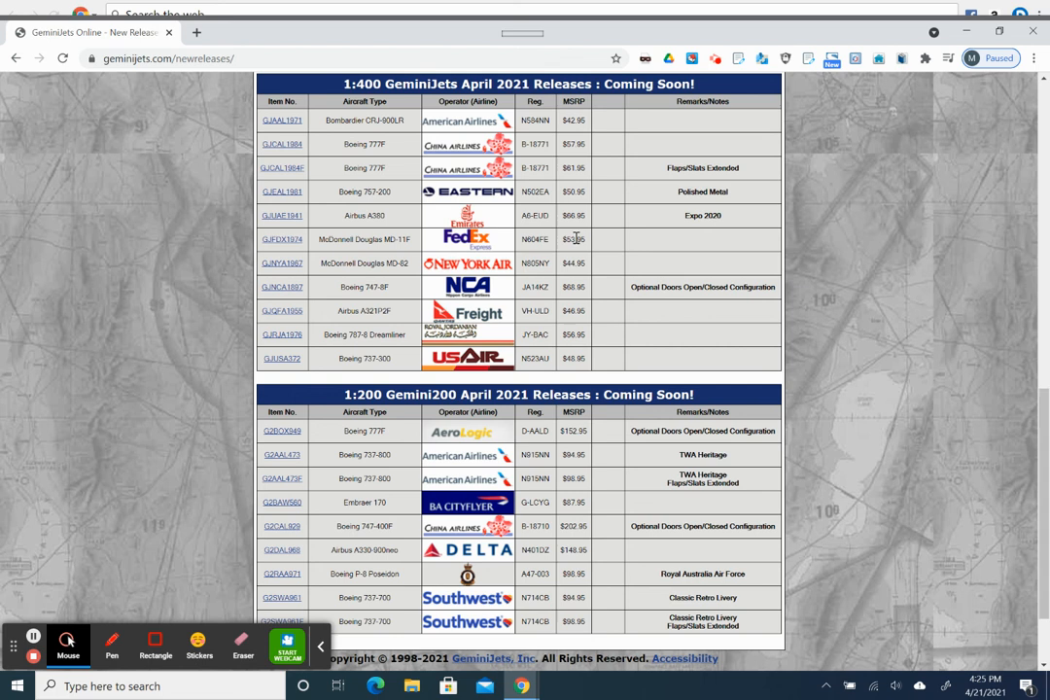
mouse_move(581, 238)
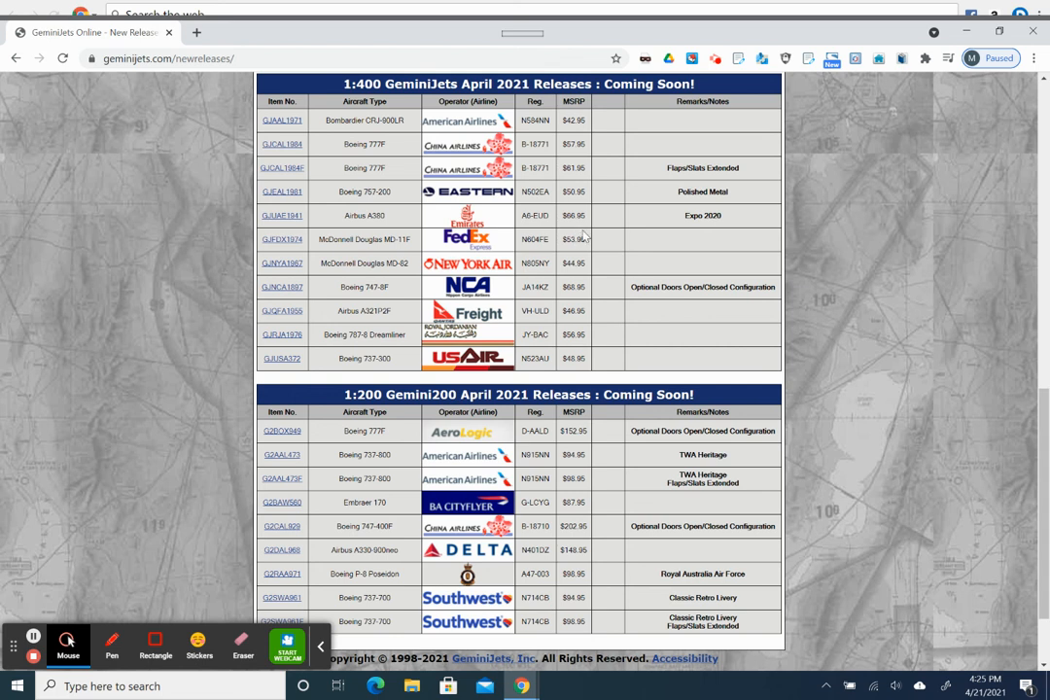
mouse_move(603, 238)
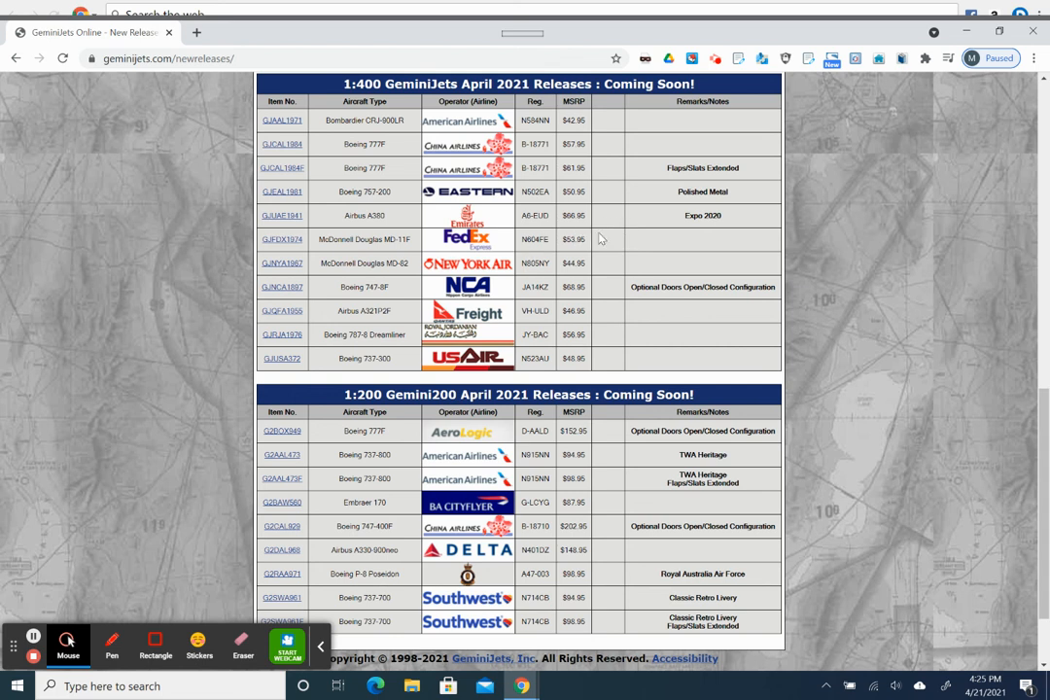
mouse_move(573, 230)
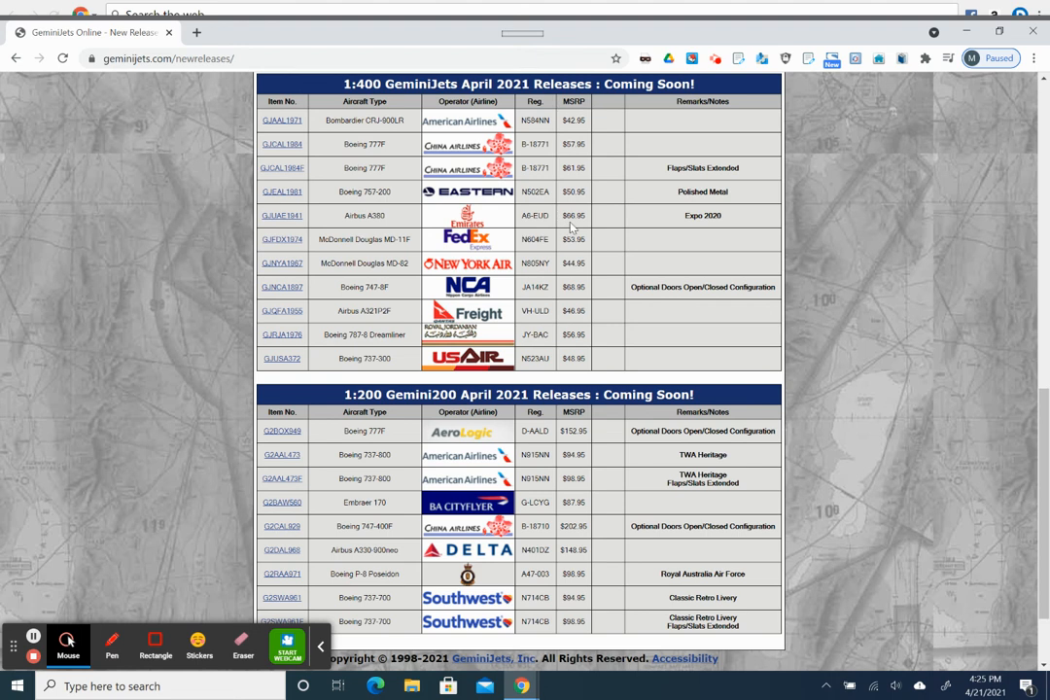
mouse_move(269, 216)
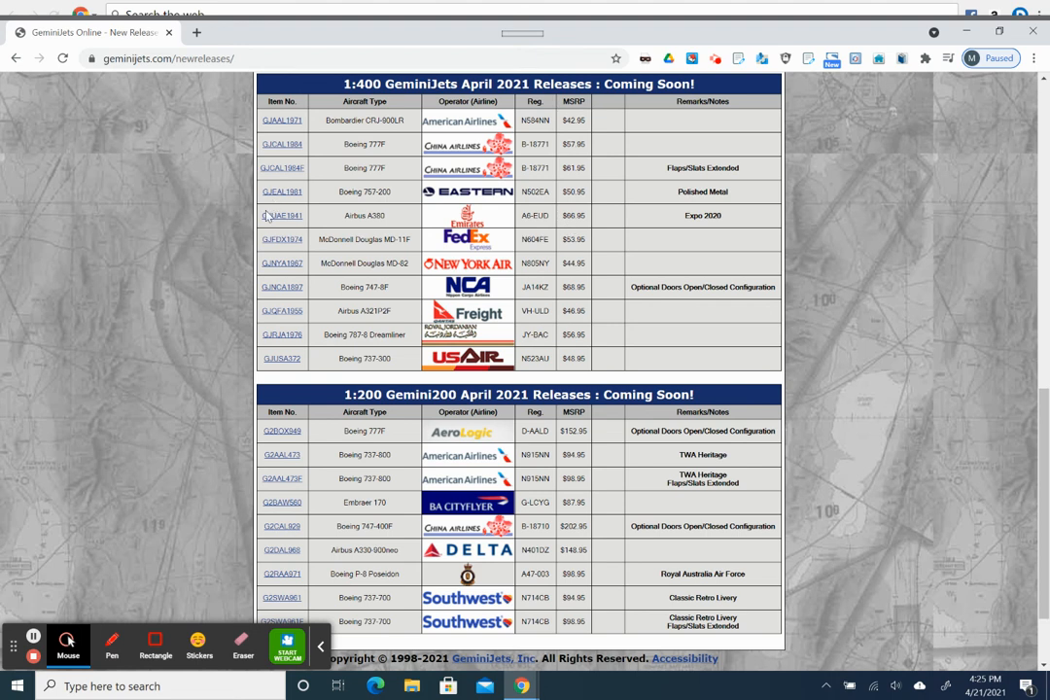
left_click(282, 215)
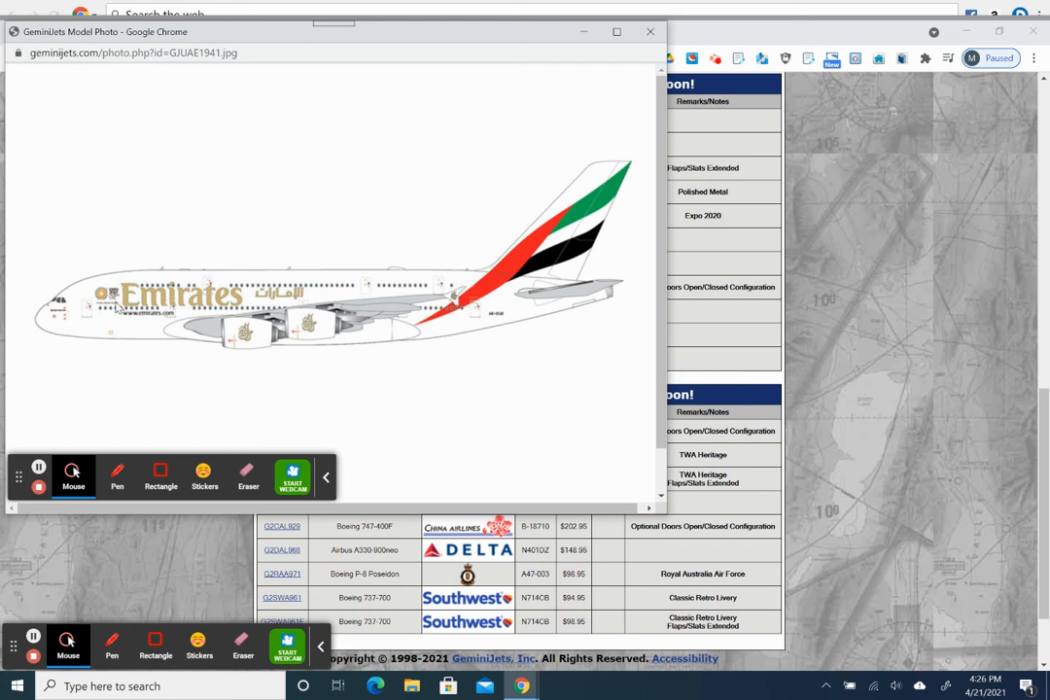
mouse_move(352, 317)
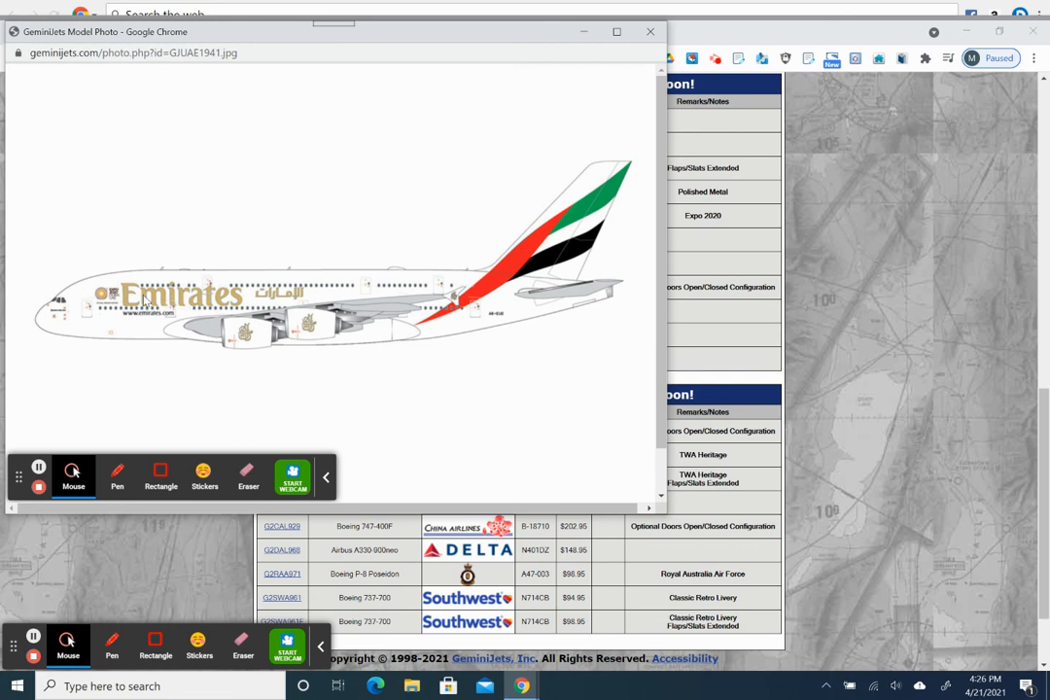
mouse_move(377, 234)
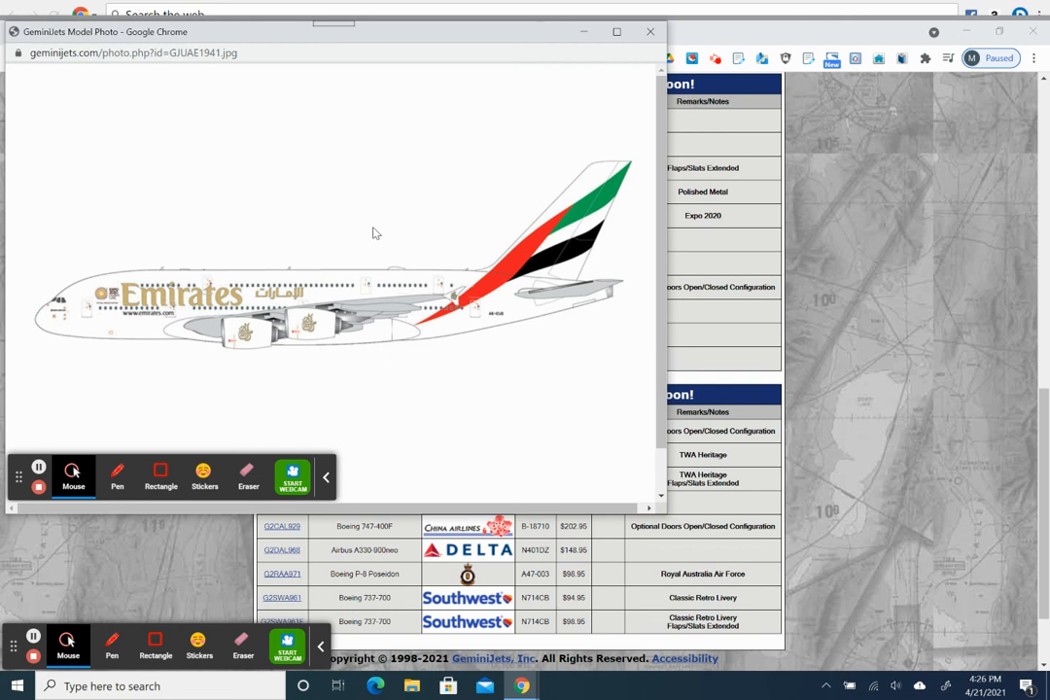
mouse_move(338, 259)
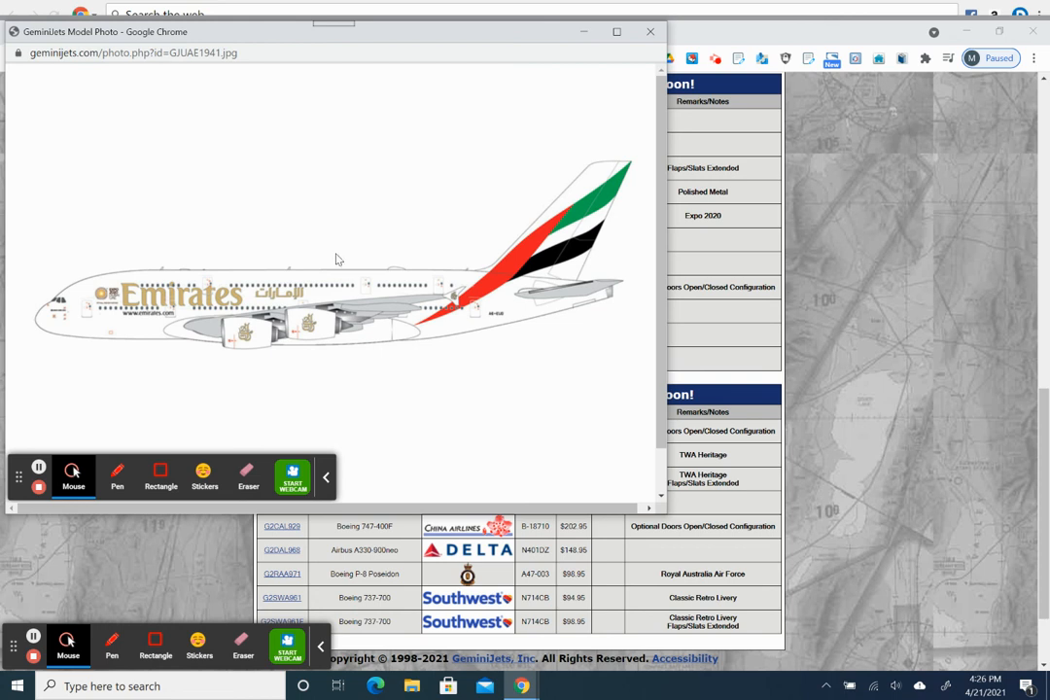
mouse_move(121, 299)
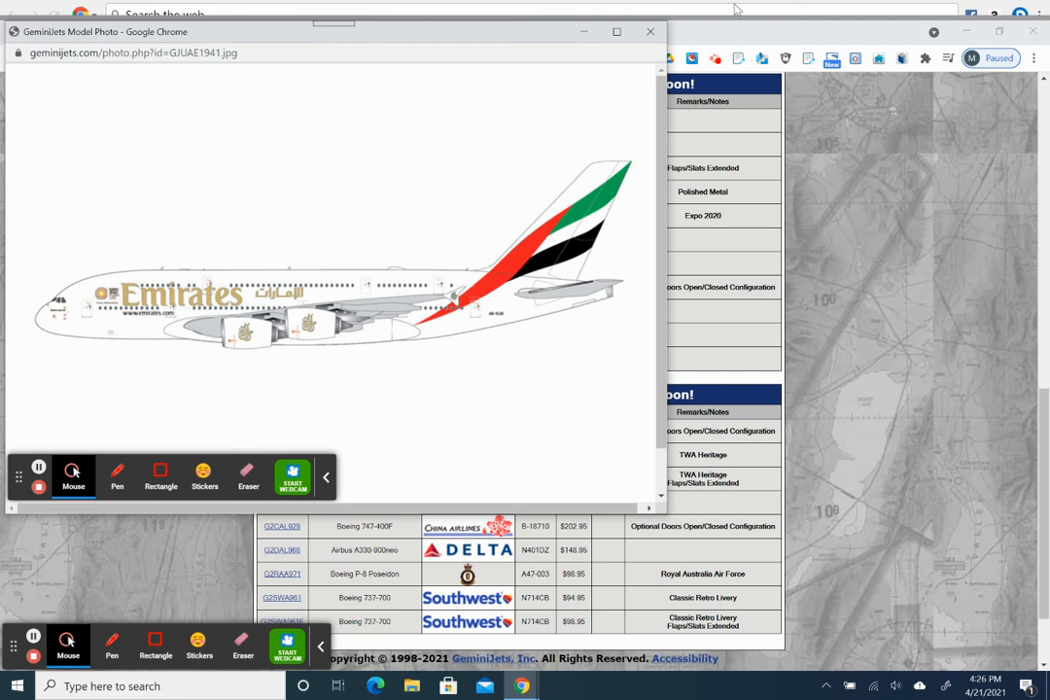
- Close the GJUAE1941 Emirates A380 Model Photo popup
left_click(649, 31)
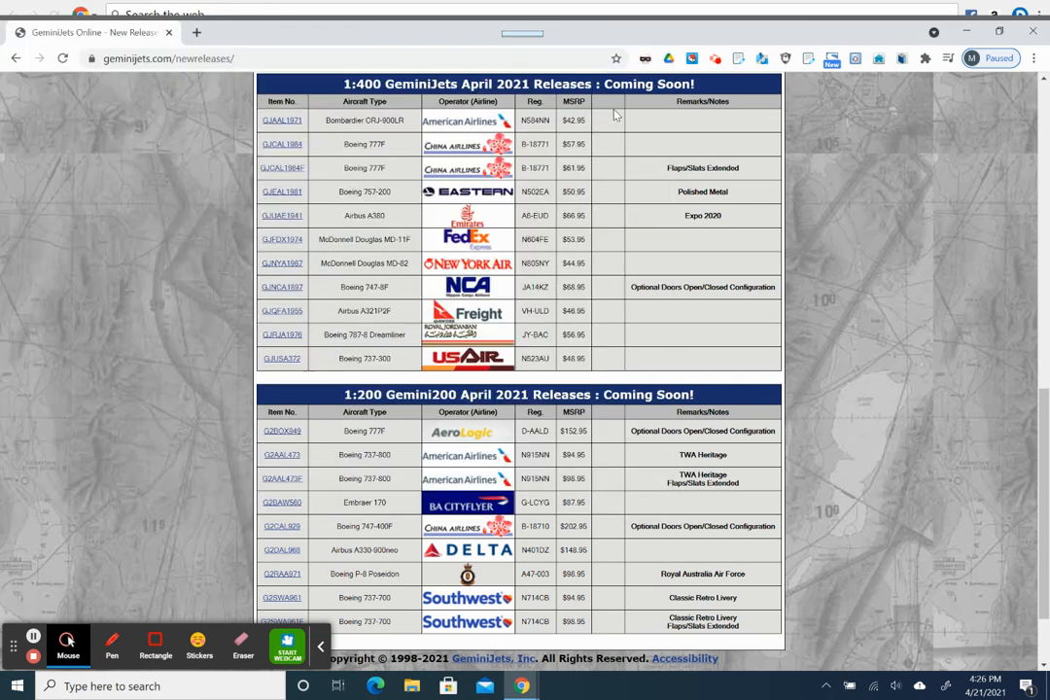
mouse_move(650, 78)
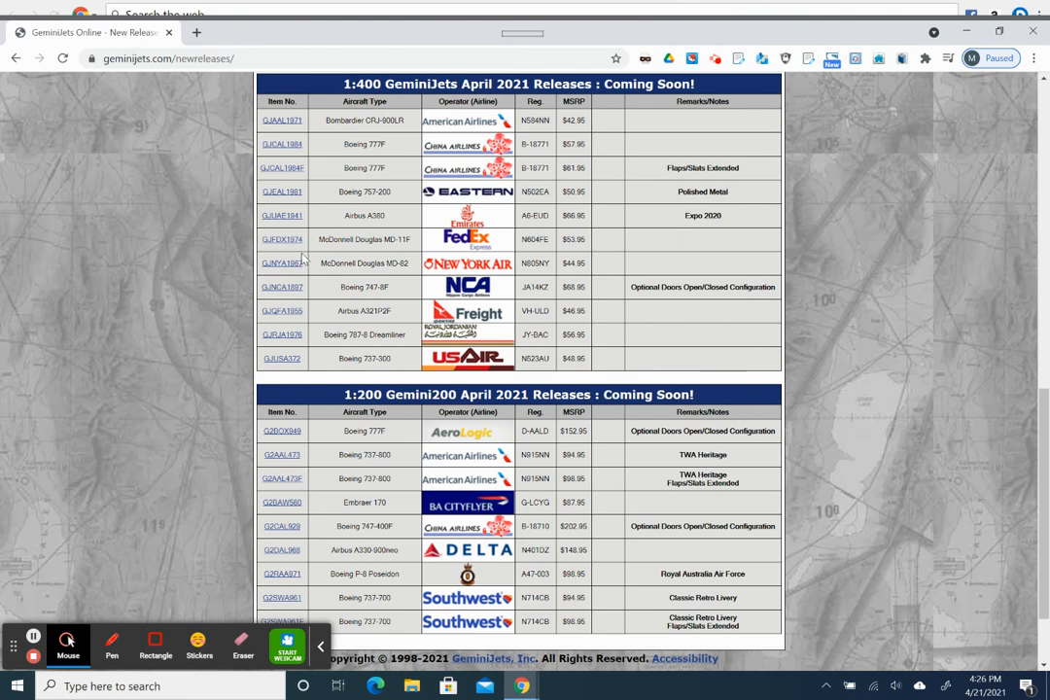
mouse_move(428, 269)
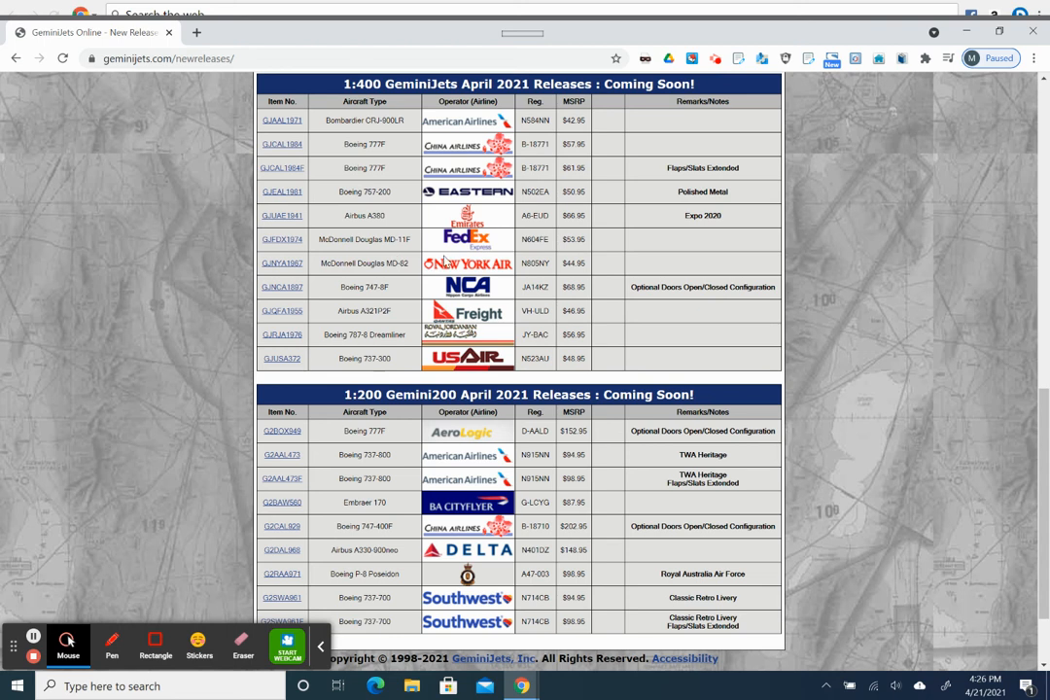
mouse_move(445, 262)
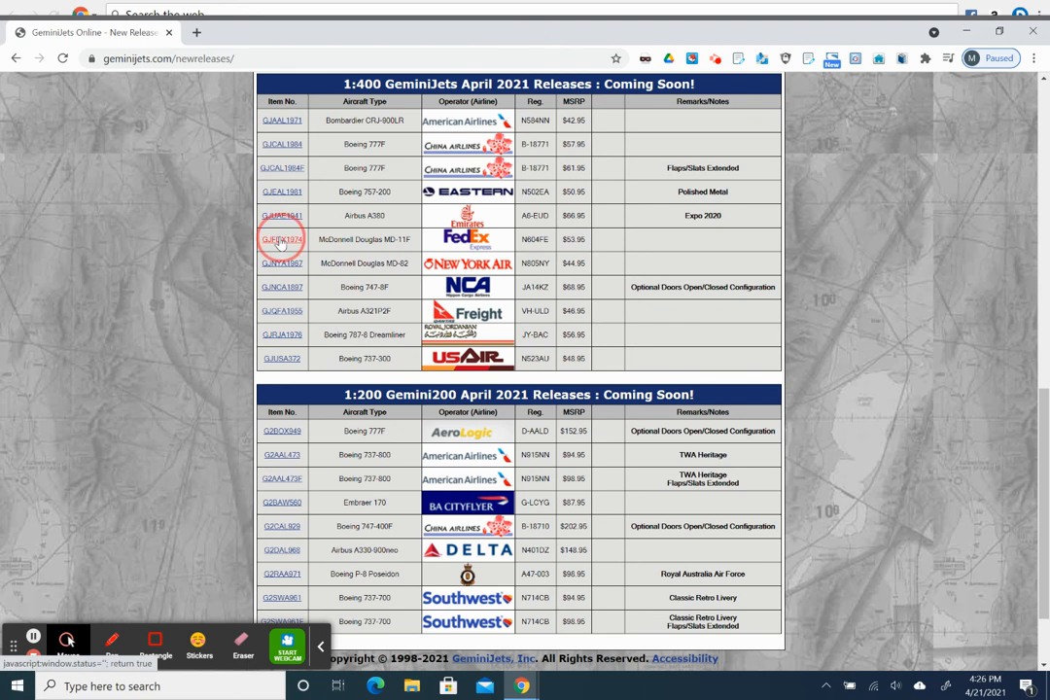
left_click(282, 239)
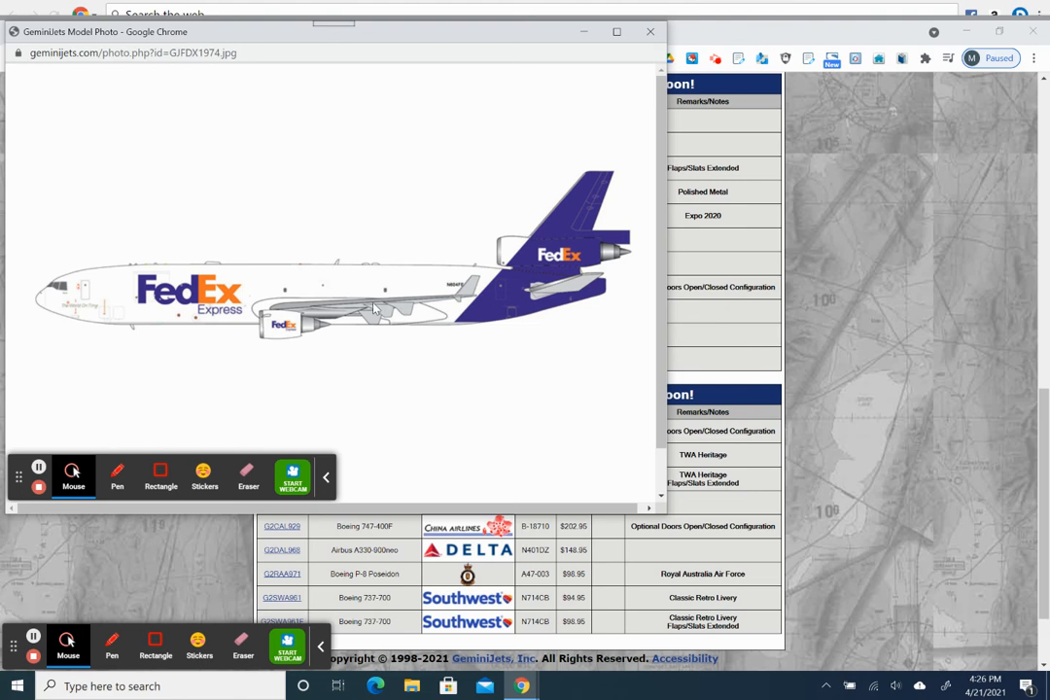
mouse_move(374, 306)
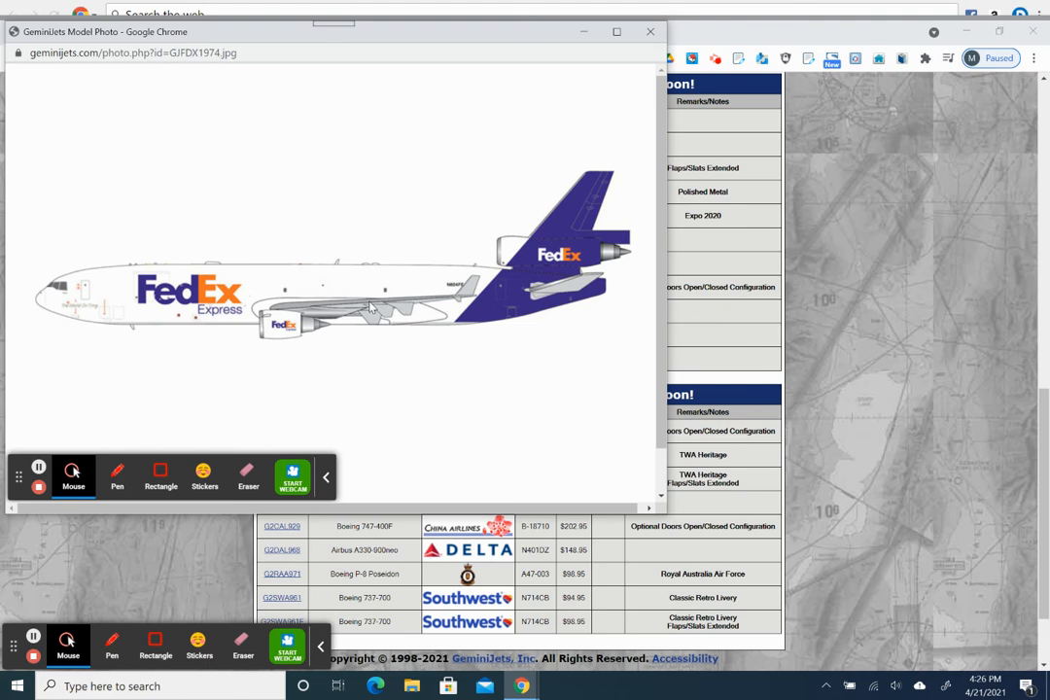
mouse_move(369, 306)
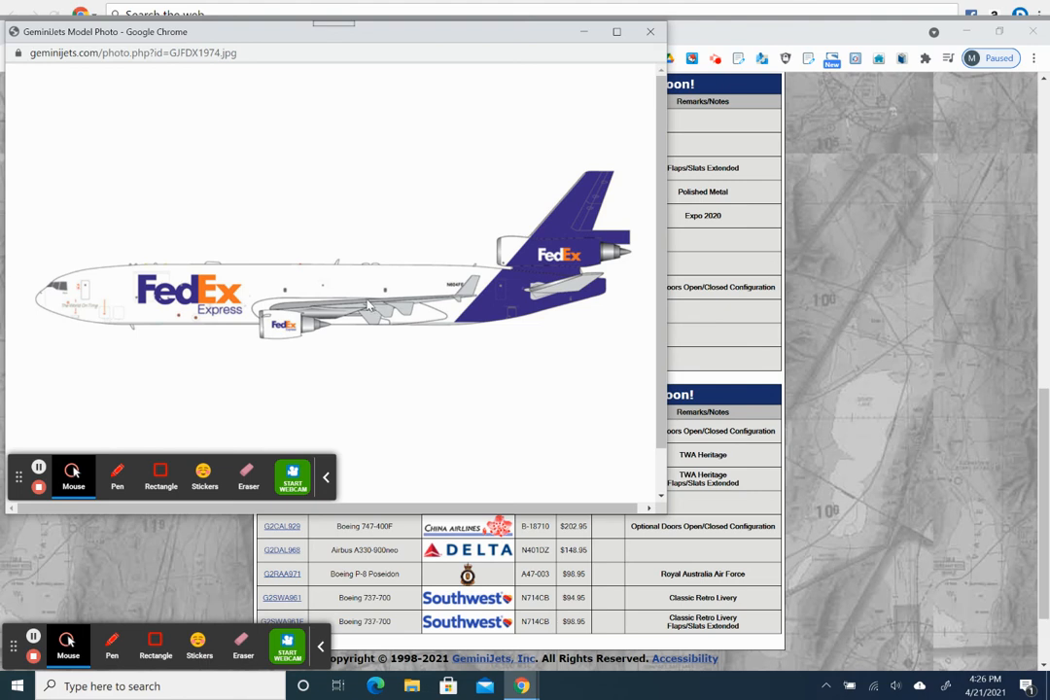
mouse_move(368, 306)
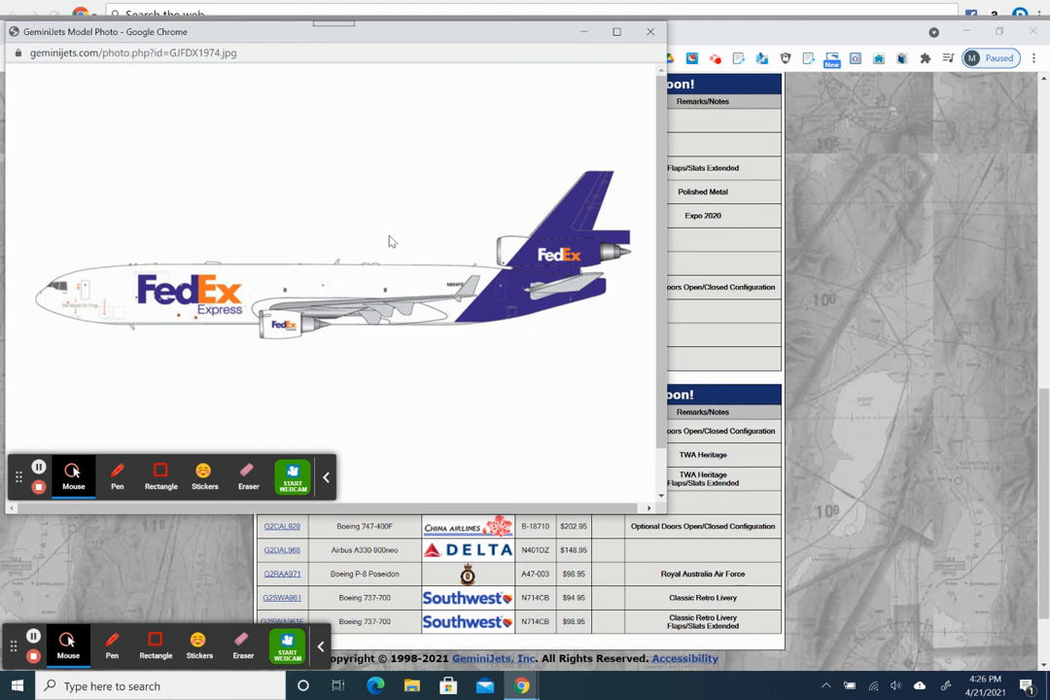
mouse_move(530, 109)
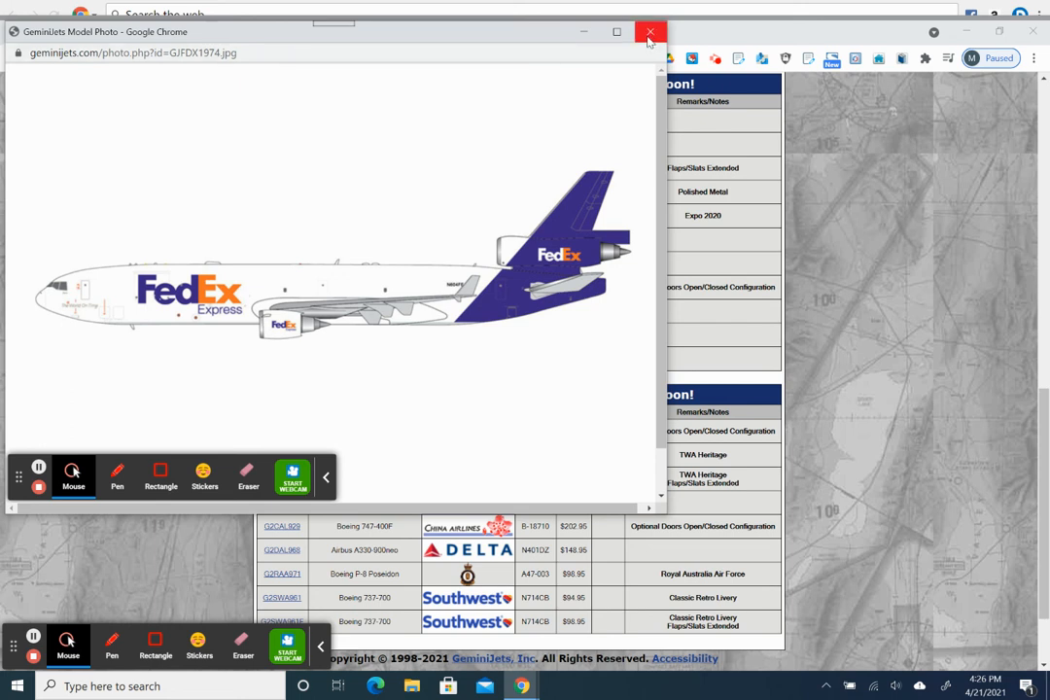
- Close the GJFDX1974 FedEx MD-11F Model Photo popup
left_click(649, 32)
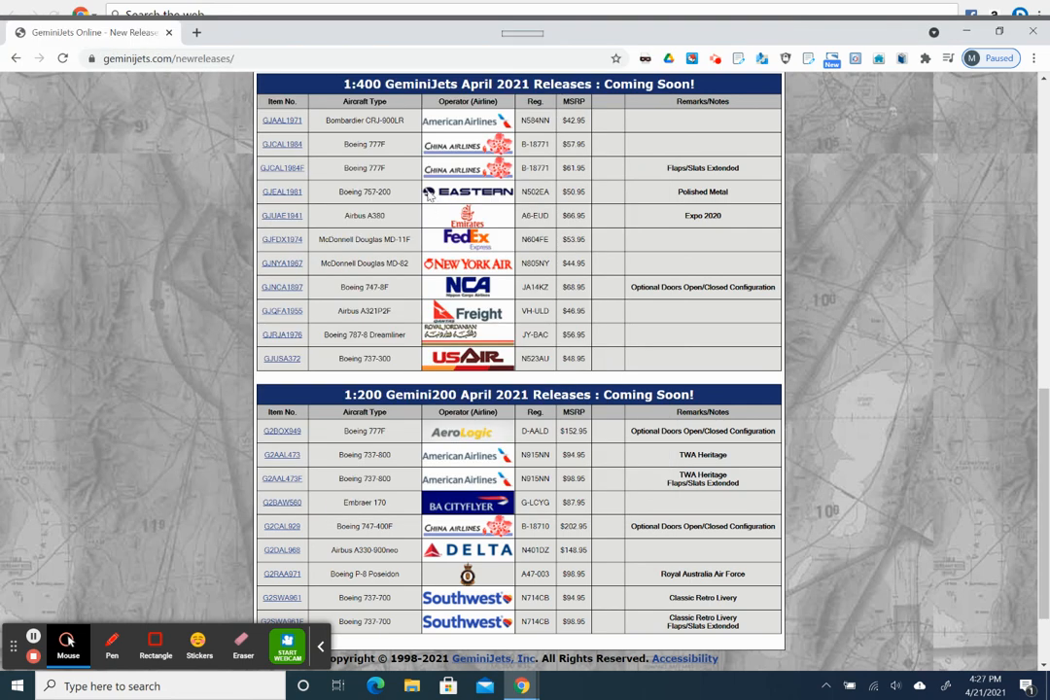
mouse_move(301, 289)
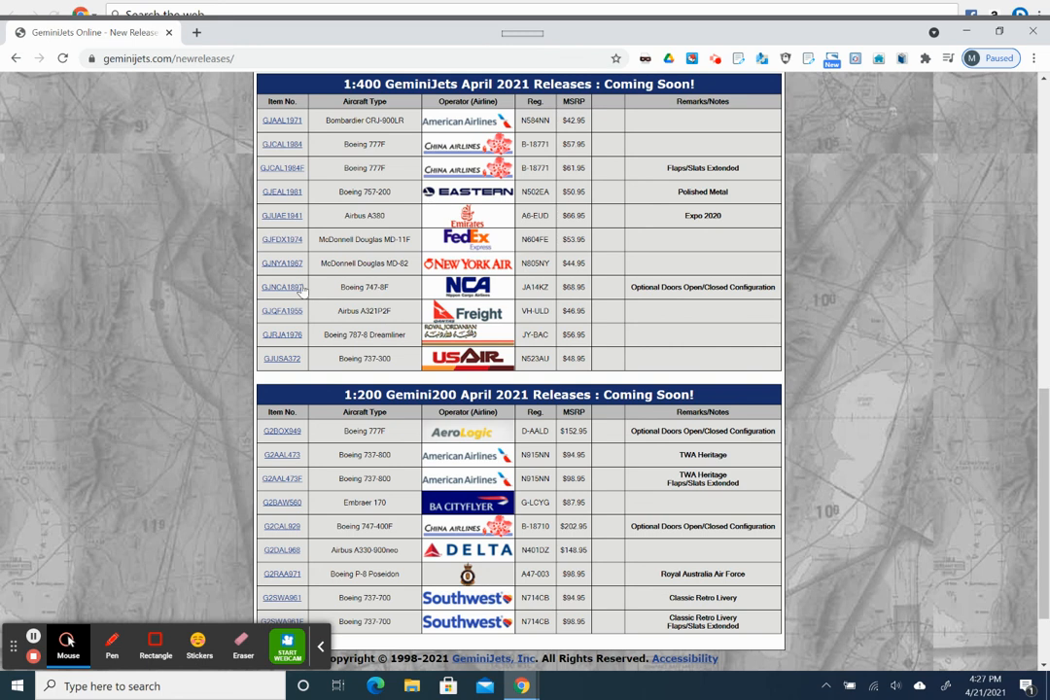
mouse_move(292, 277)
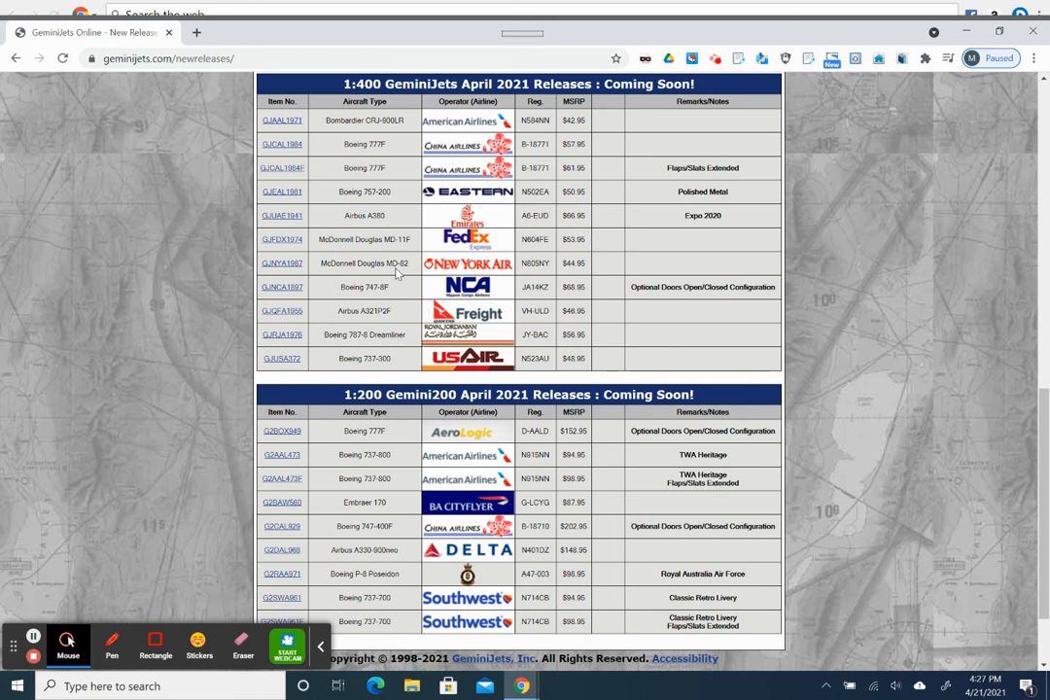
mouse_move(551, 279)
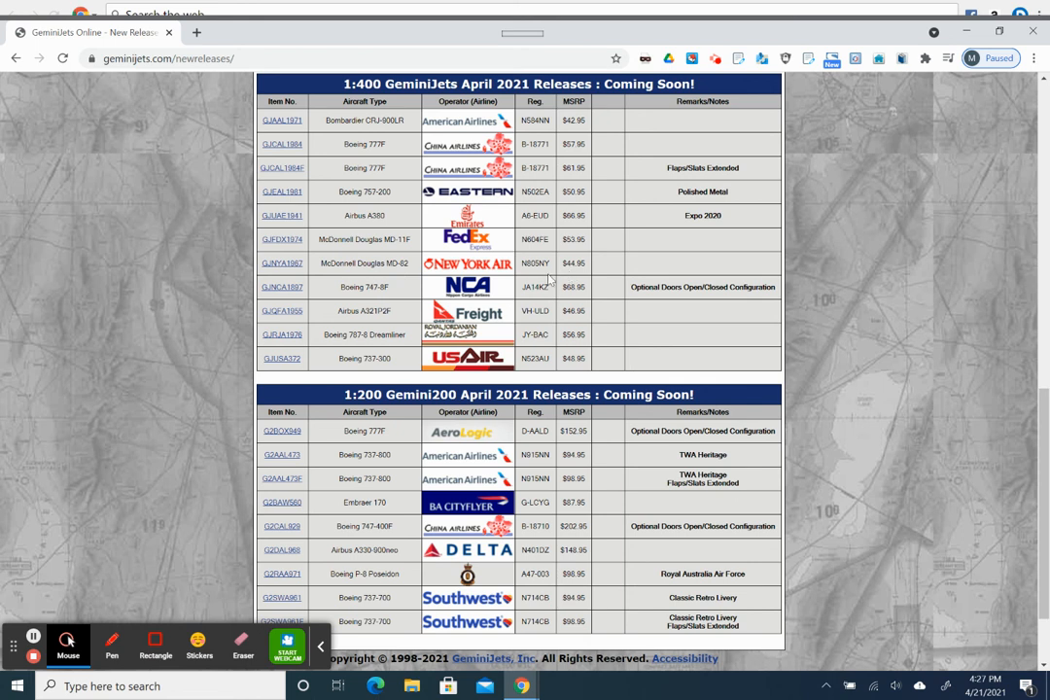
mouse_move(546, 281)
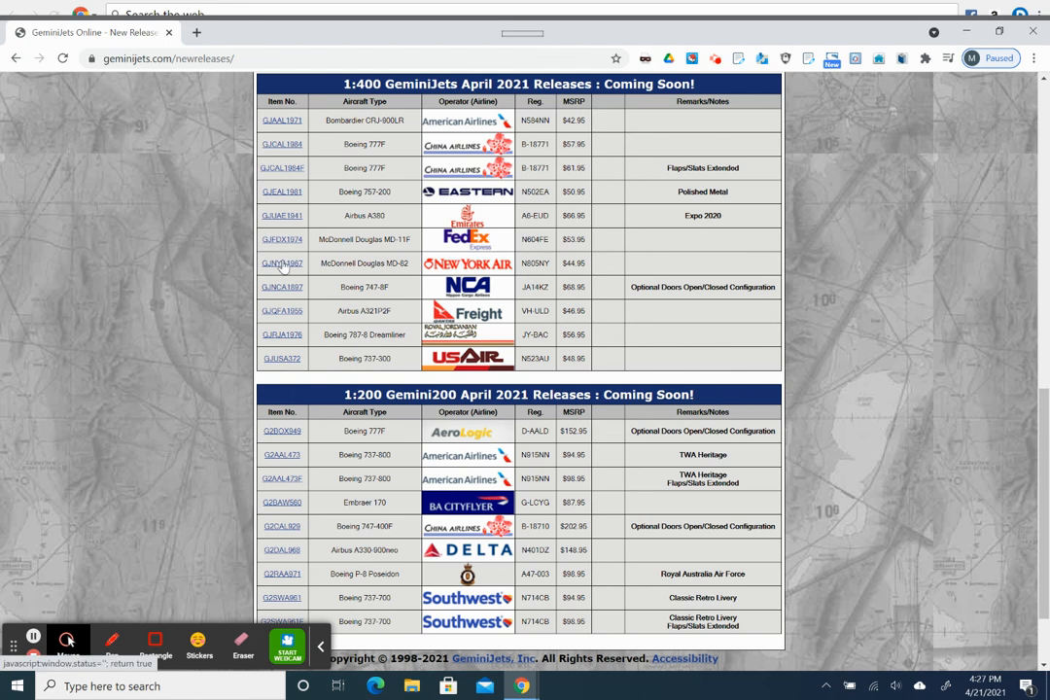
- Open the GJNYA1967 New York Air MD-82 photo popup from the 1:400 table
left_click(282, 263)
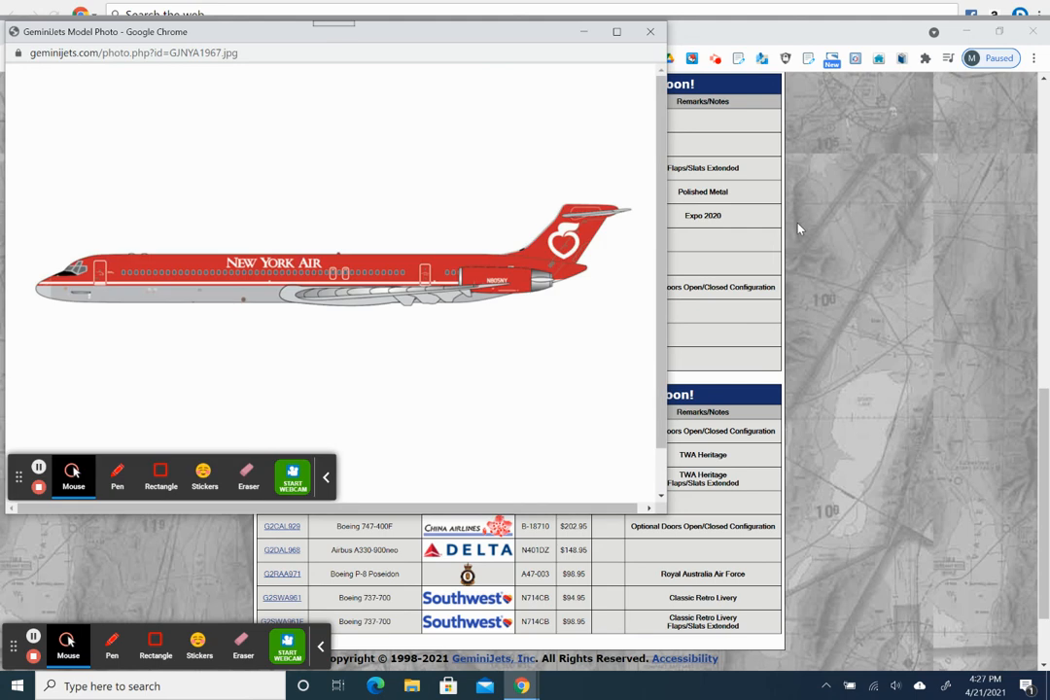
mouse_move(891, 492)
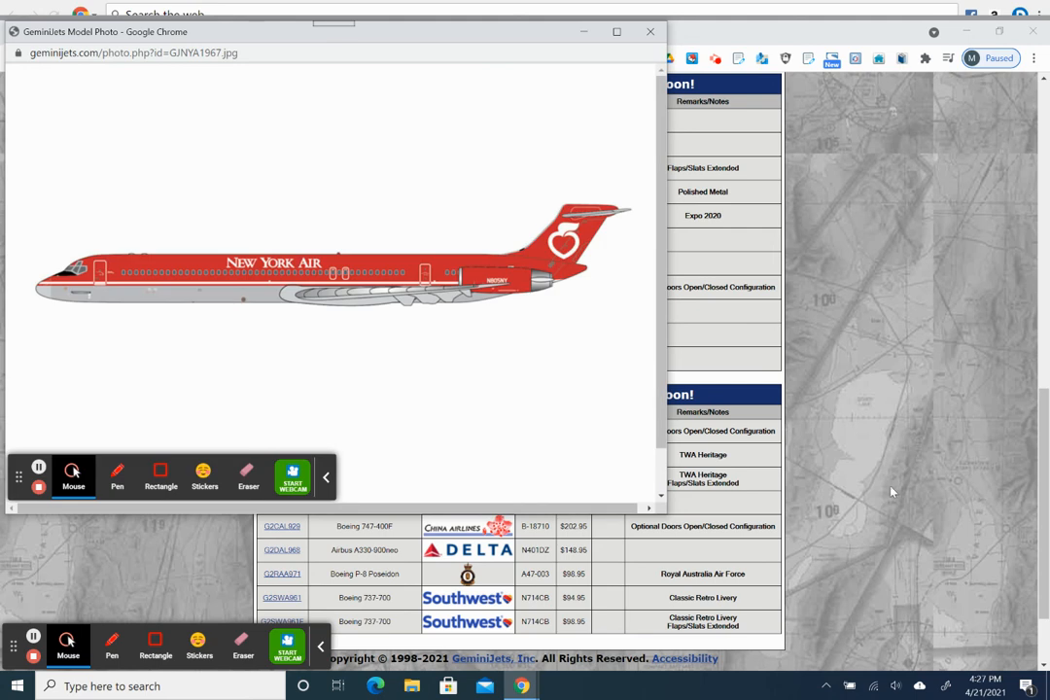
mouse_move(515, 388)
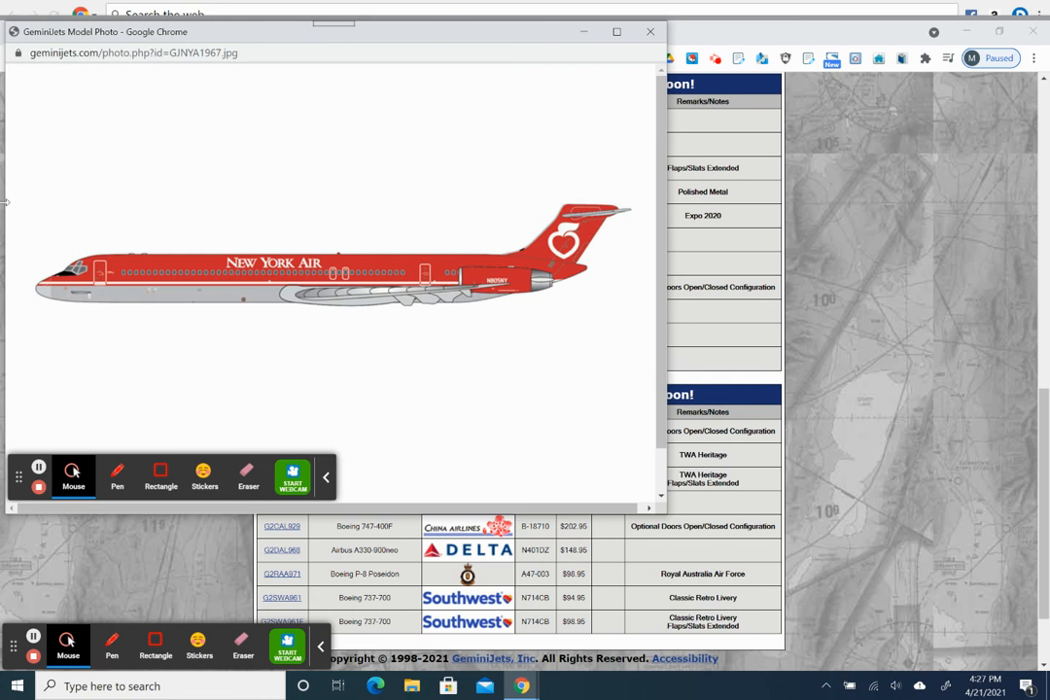
mouse_move(590, 182)
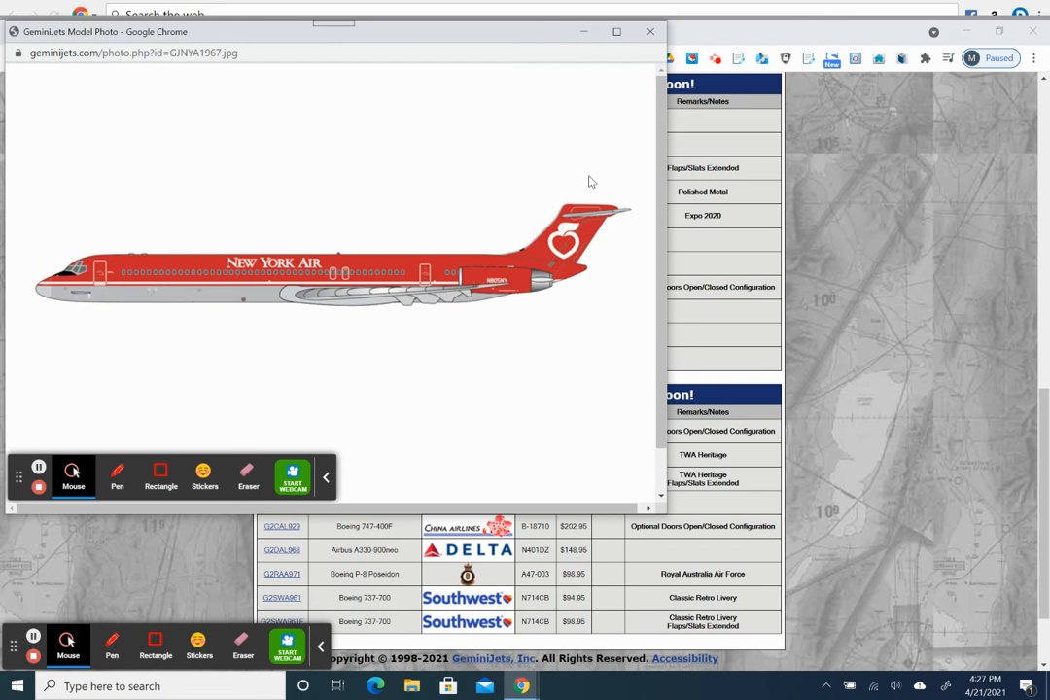
mouse_move(311, 238)
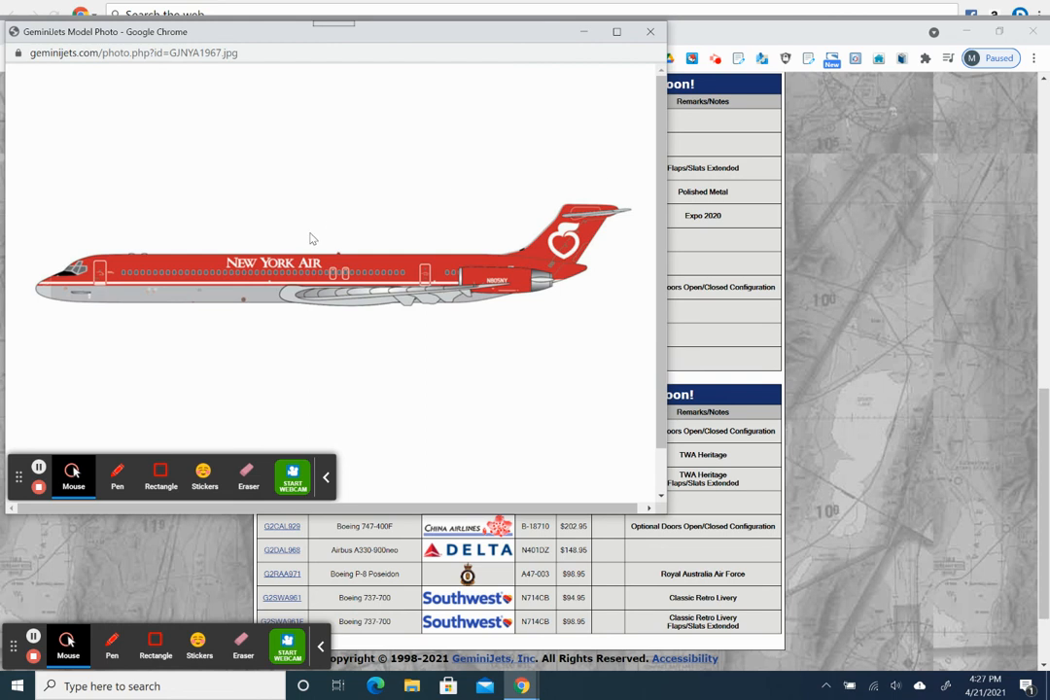
mouse_move(388, 231)
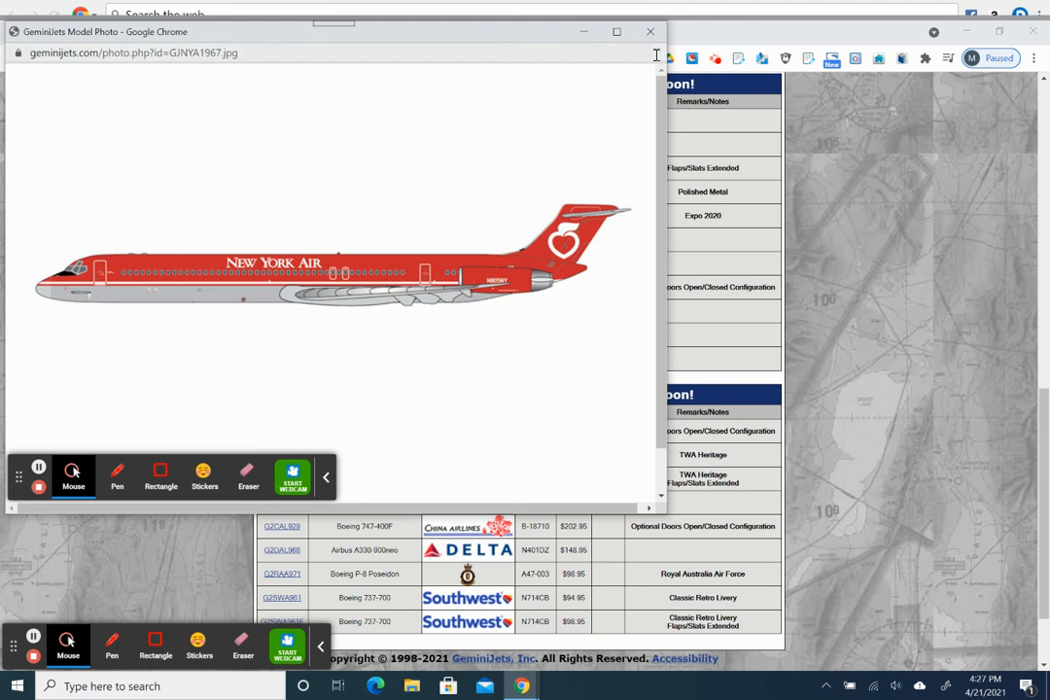
mouse_move(312, 288)
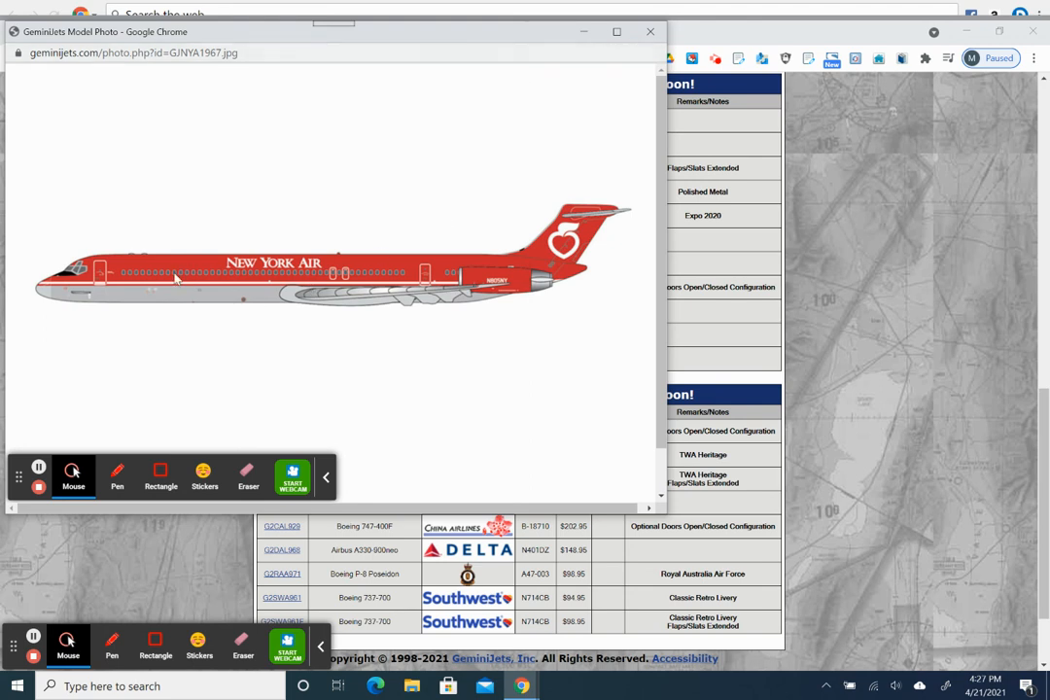
mouse_move(301, 262)
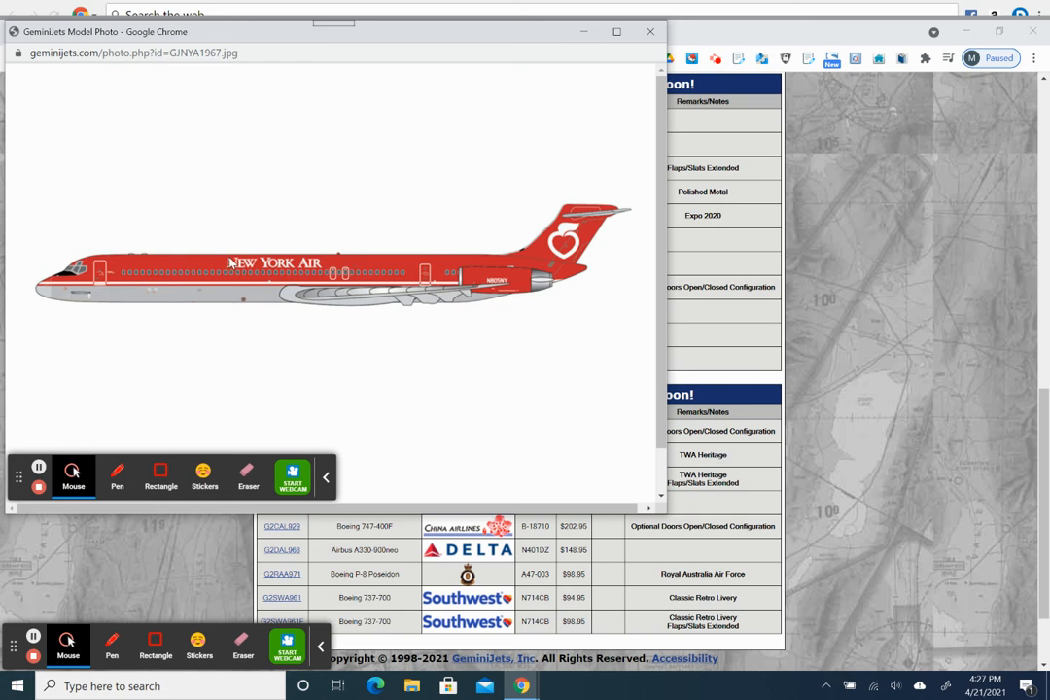
mouse_move(282, 287)
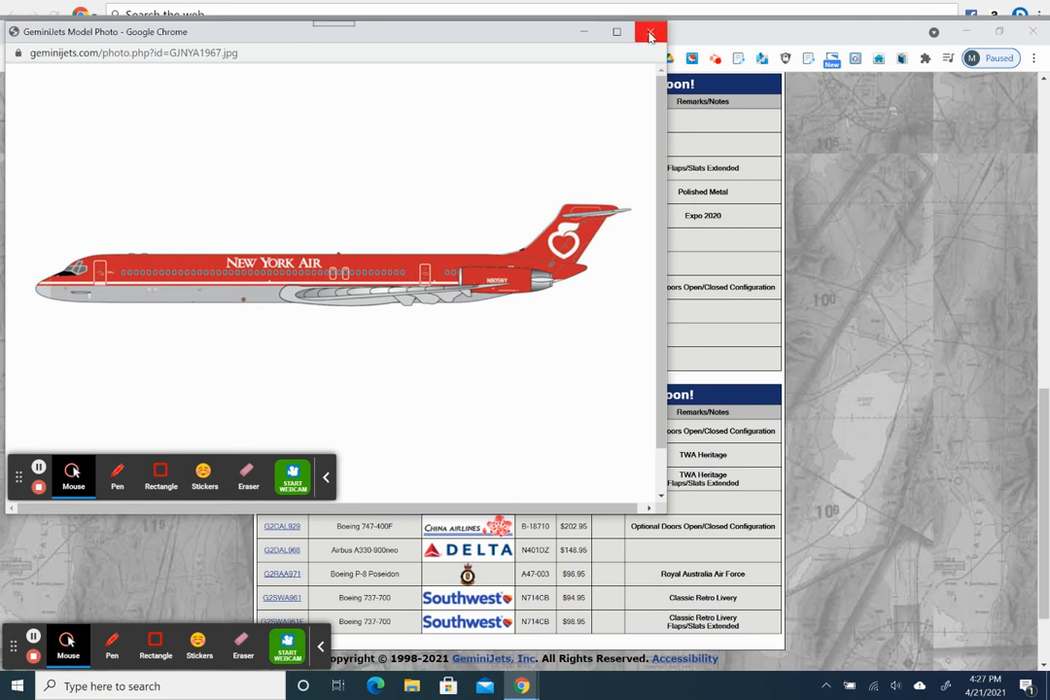
mouse_move(650, 32)
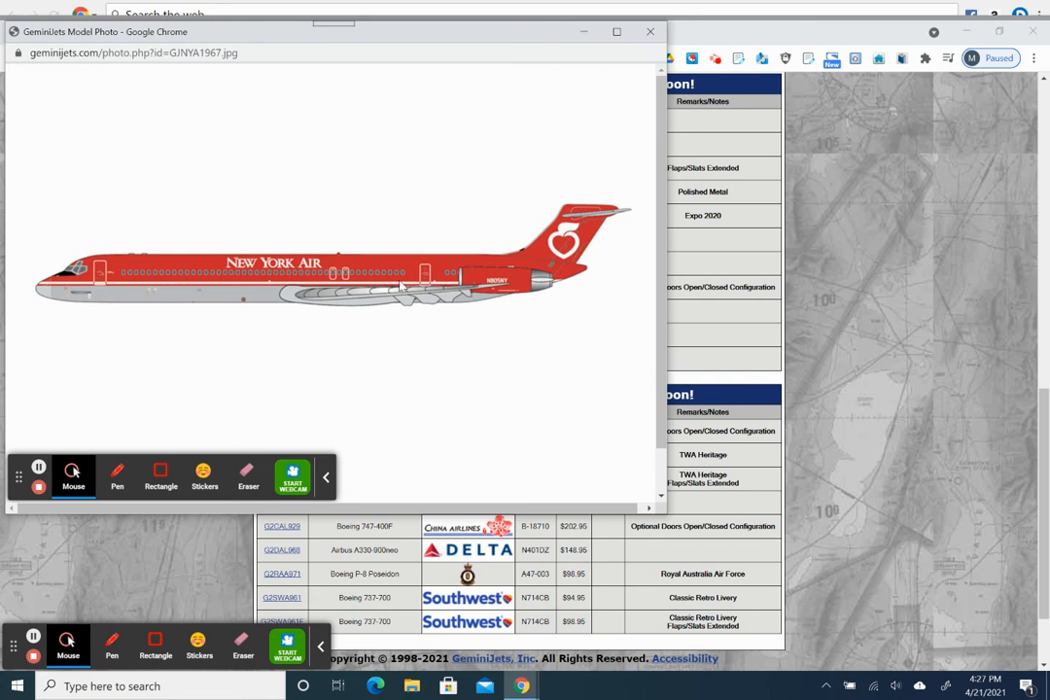
mouse_move(395, 263)
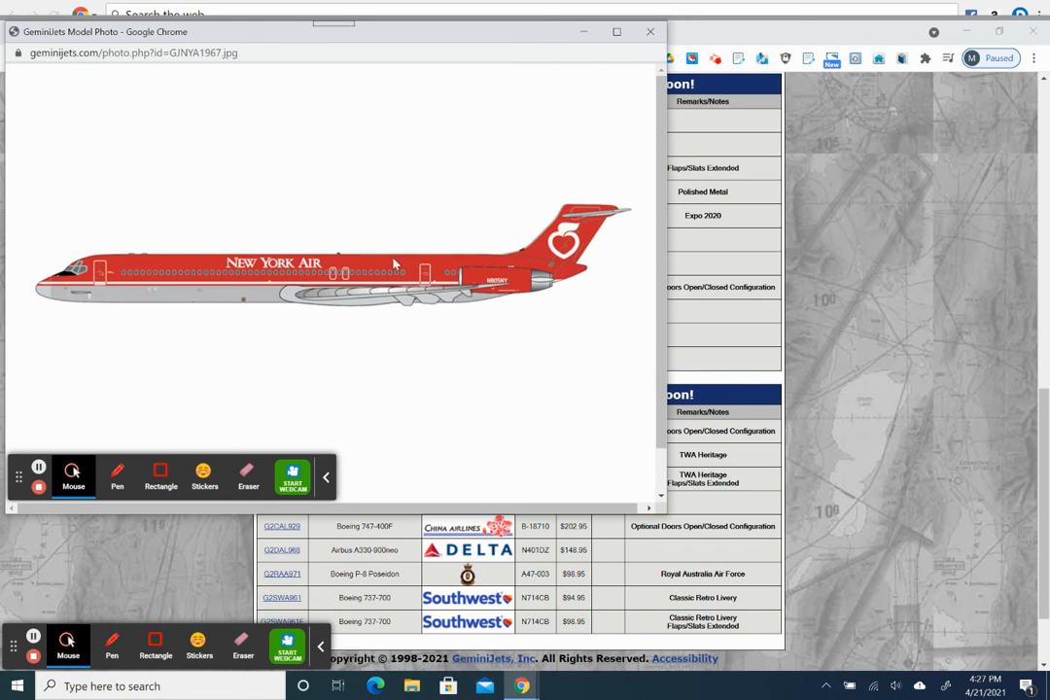
mouse_move(586, 247)
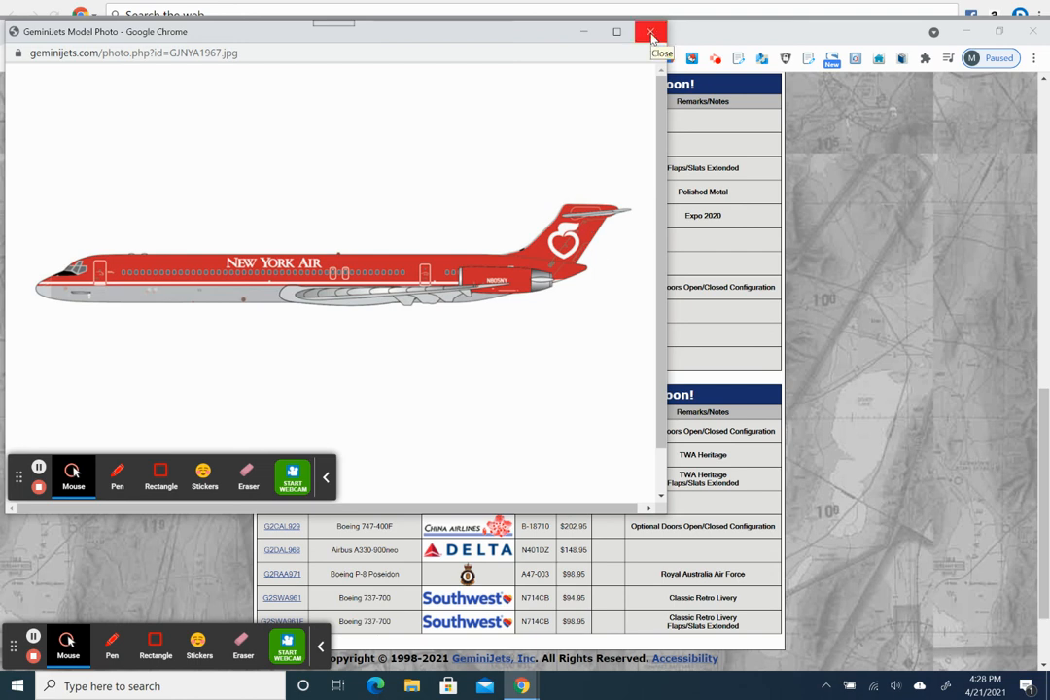
- Close the GJNYA1967 New York Air MD-82 Model Photo popup
left_click(650, 32)
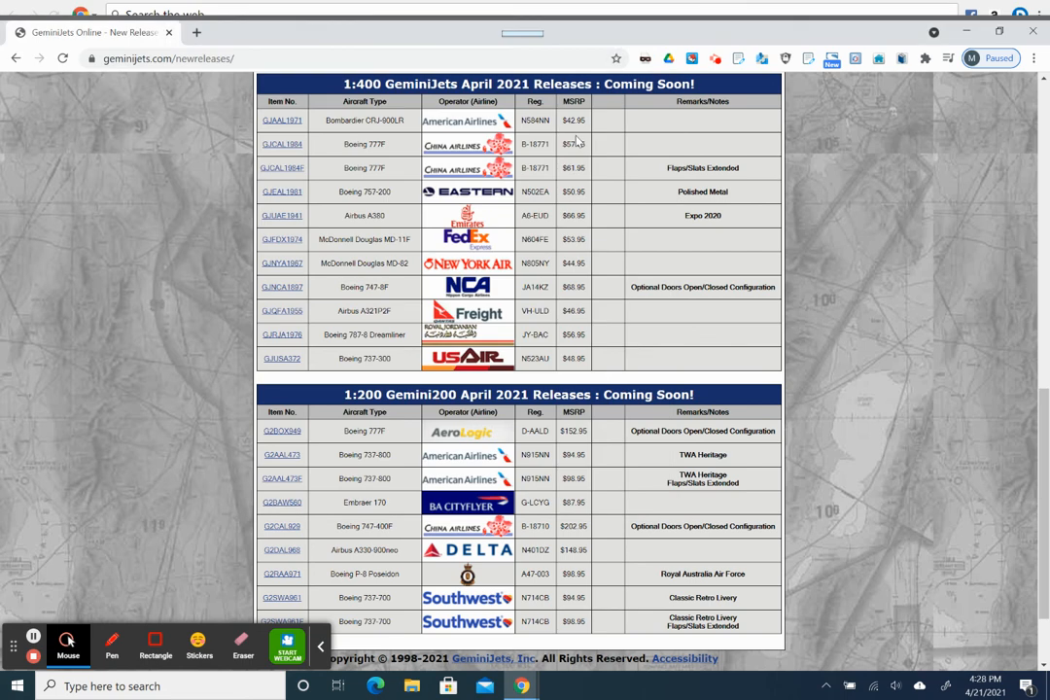
mouse_move(707, 178)
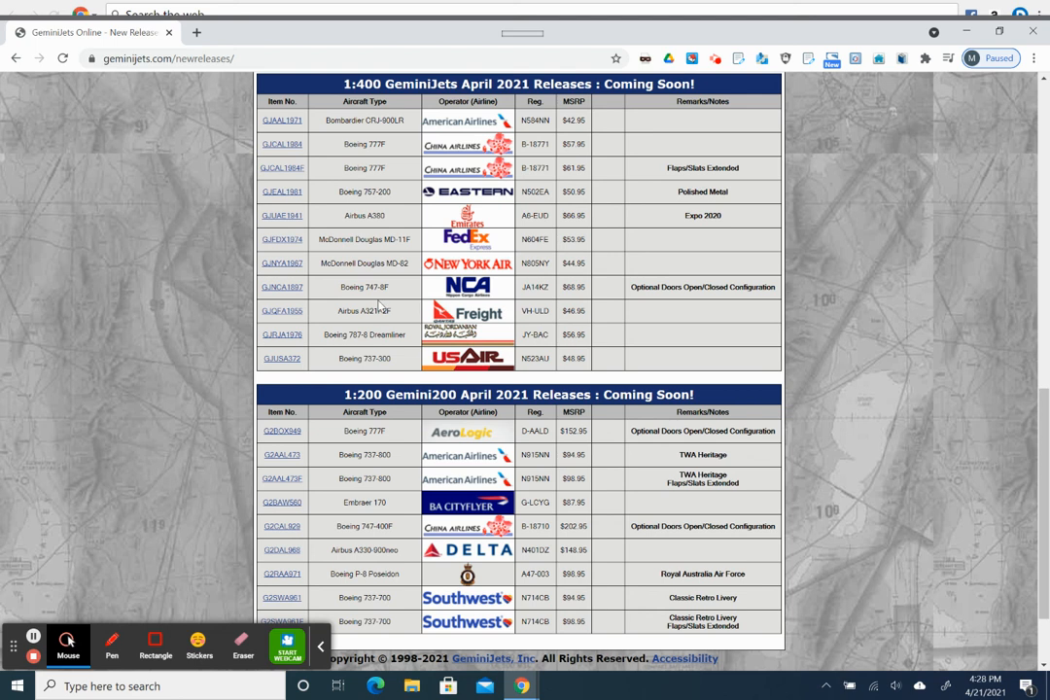
mouse_move(422, 303)
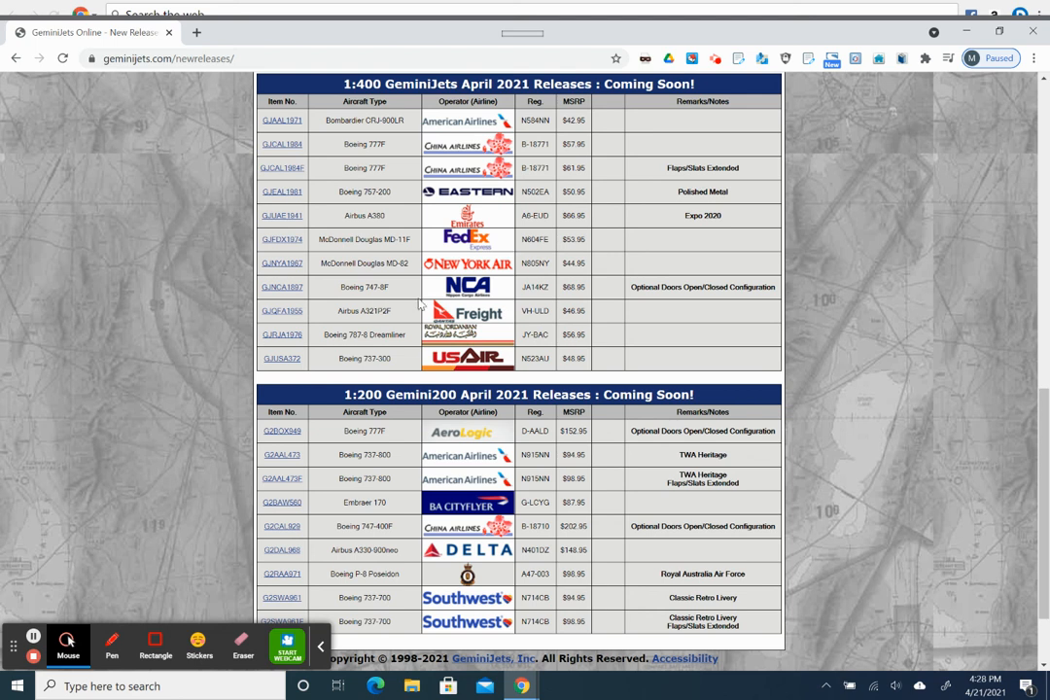
mouse_move(389, 301)
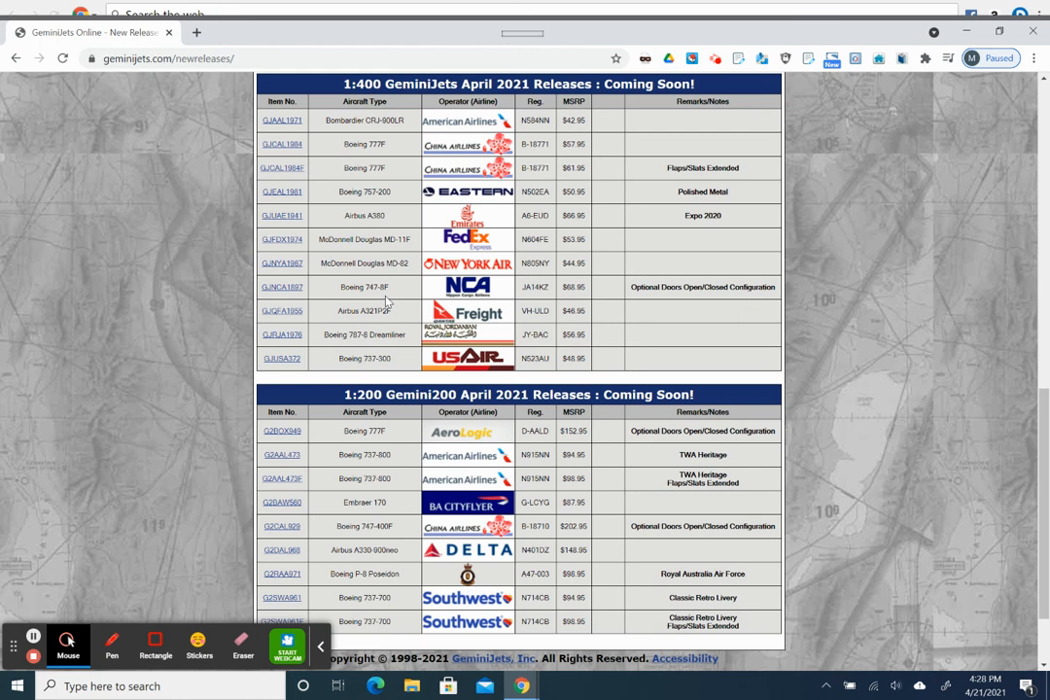
mouse_move(741, 299)
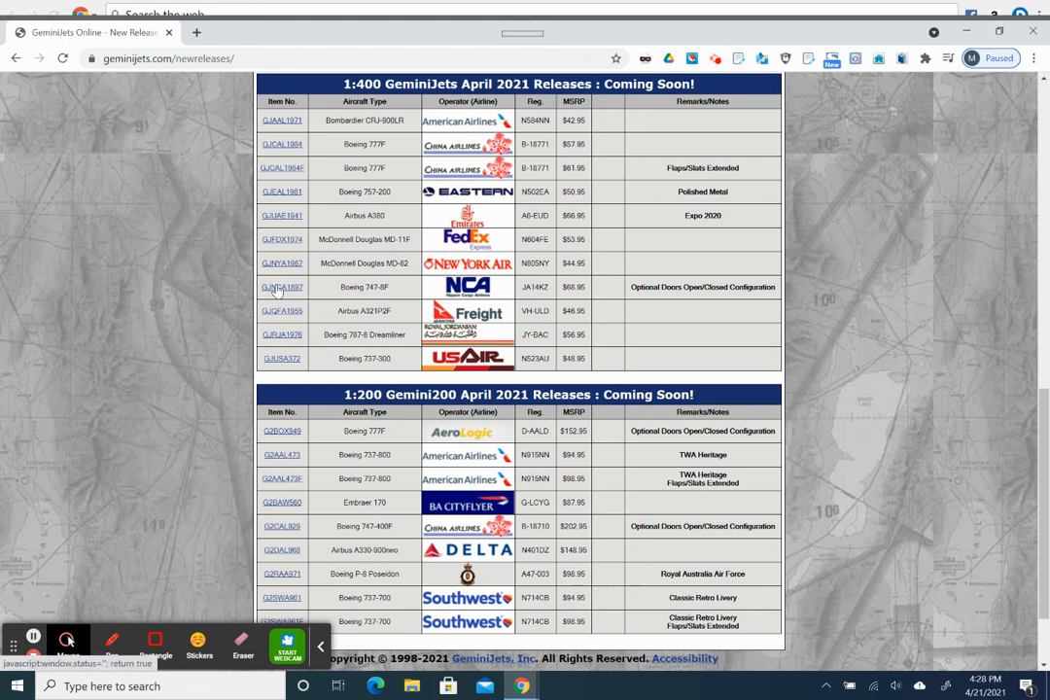
- Open the GJNCA1897 Nippon Cargo 747-8F photo popup from the 1:400 table
left_click(282, 286)
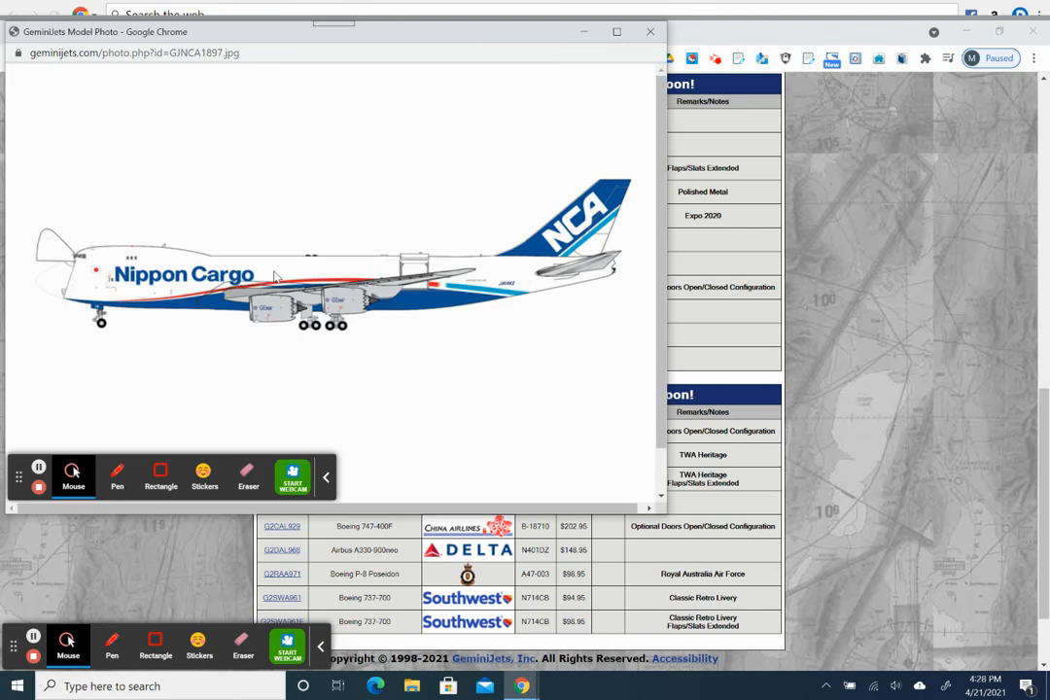
mouse_move(203, 297)
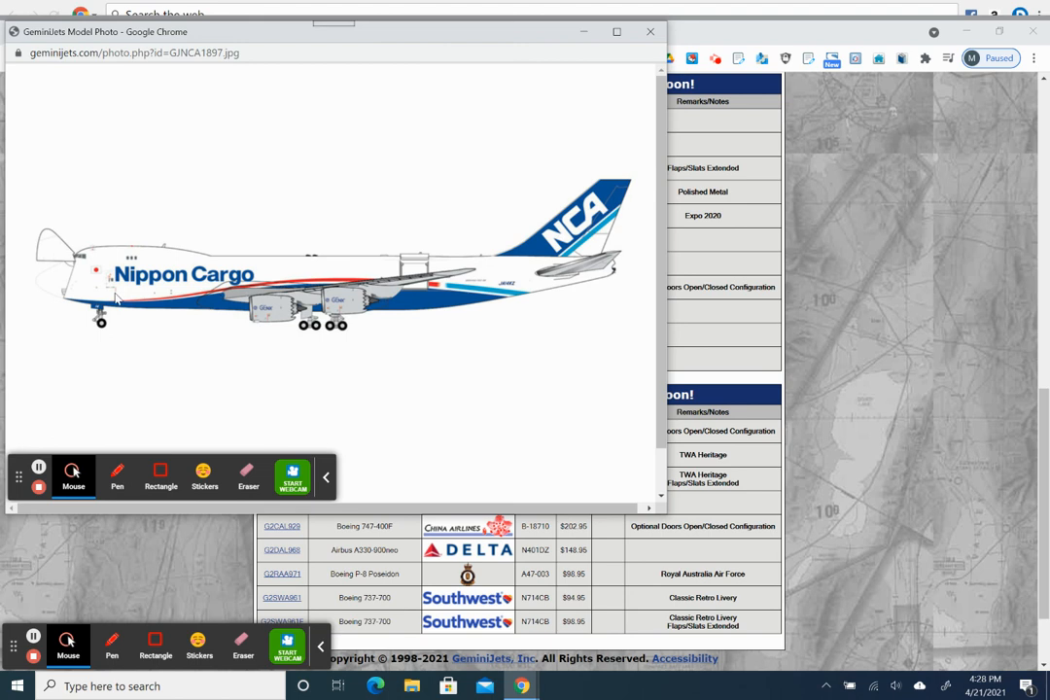
mouse_move(68, 270)
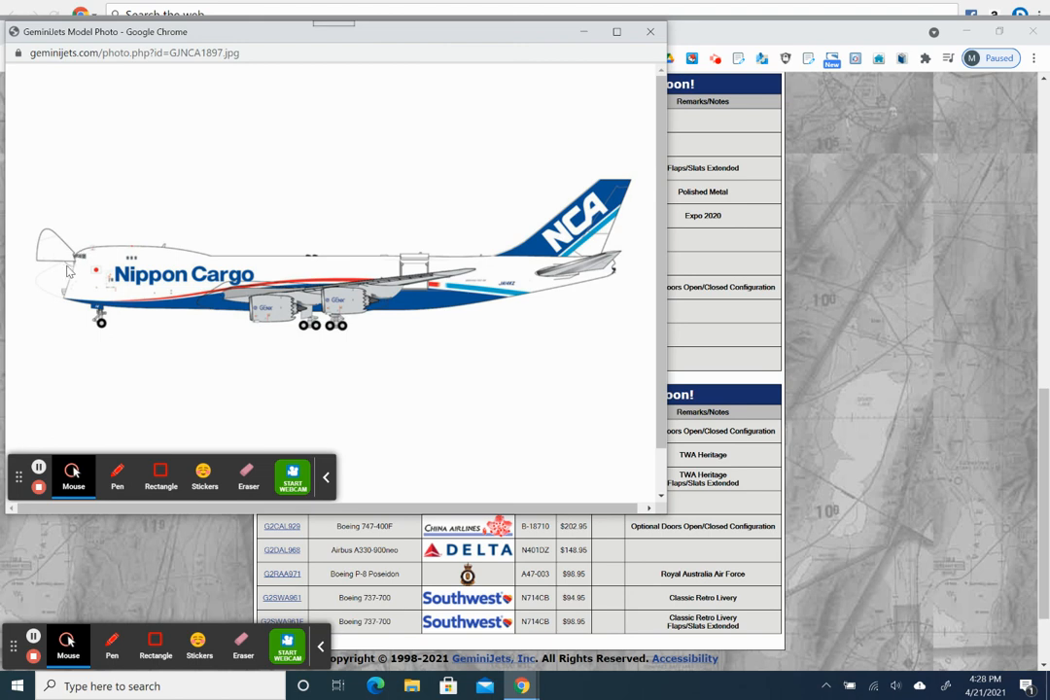
mouse_move(68, 263)
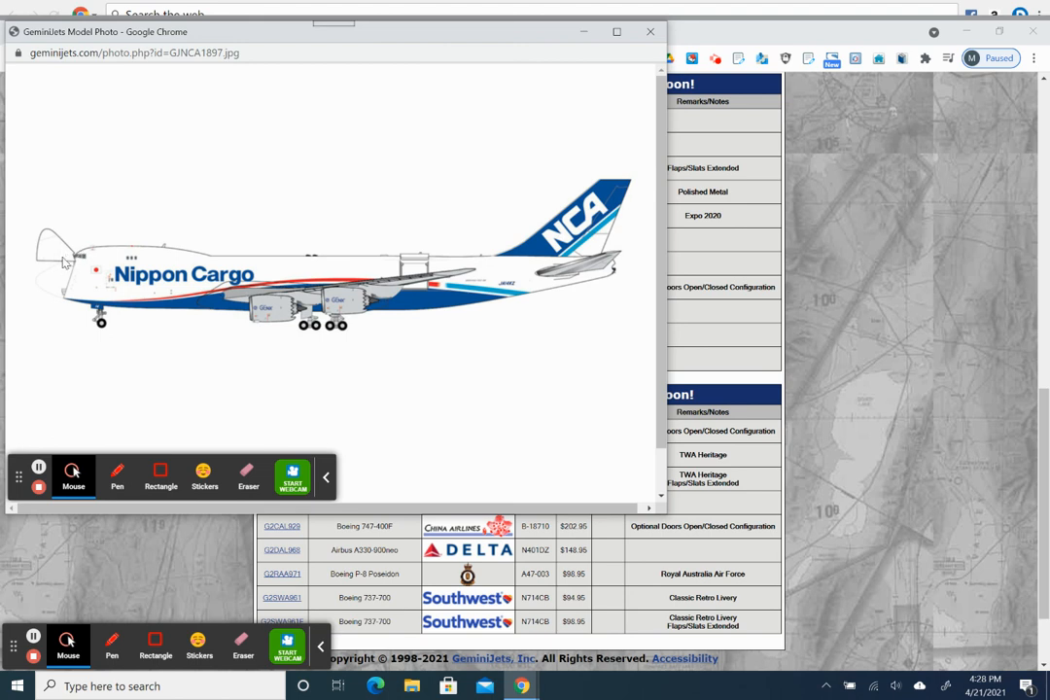
mouse_move(410, 270)
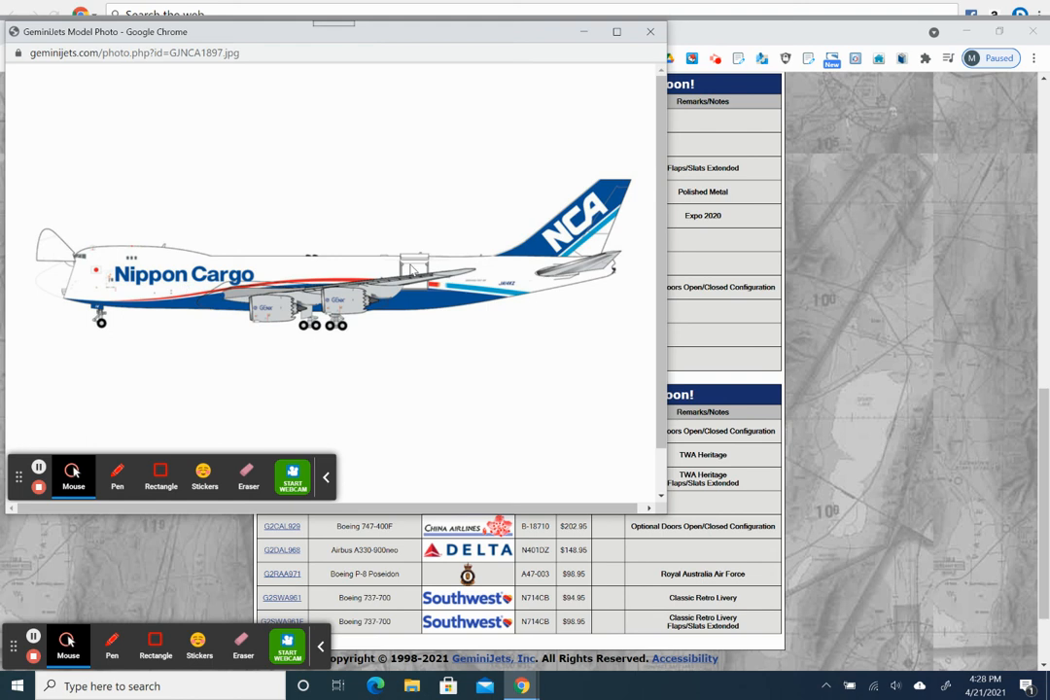
mouse_move(412, 267)
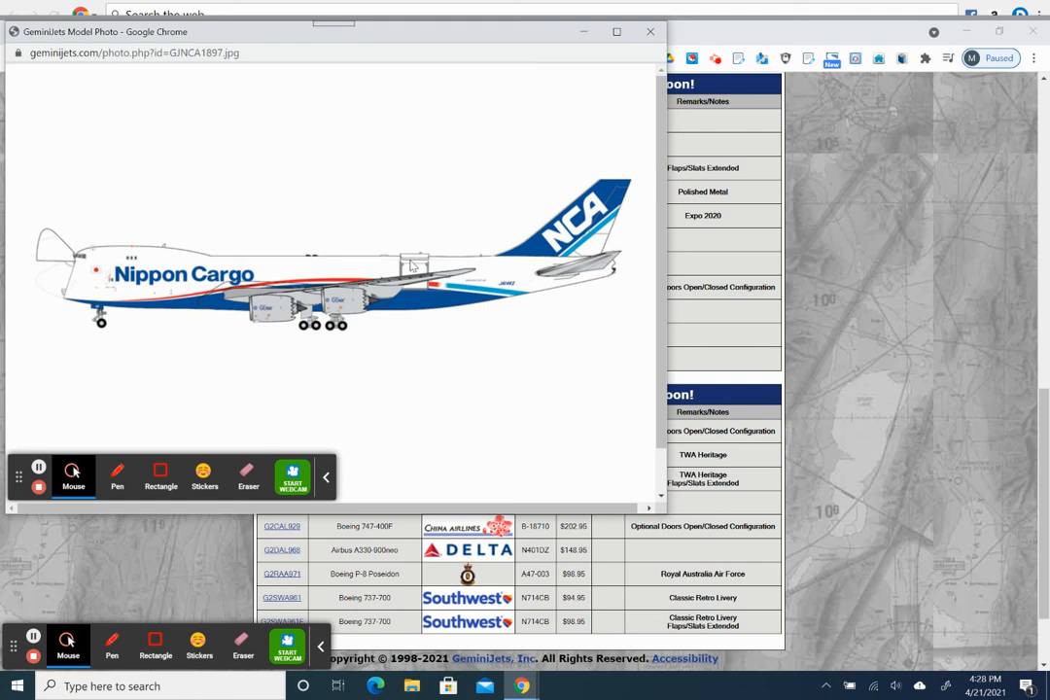
mouse_move(408, 267)
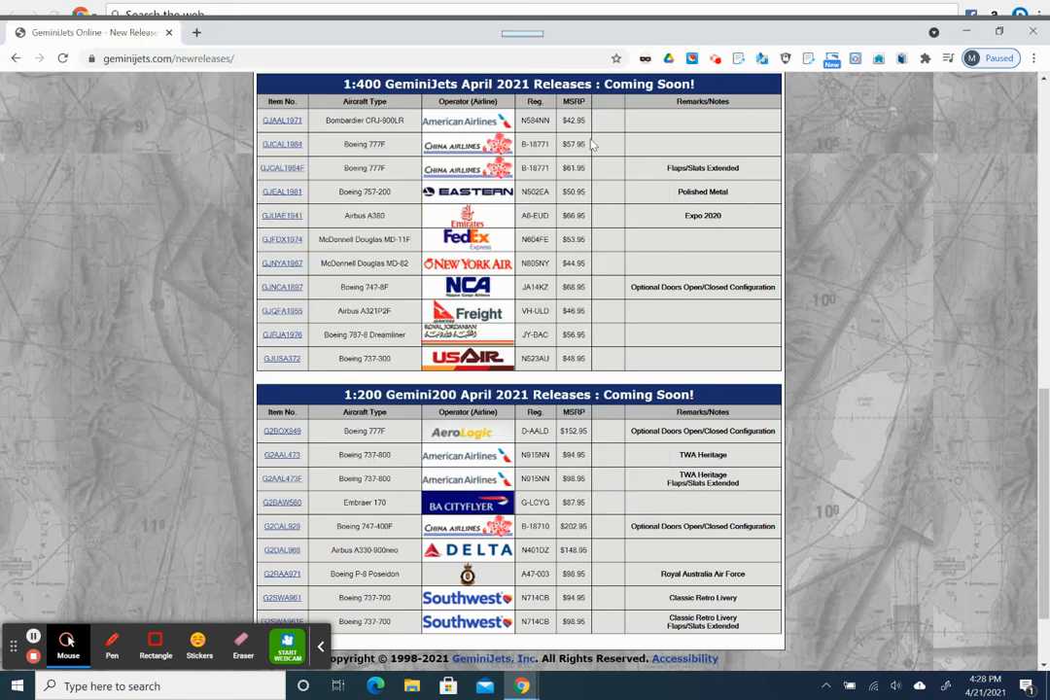
mouse_move(583, 308)
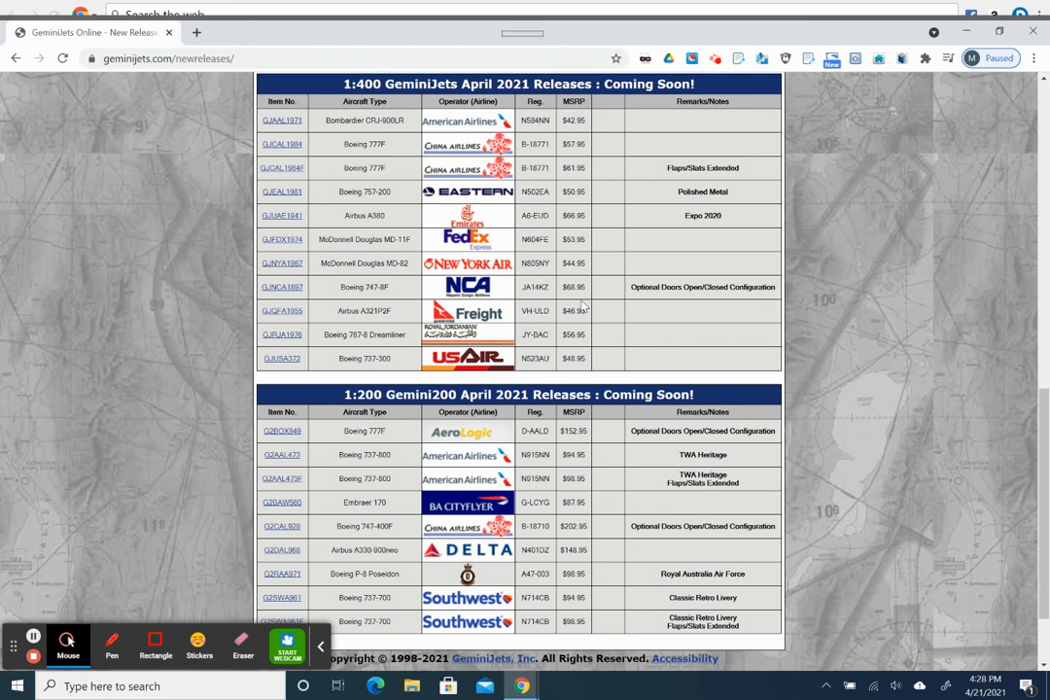
mouse_move(583, 305)
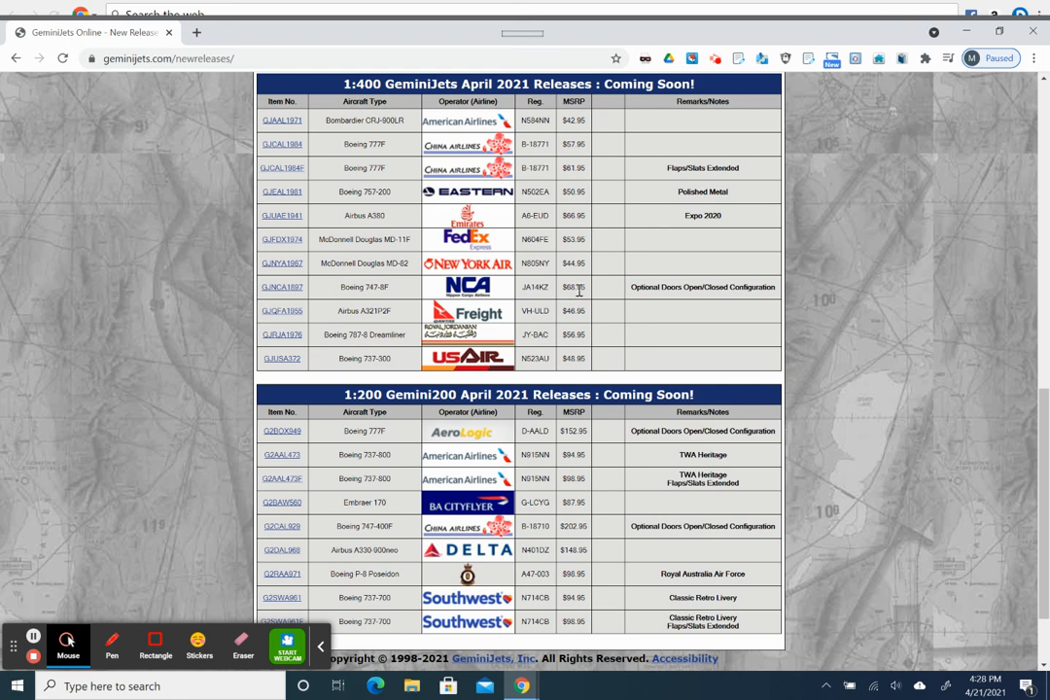
mouse_move(580, 290)
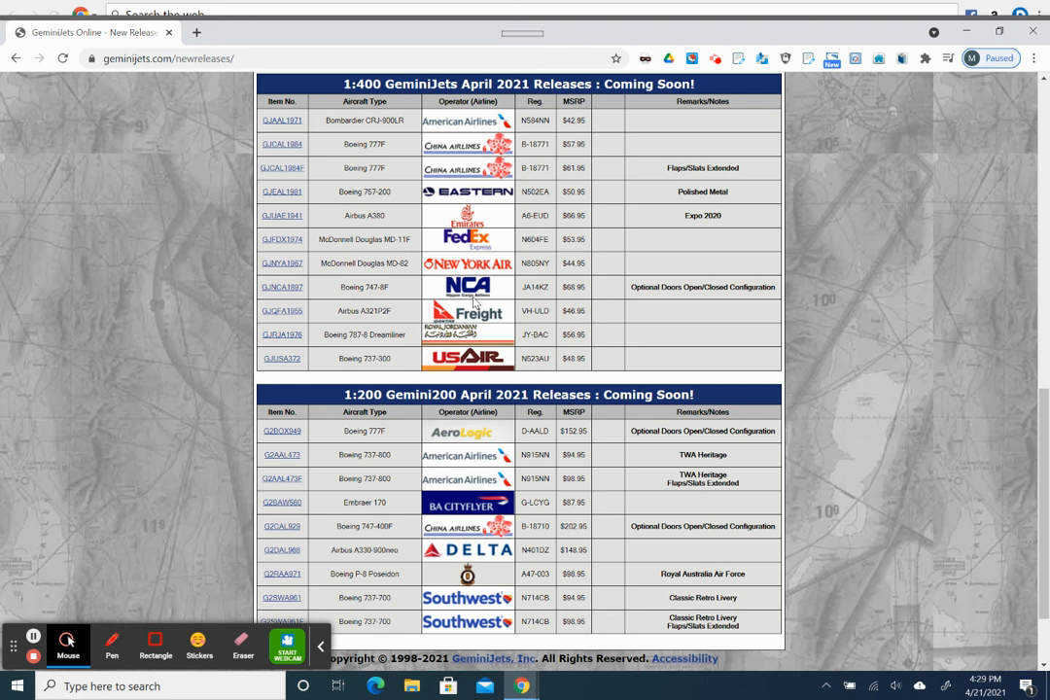
mouse_move(673, 302)
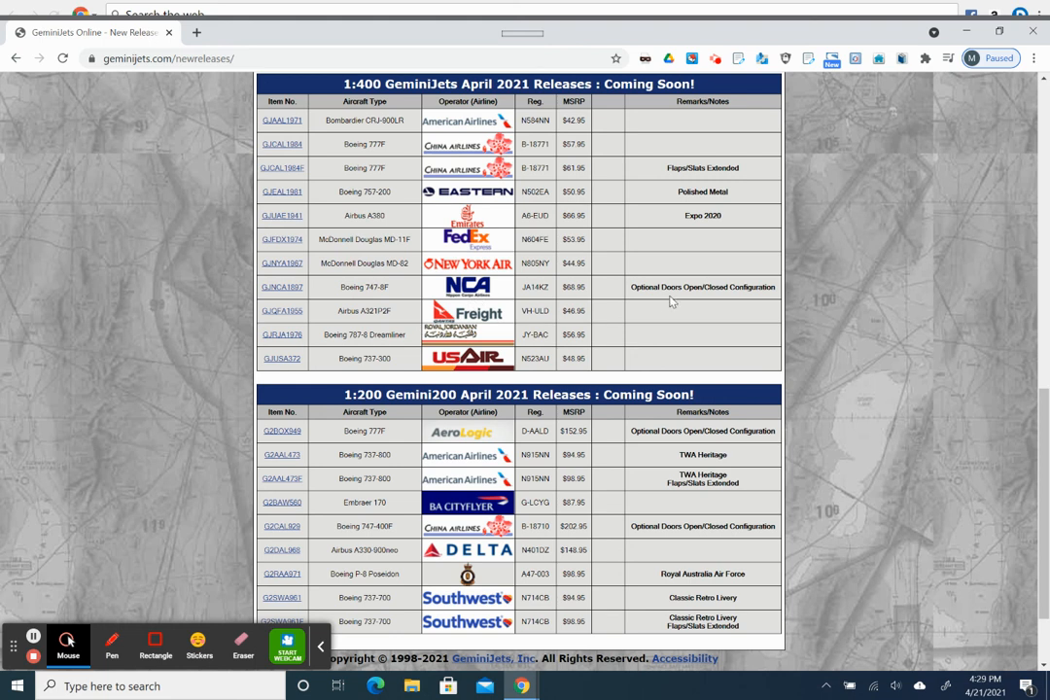
mouse_move(631, 298)
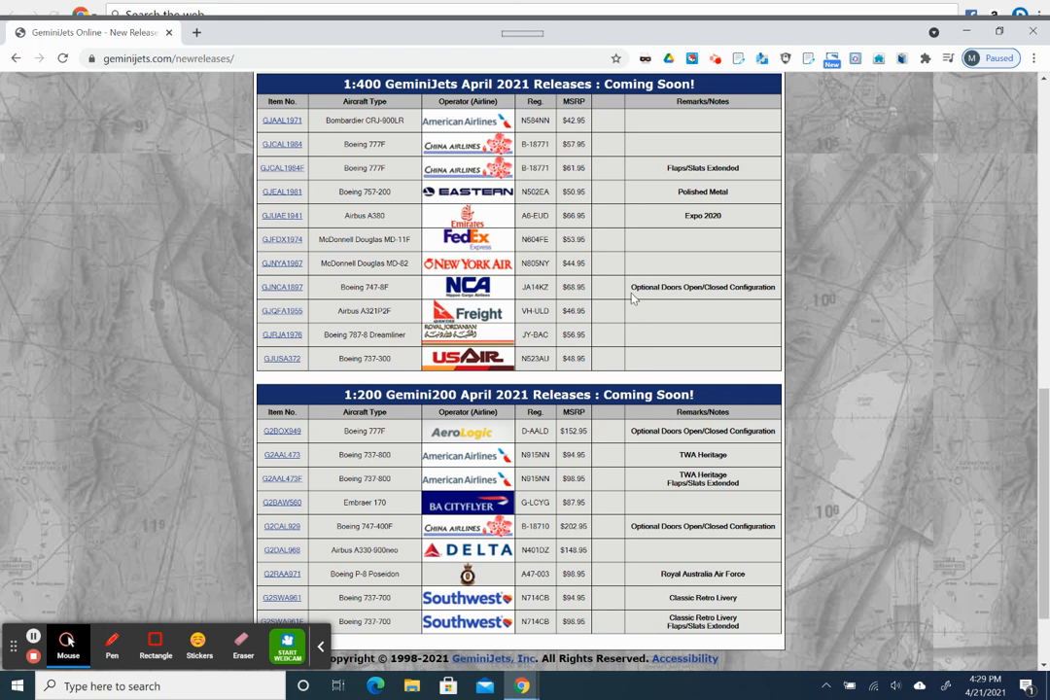
mouse_move(746, 285)
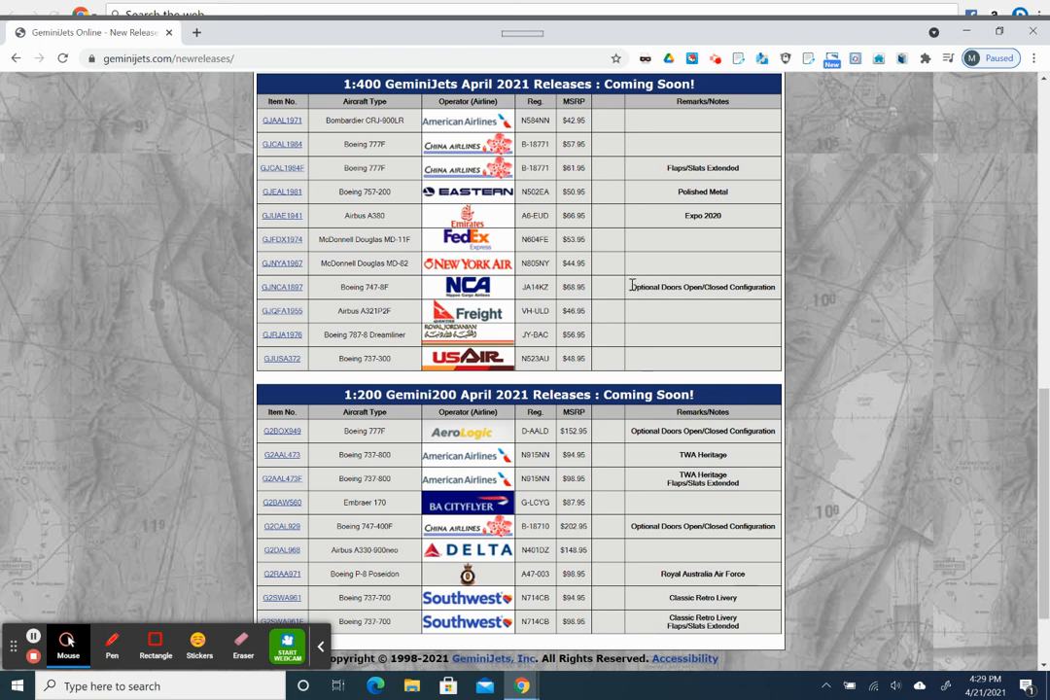
mouse_move(640, 308)
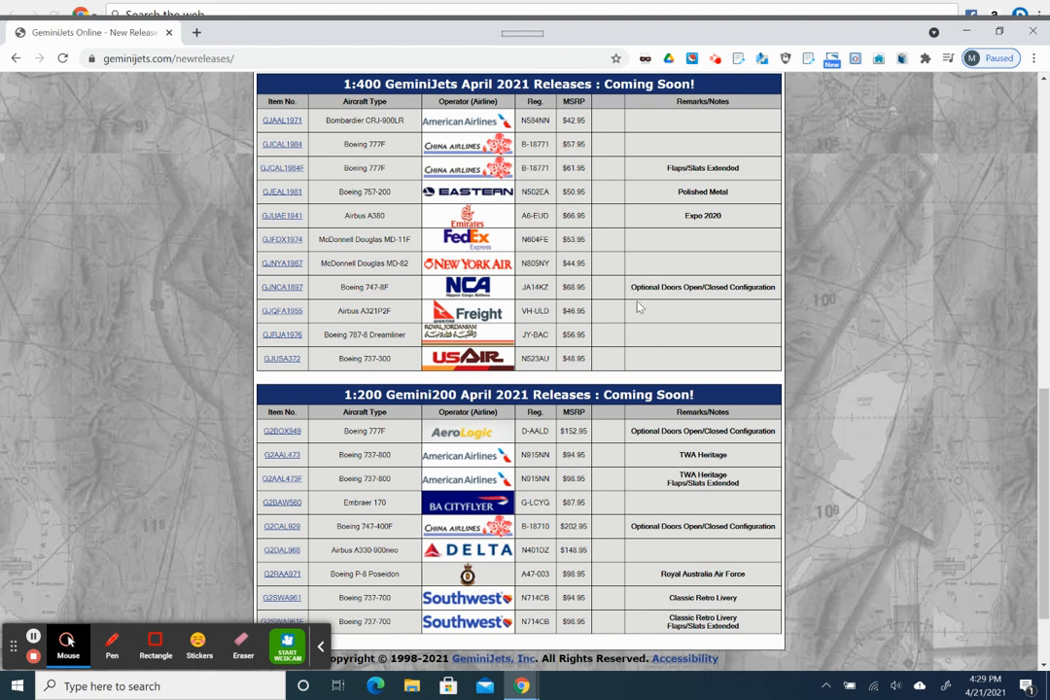
mouse_move(637, 302)
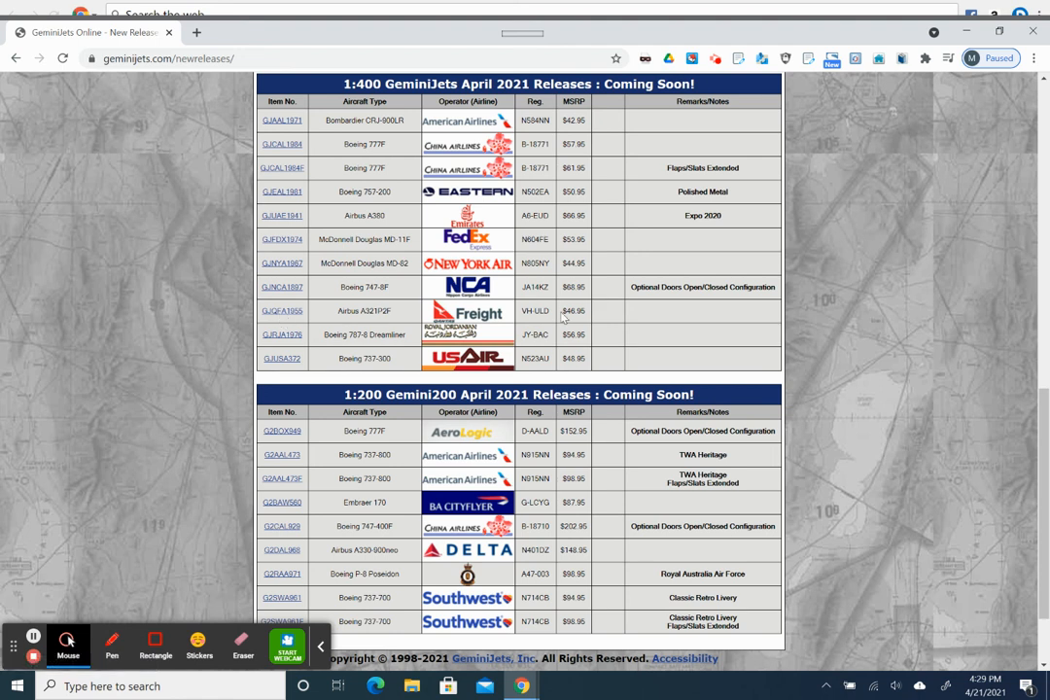
mouse_move(275, 311)
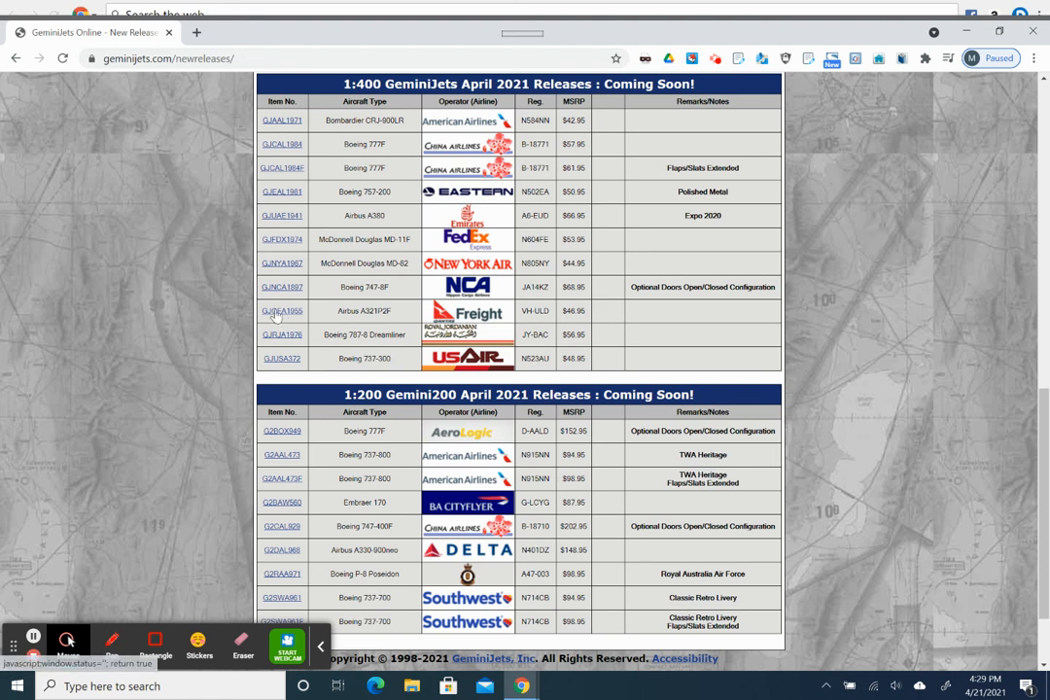
left_click(282, 310)
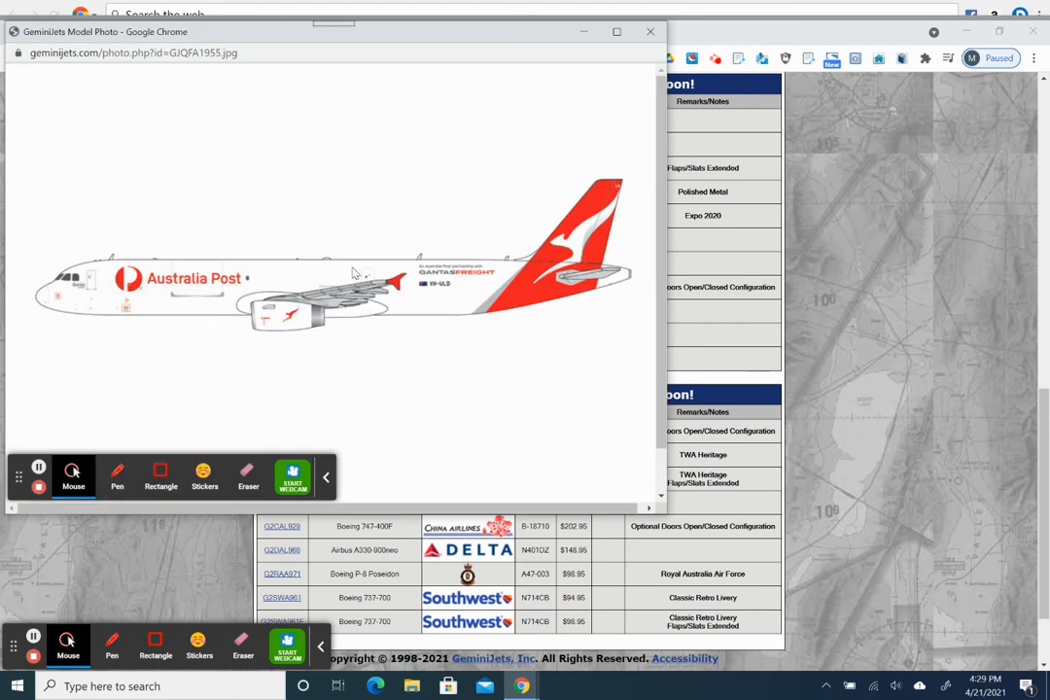
mouse_move(143, 288)
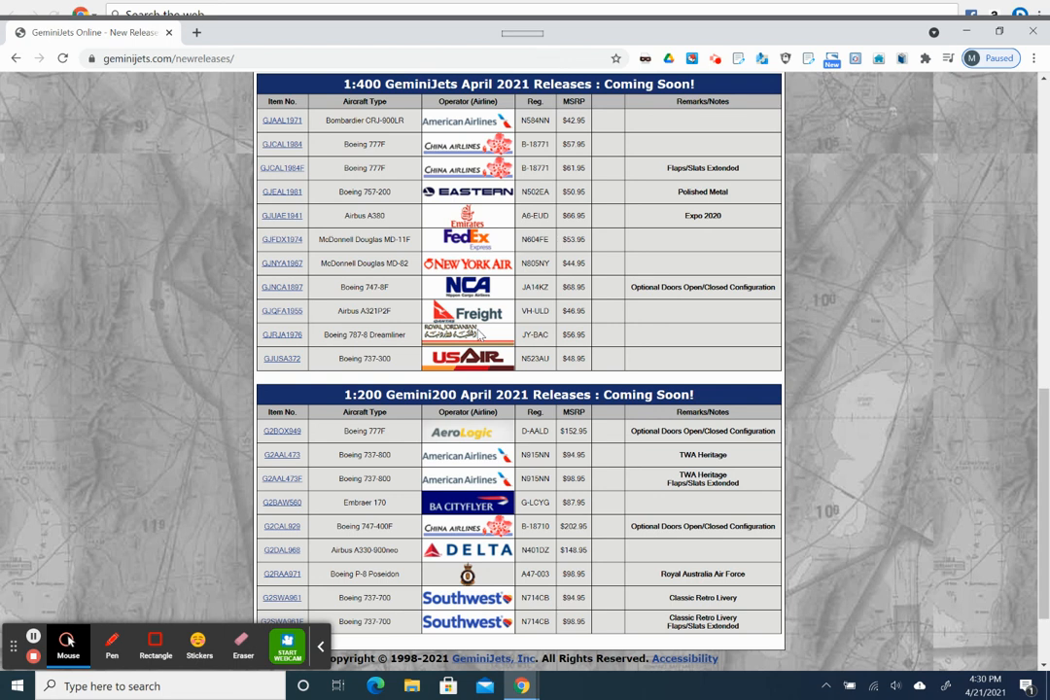
scroll("up", 3)
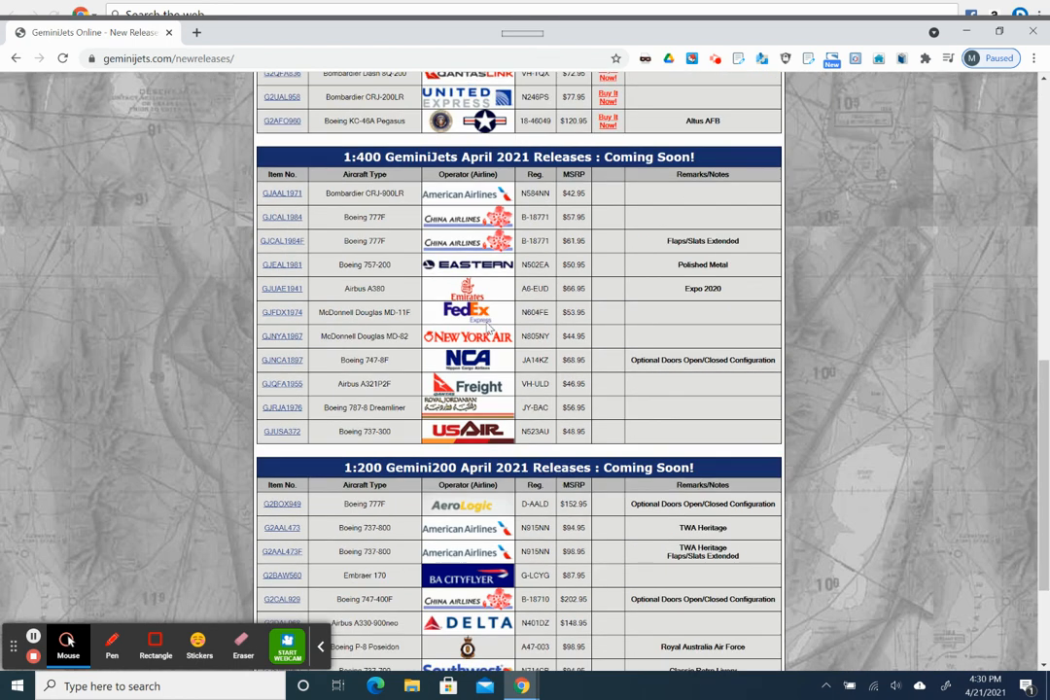
scroll("down", 3)
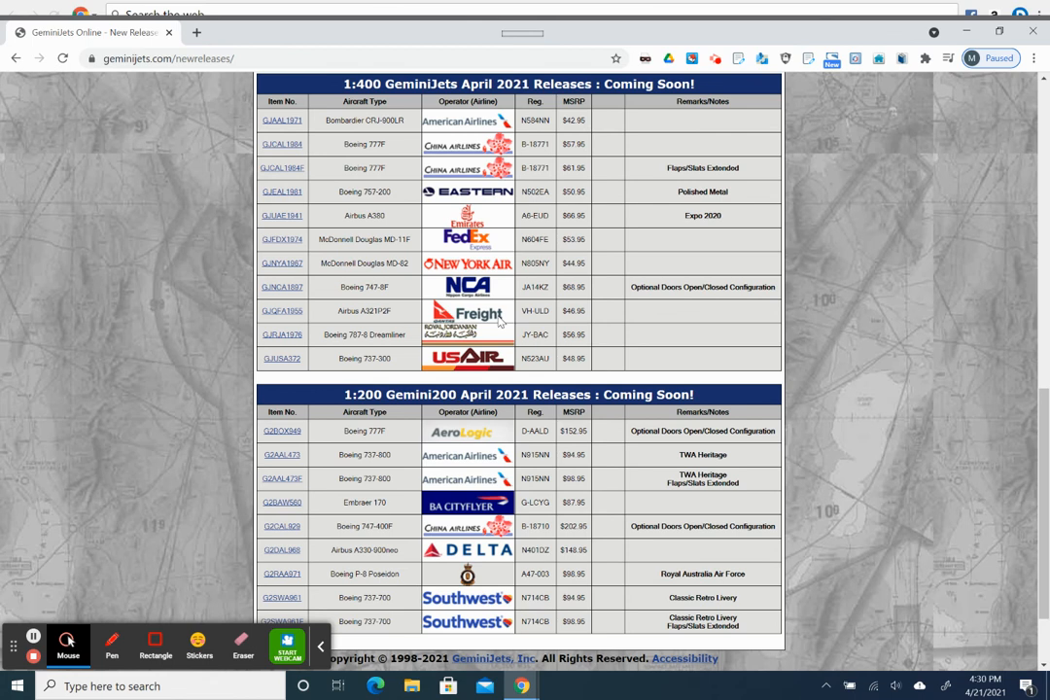
mouse_move(498, 322)
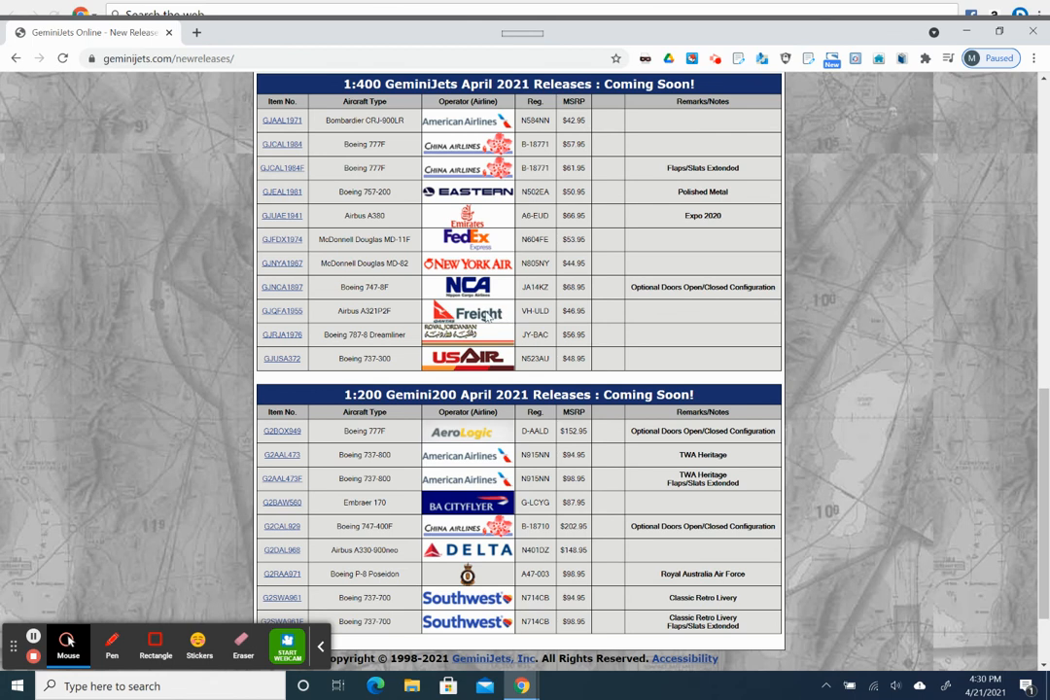
mouse_move(489, 311)
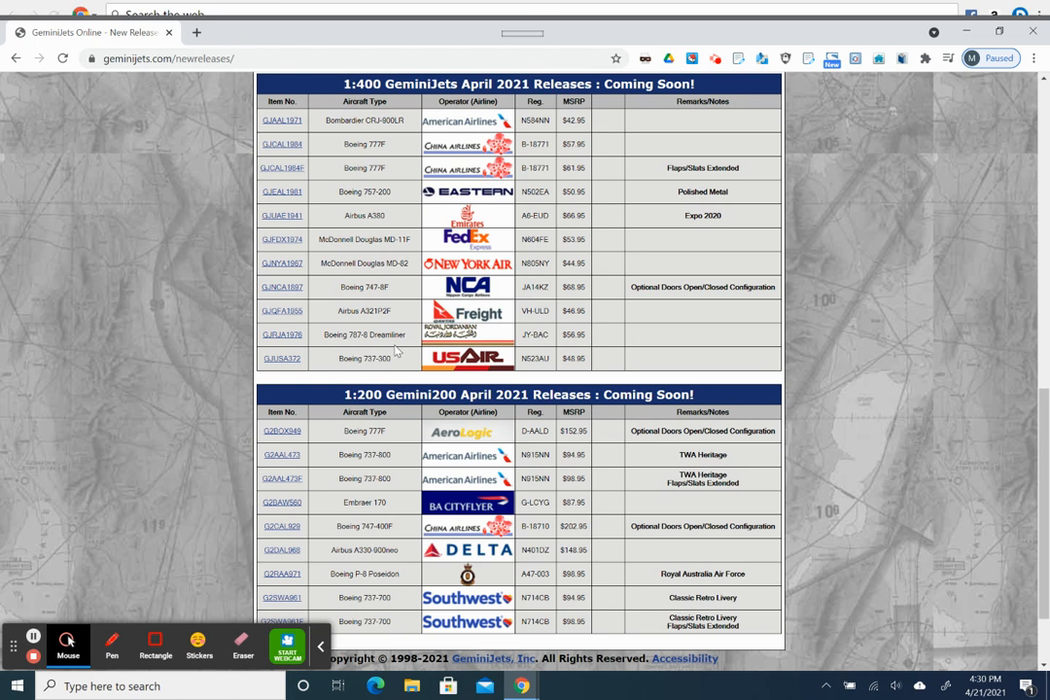
mouse_move(397, 352)
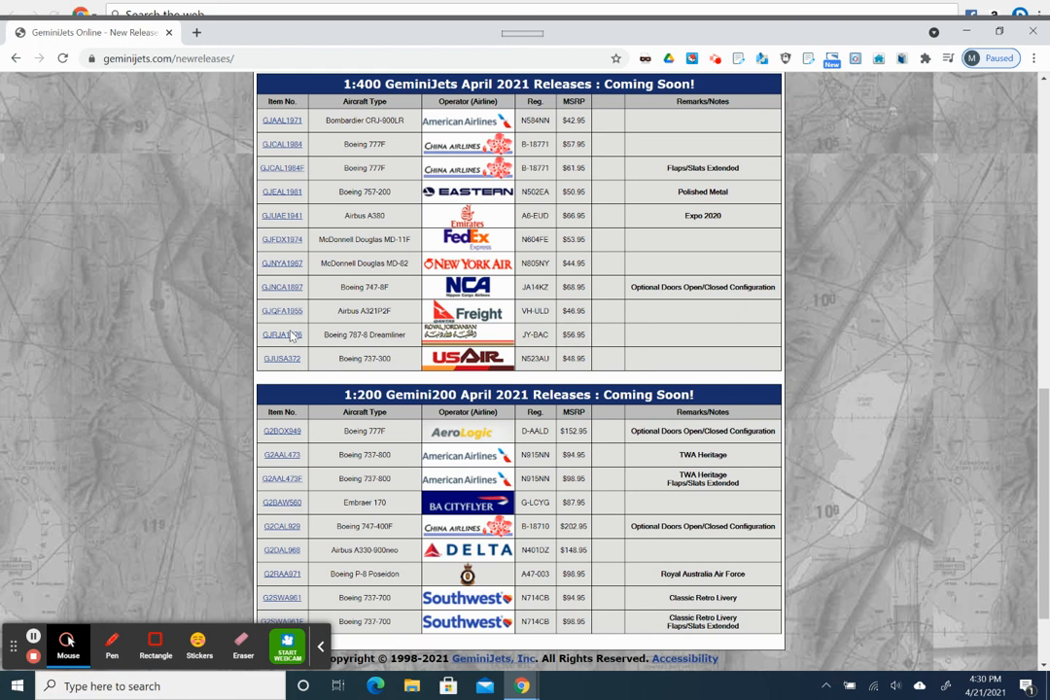
mouse_move(575, 352)
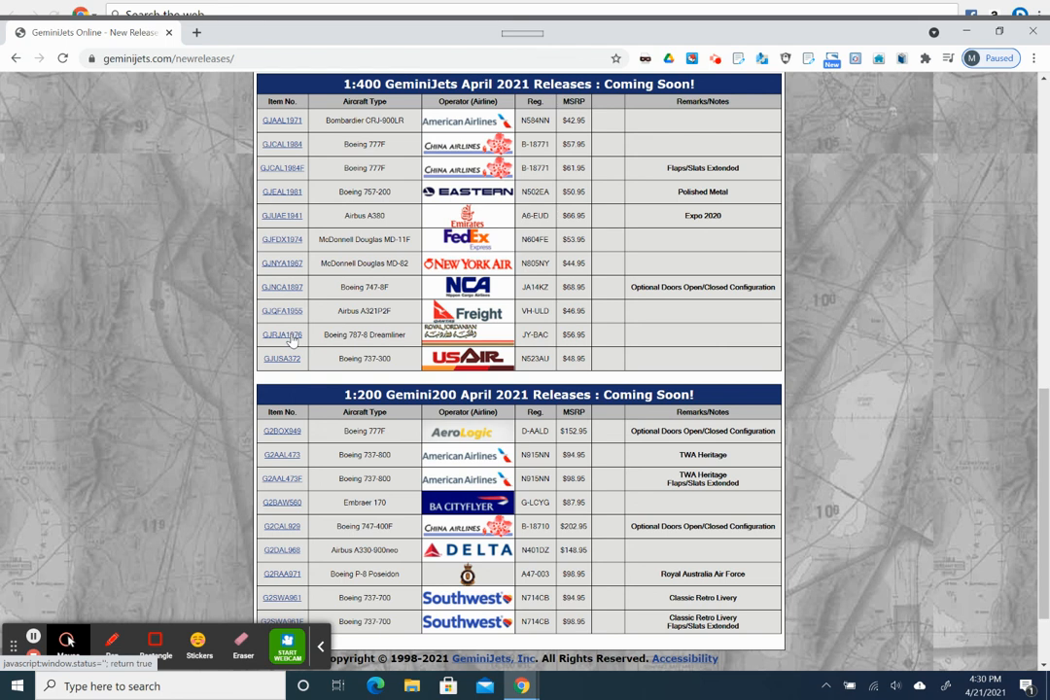
- Open the GJRJA1976 Royal Jordanian 787-8 Dreamliner photo popup from the 1:400 table
left_click(282, 334)
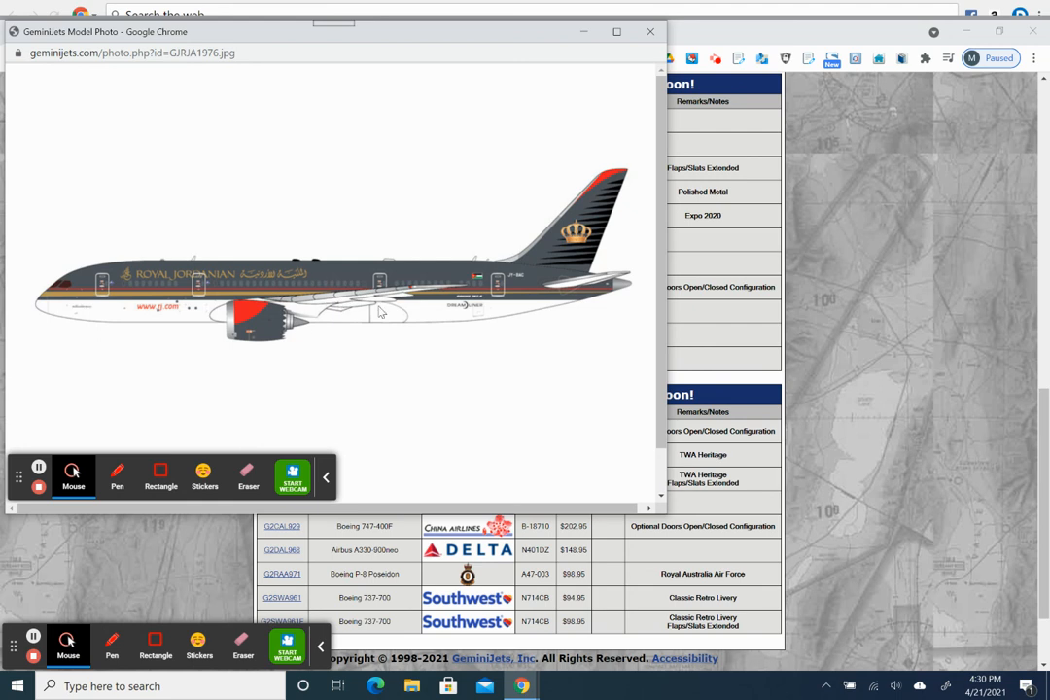
mouse_move(390, 288)
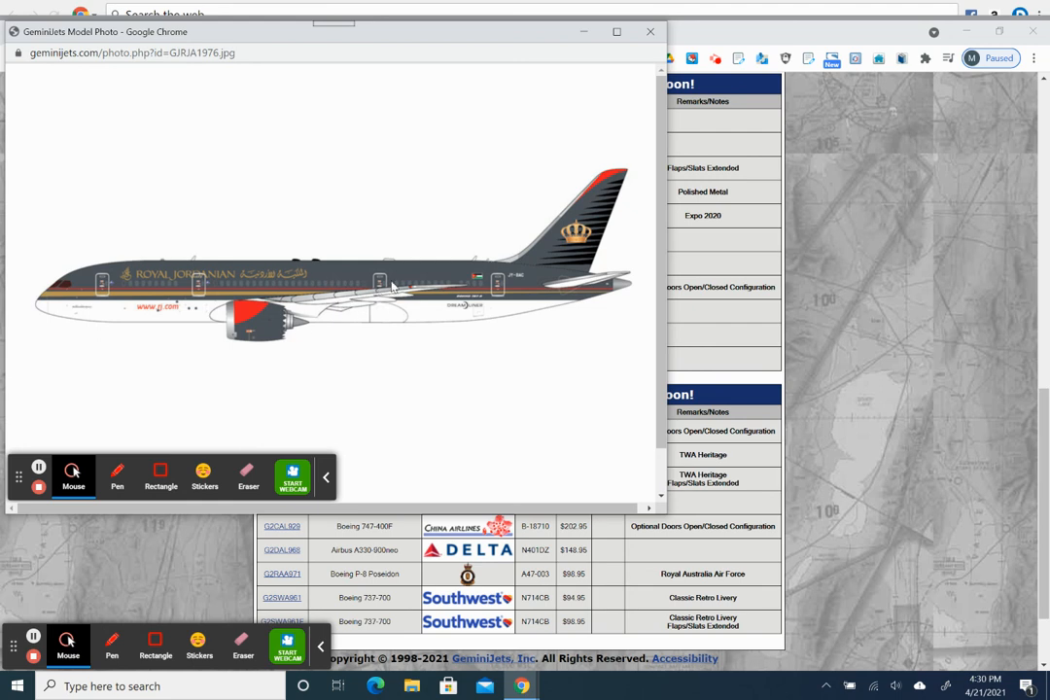
mouse_move(329, 326)
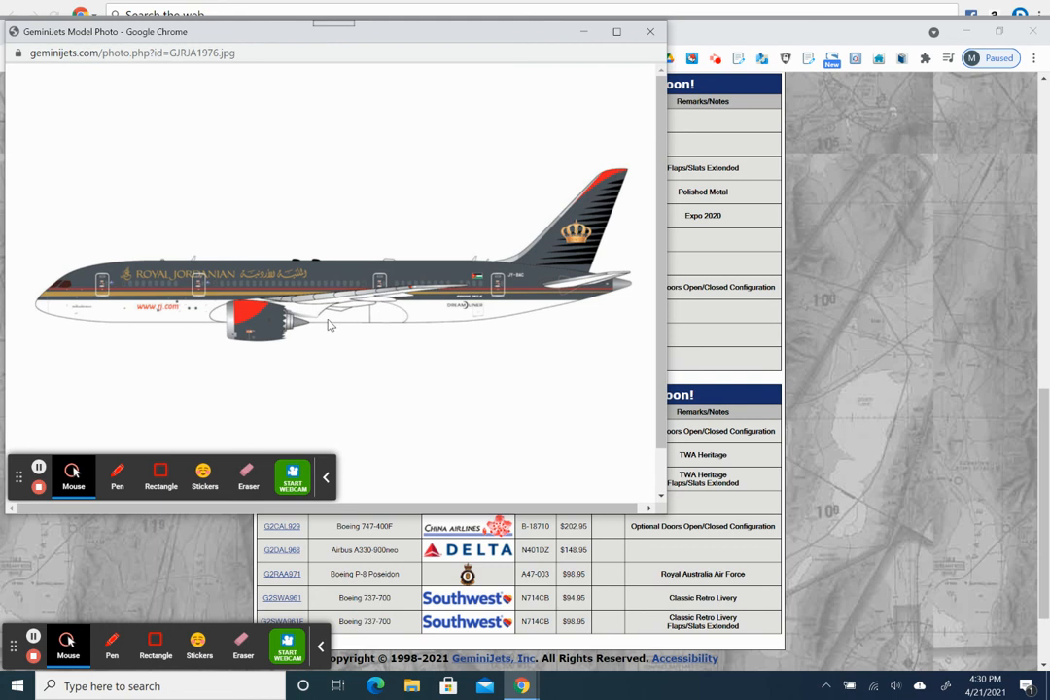
mouse_move(341, 321)
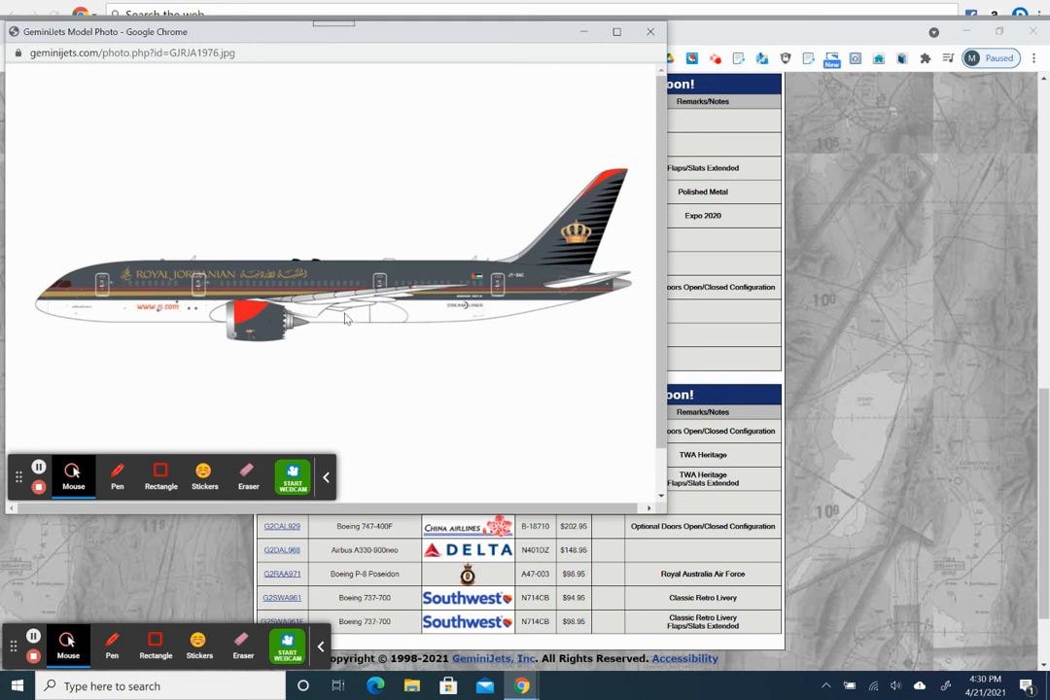
mouse_move(322, 314)
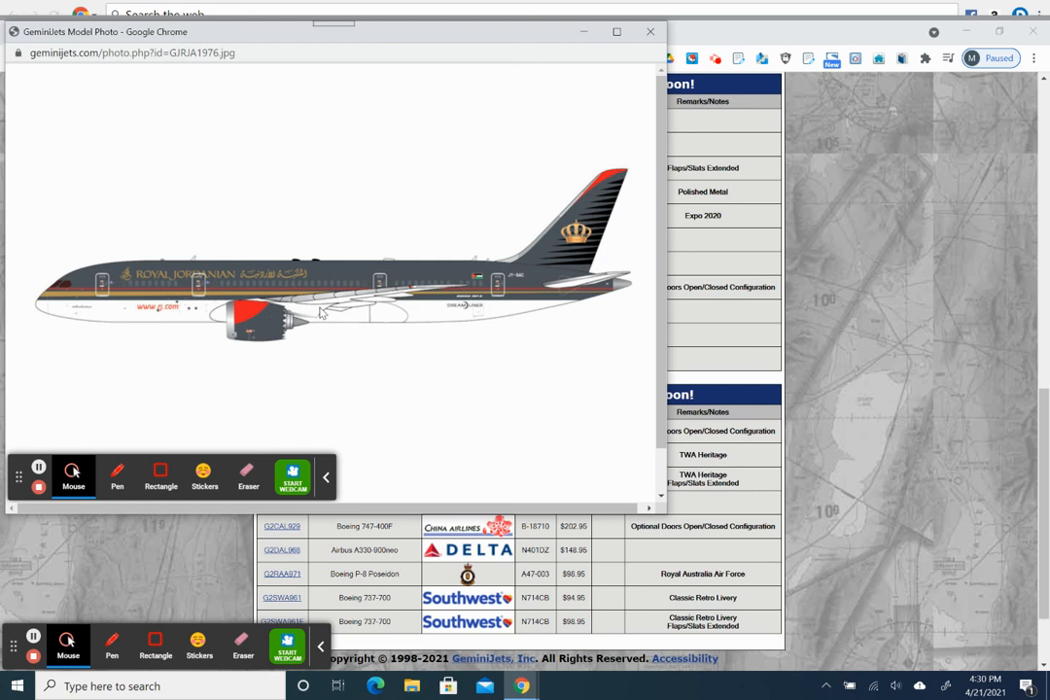
mouse_move(319, 309)
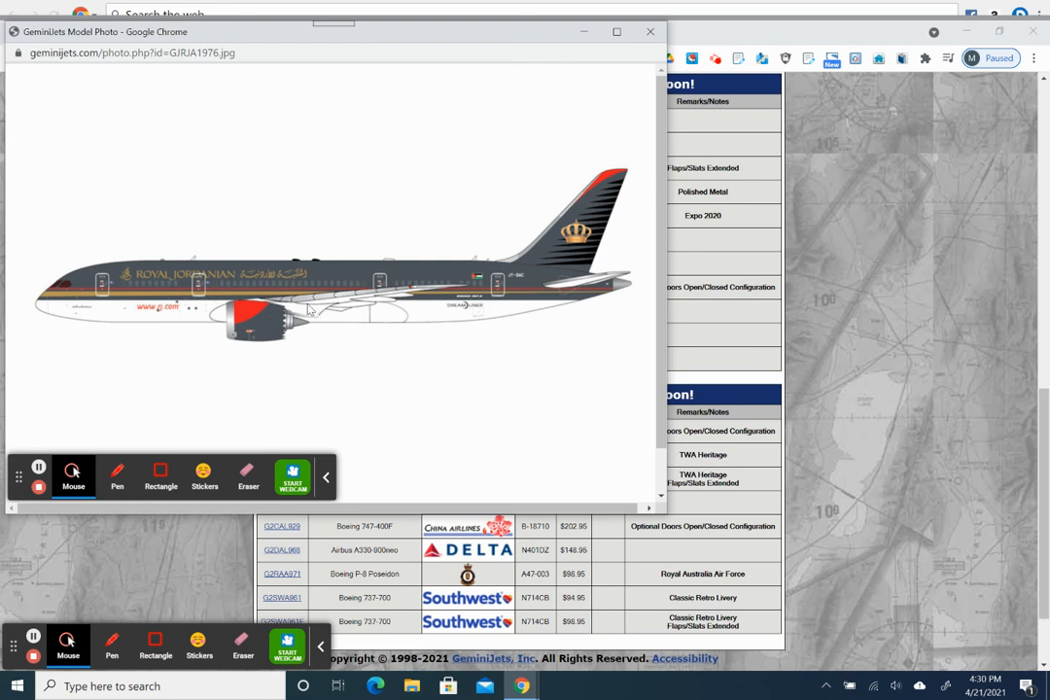
mouse_move(318, 315)
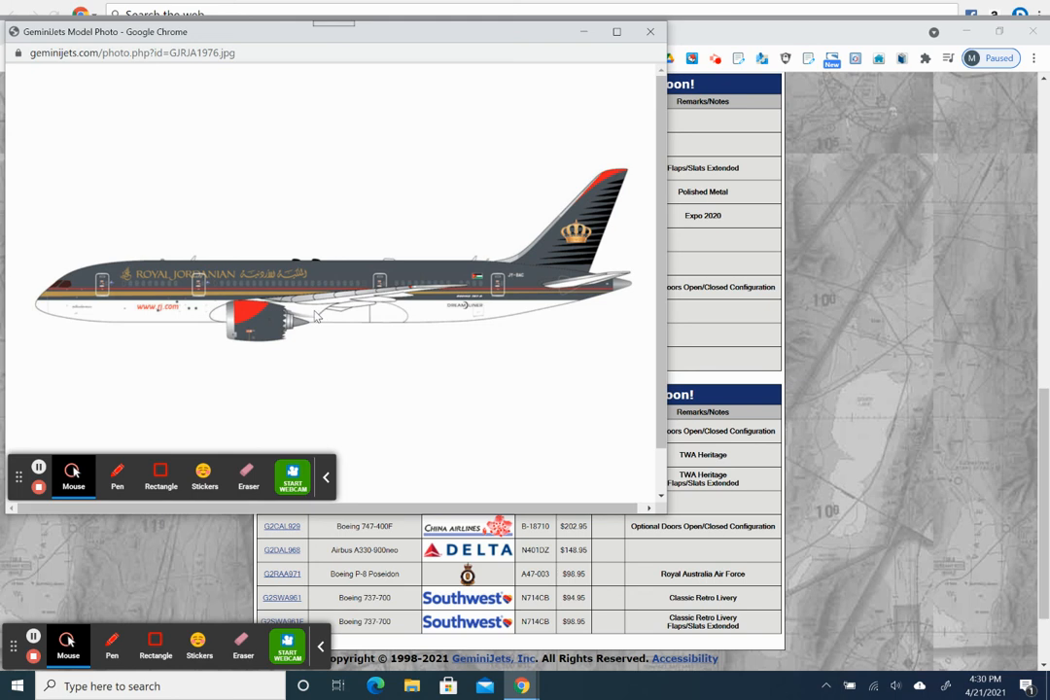
mouse_move(328, 309)
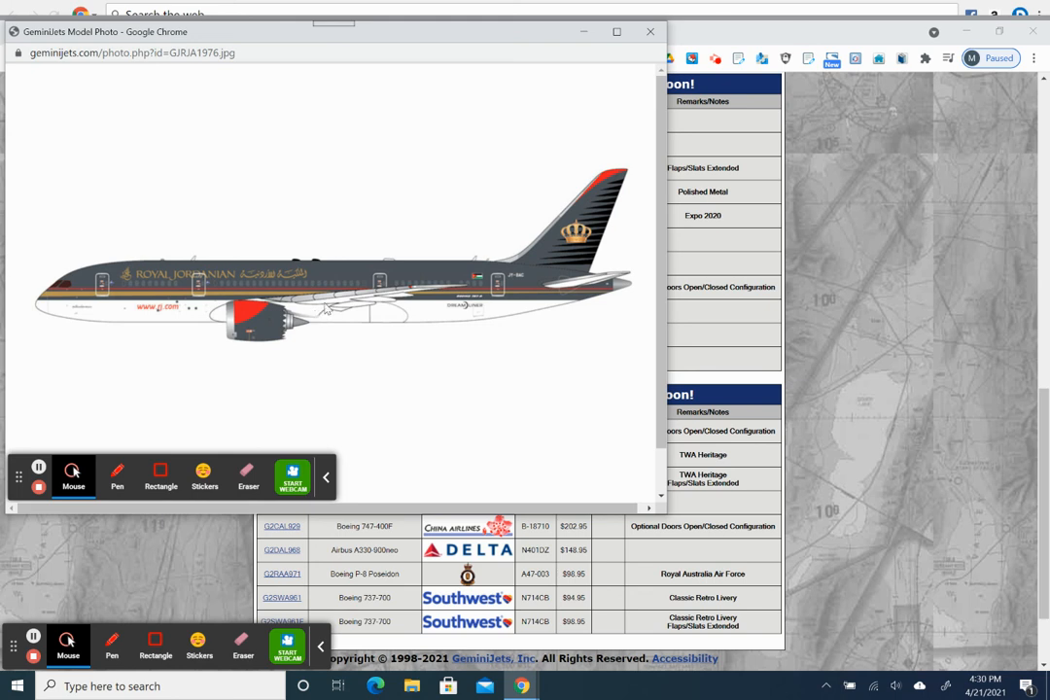
mouse_move(588, 90)
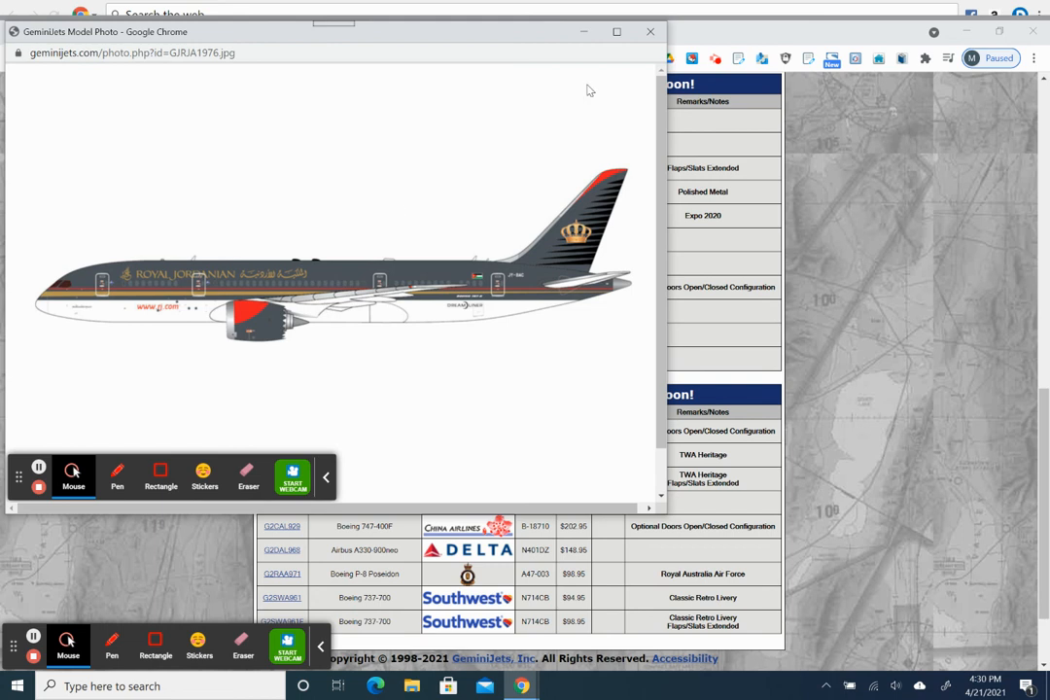
mouse_move(614, 104)
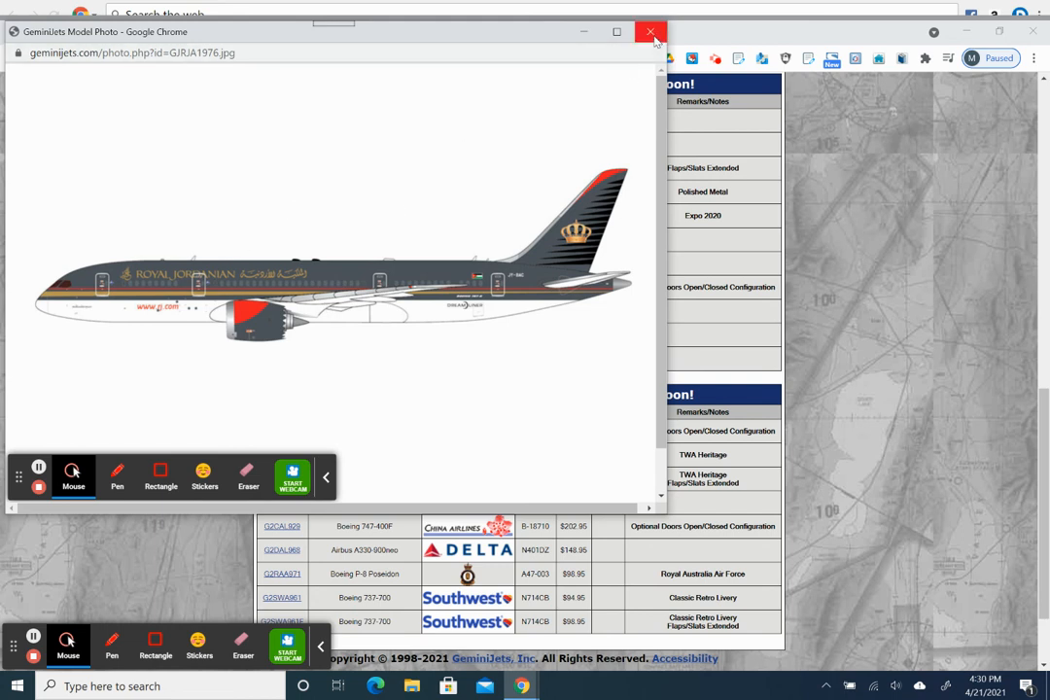
- Close the GJRJA1976 Royal Jordanian 787-8 Model Photo popup
left_click(650, 31)
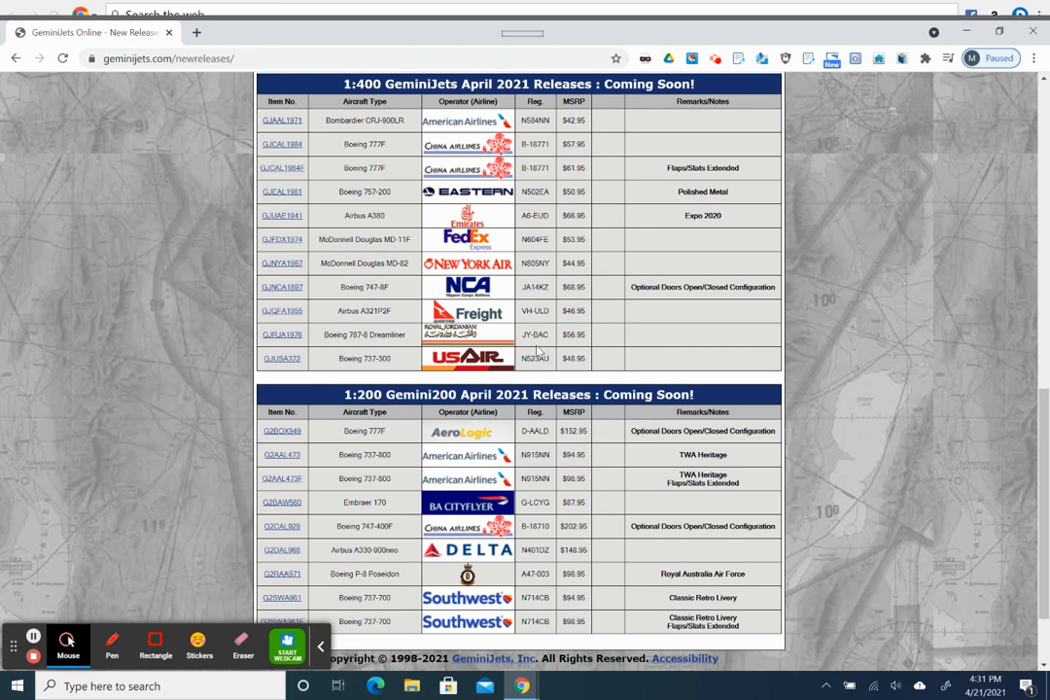
mouse_move(535, 348)
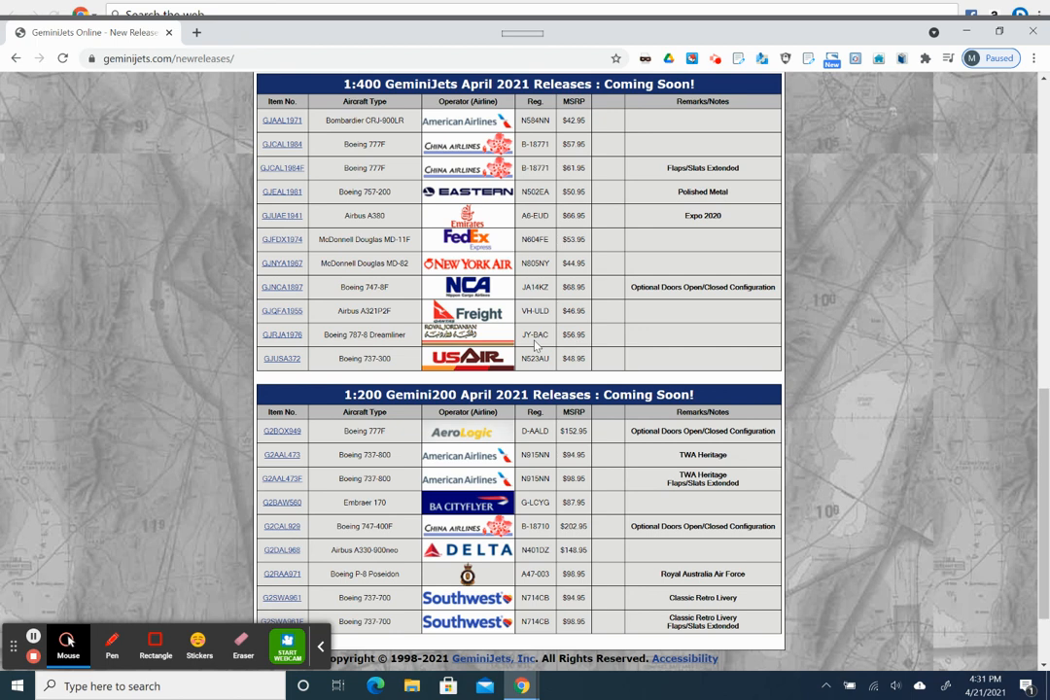
mouse_move(387, 391)
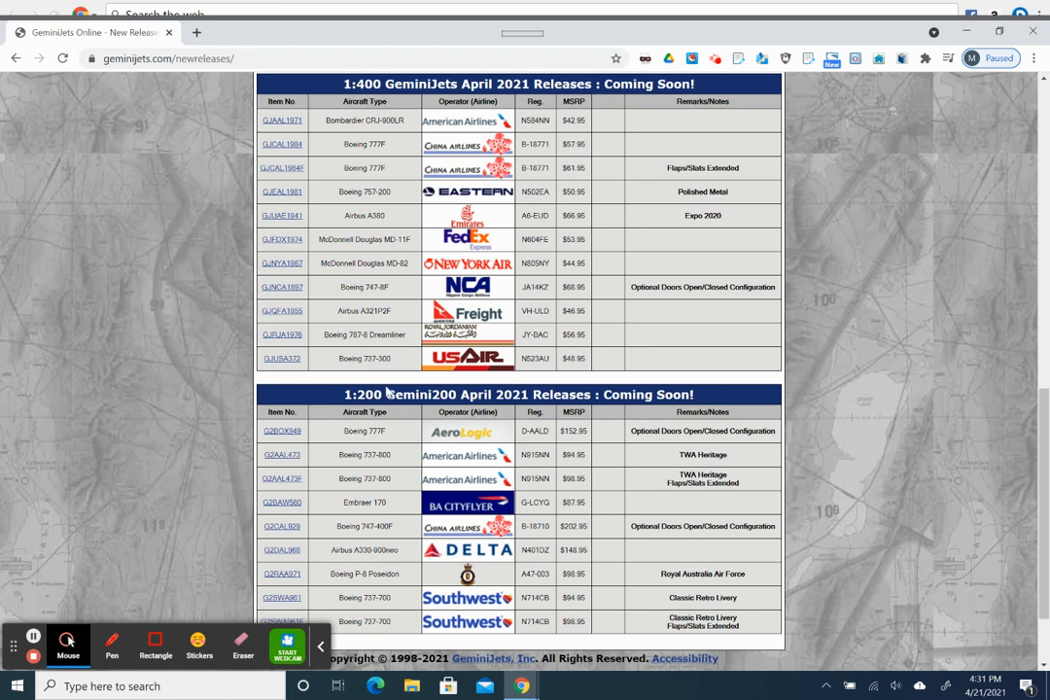
mouse_move(499, 393)
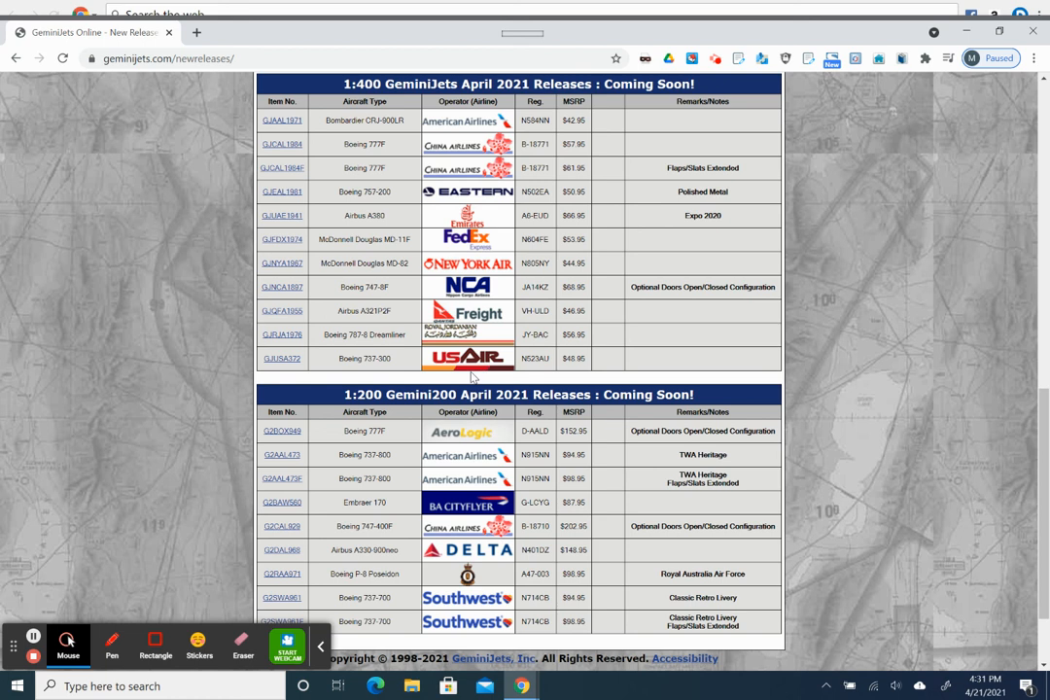
mouse_move(537, 374)
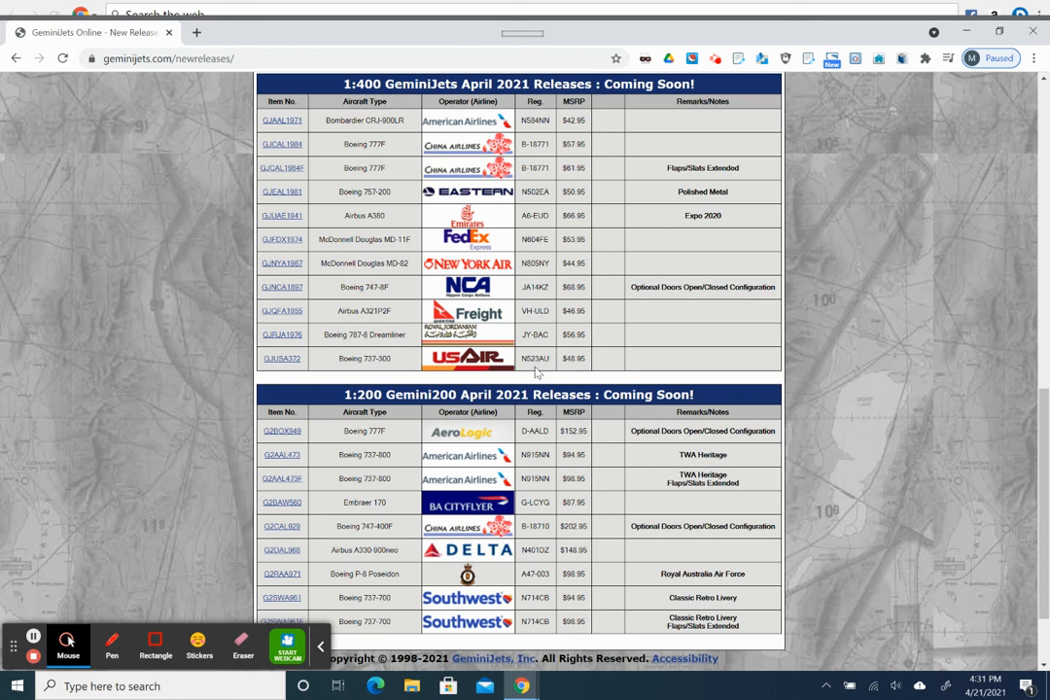
mouse_move(252, 376)
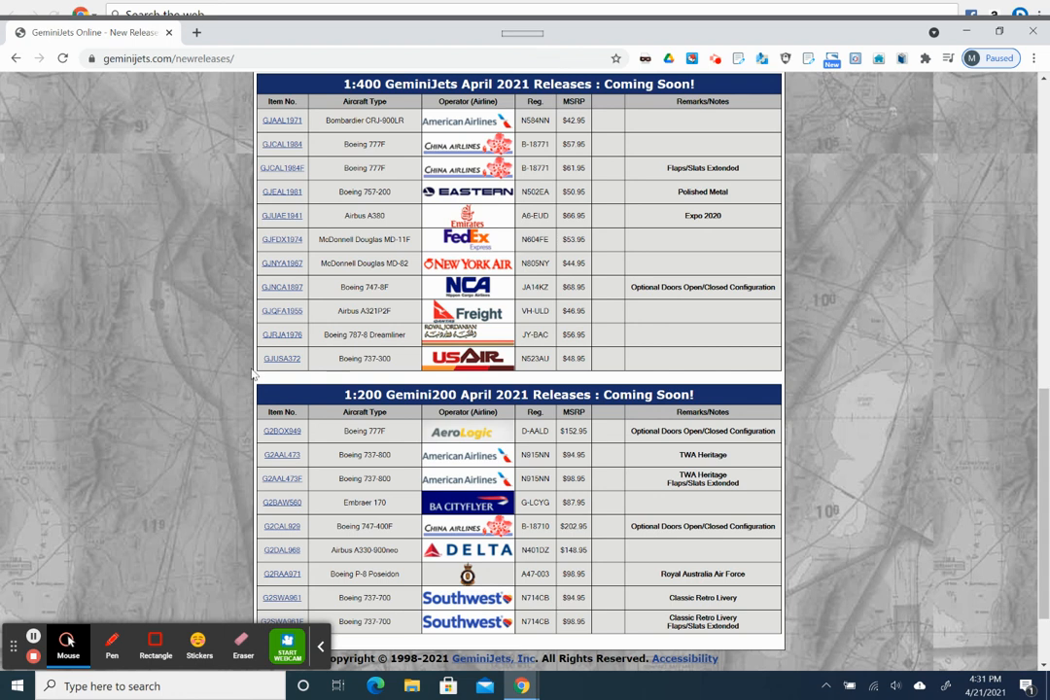
left_click(282, 357)
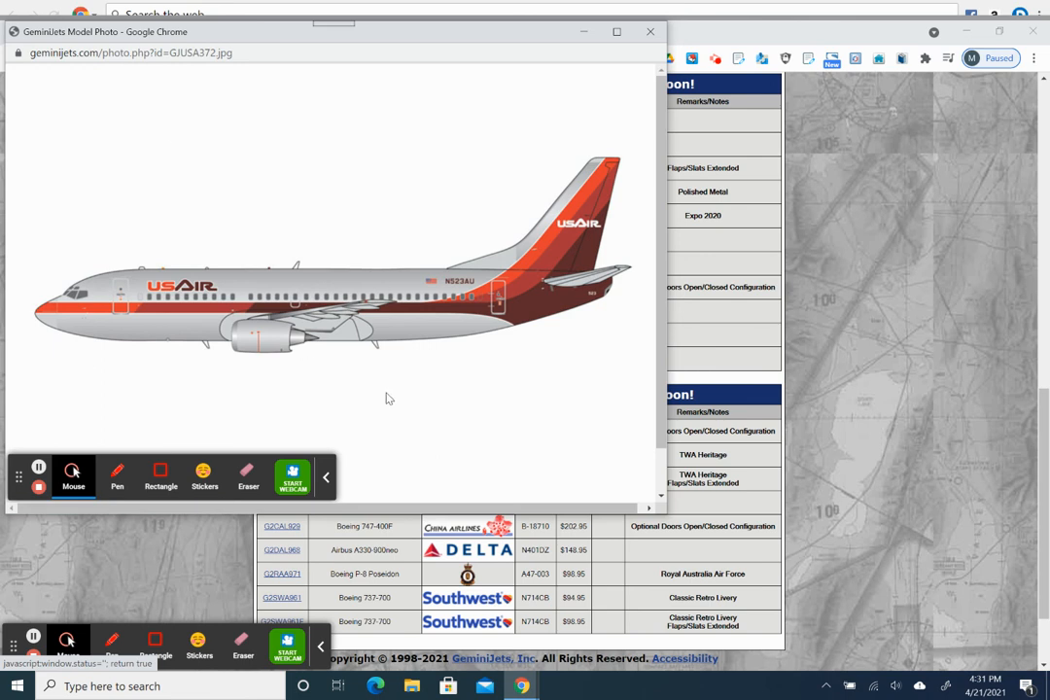
mouse_move(491, 146)
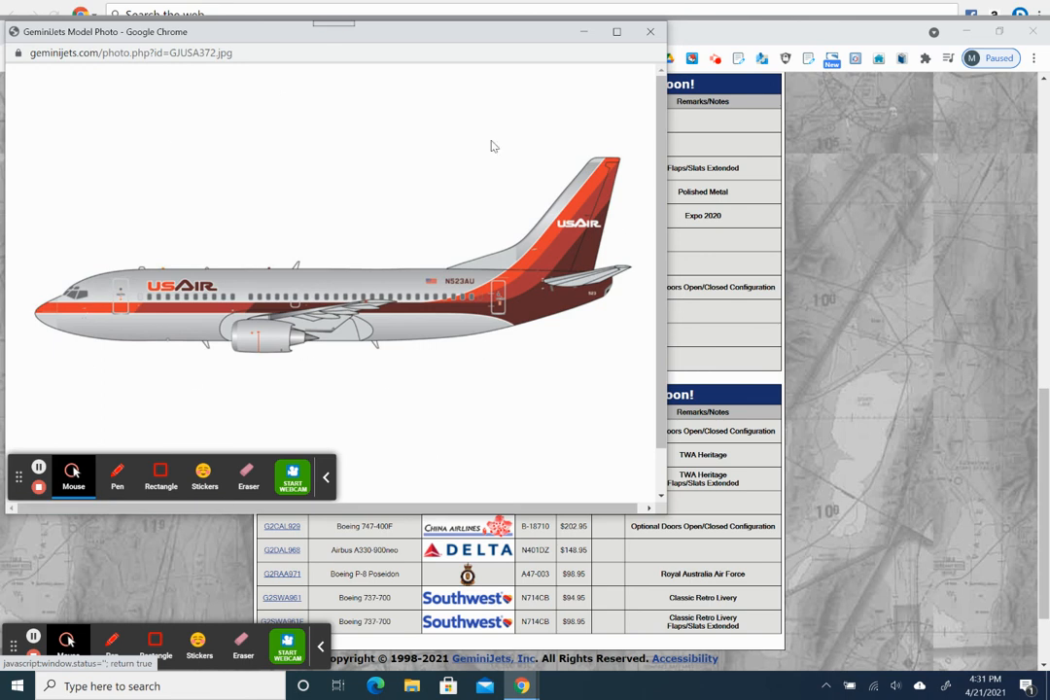
mouse_move(138, 260)
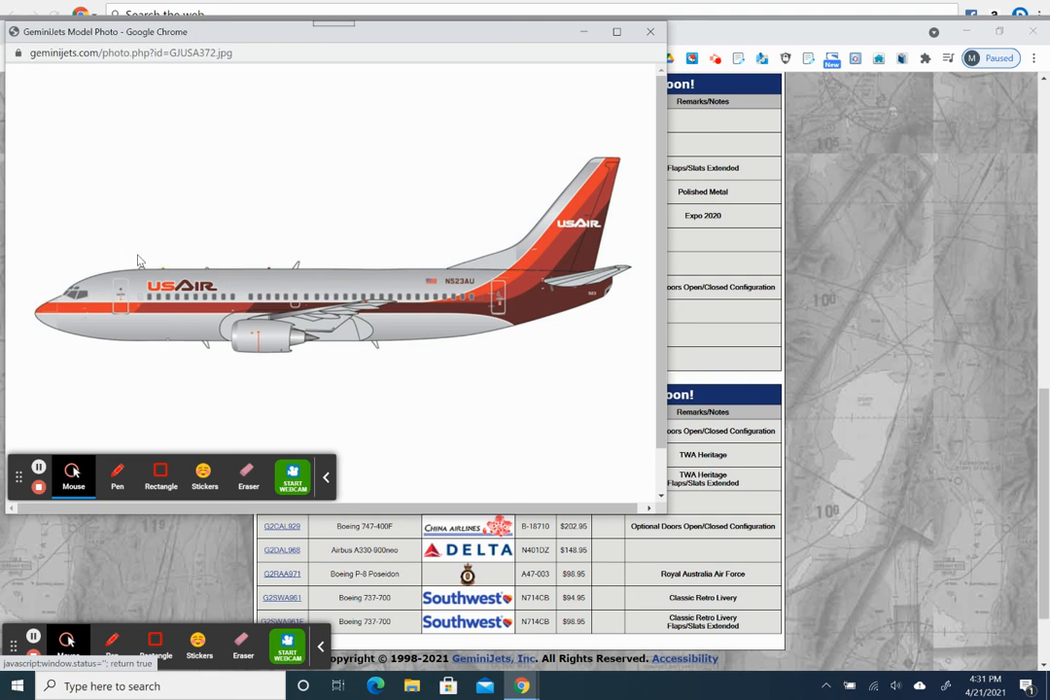
mouse_move(210, 321)
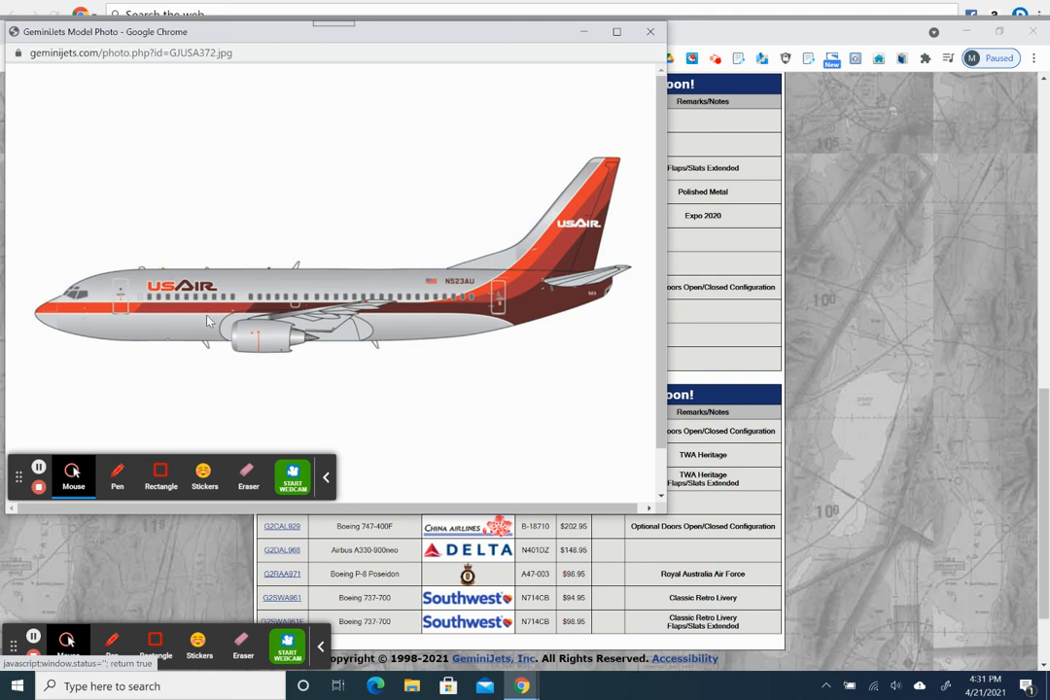
mouse_move(221, 333)
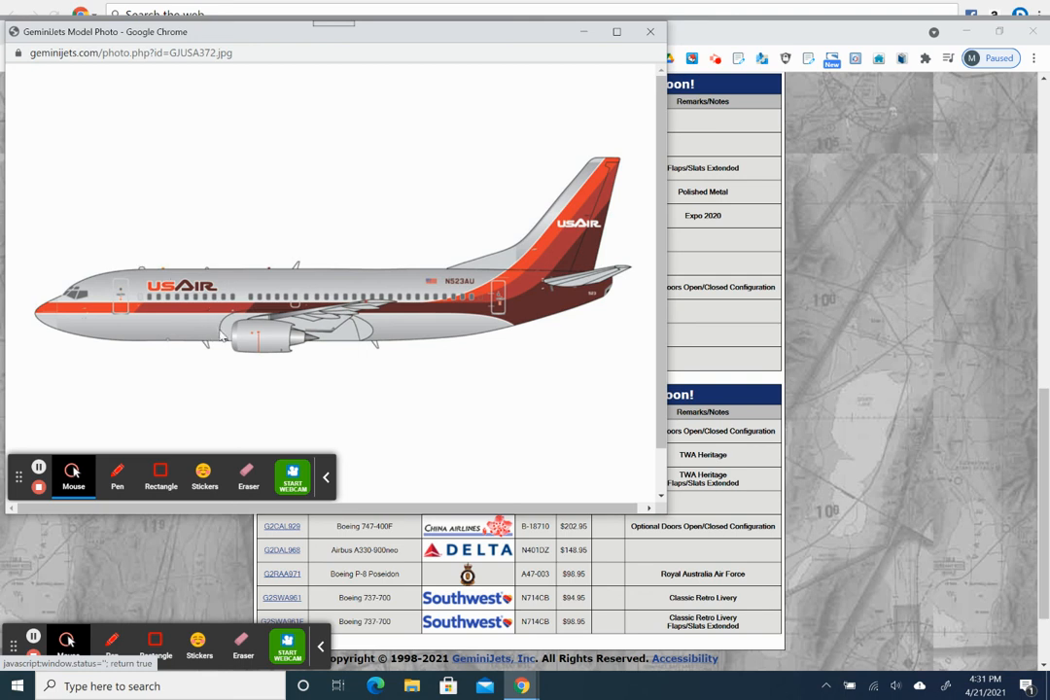
mouse_move(287, 356)
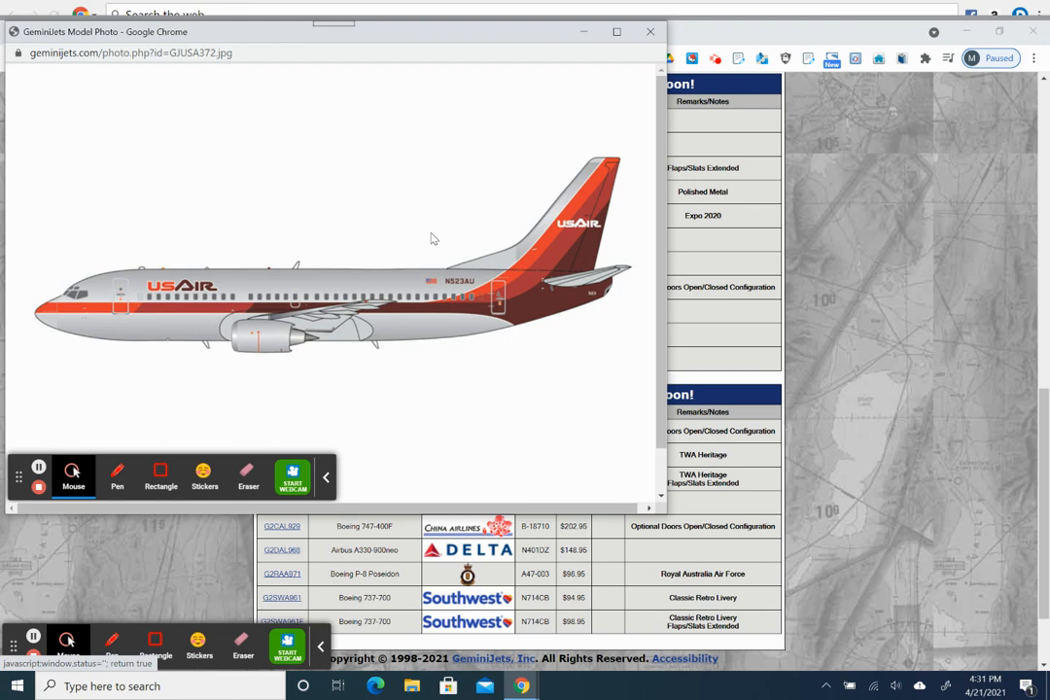
mouse_move(296, 348)
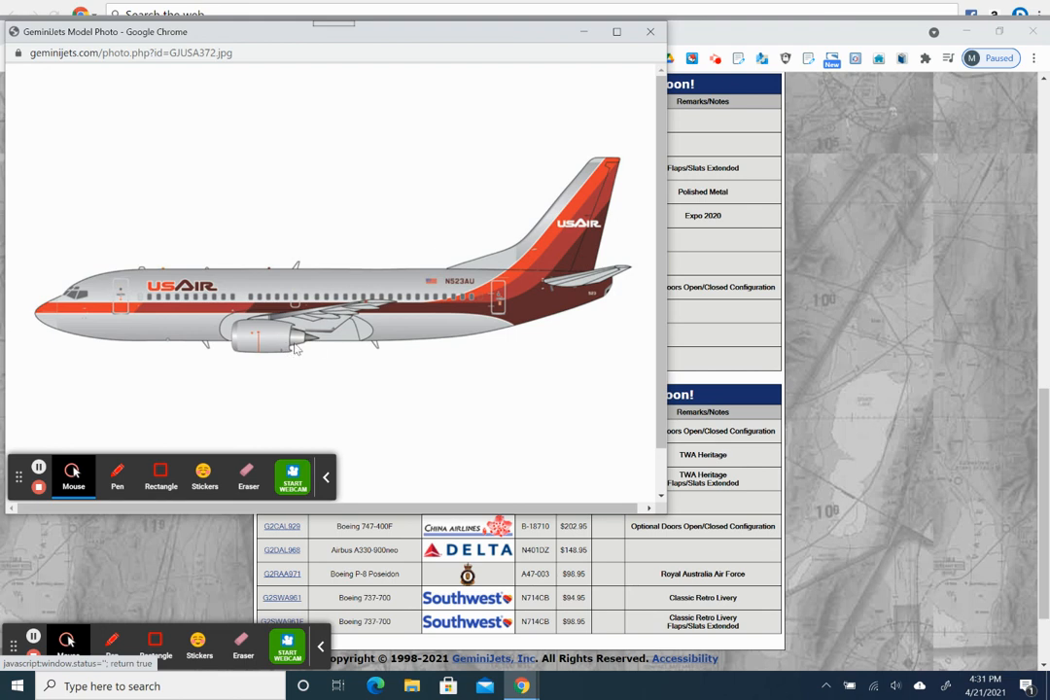
mouse_move(296, 349)
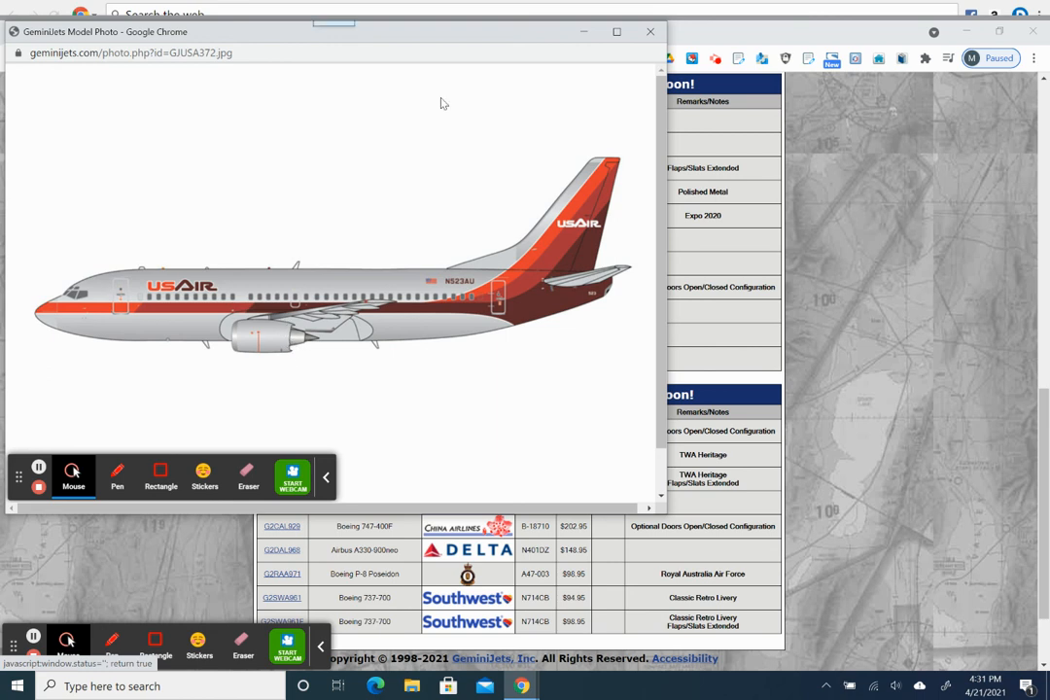
mouse_move(513, 281)
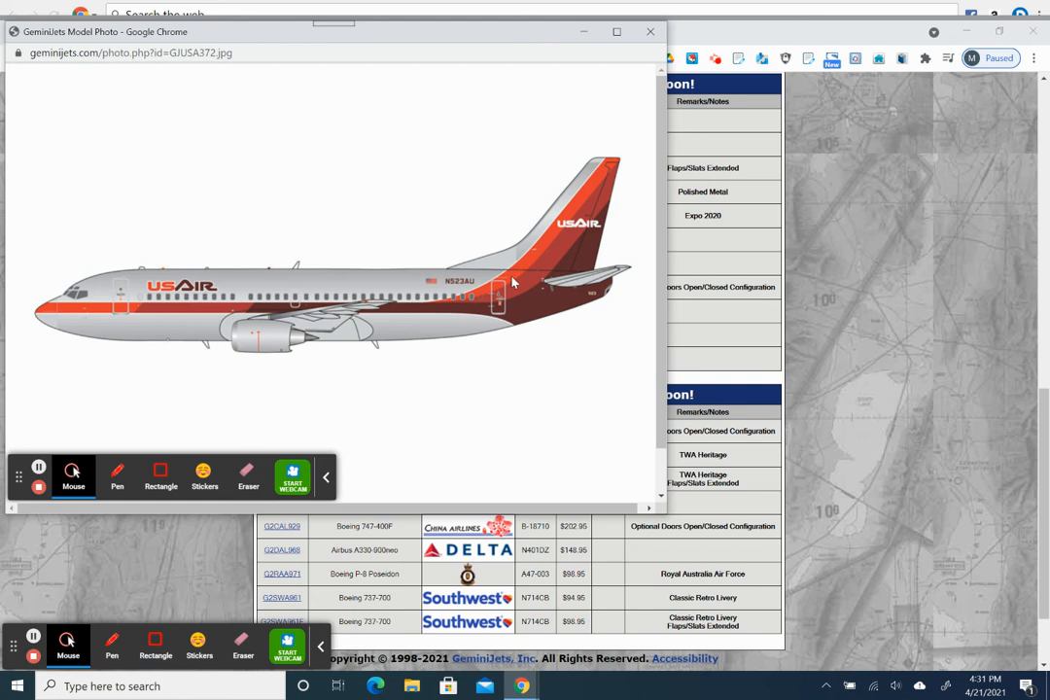
mouse_move(580, 11)
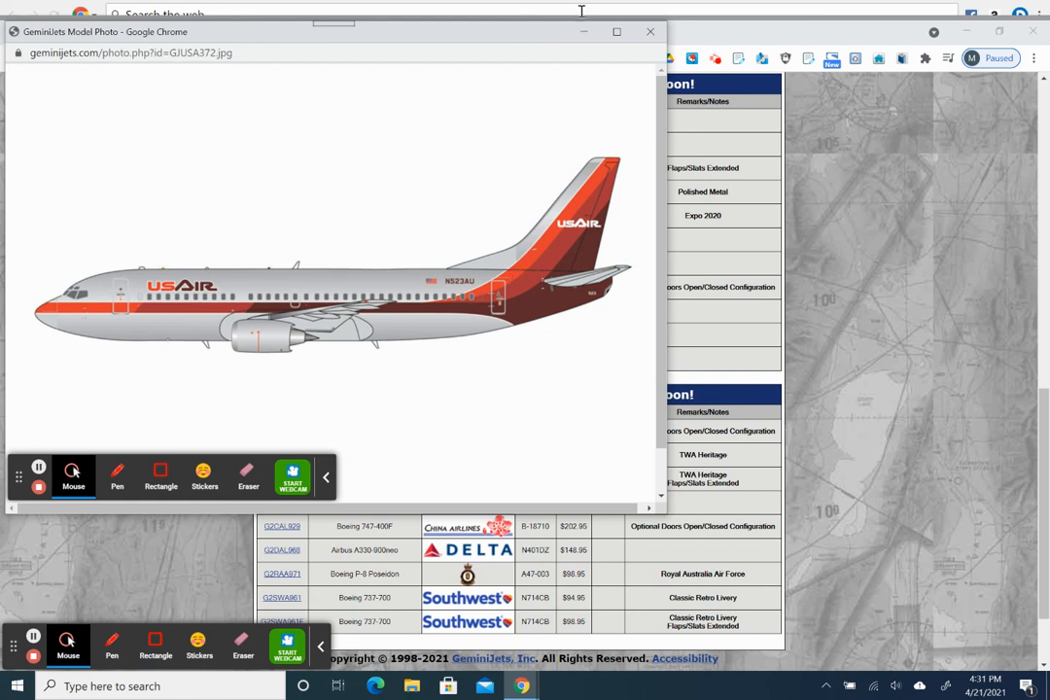
left_click(651, 31)
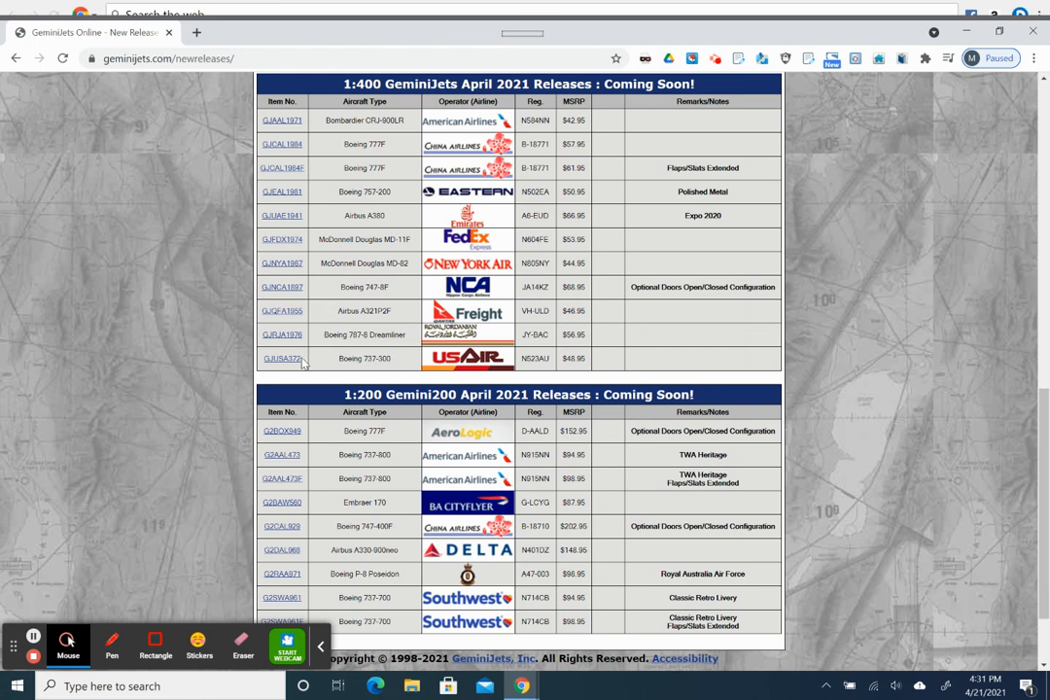
mouse_move(416, 418)
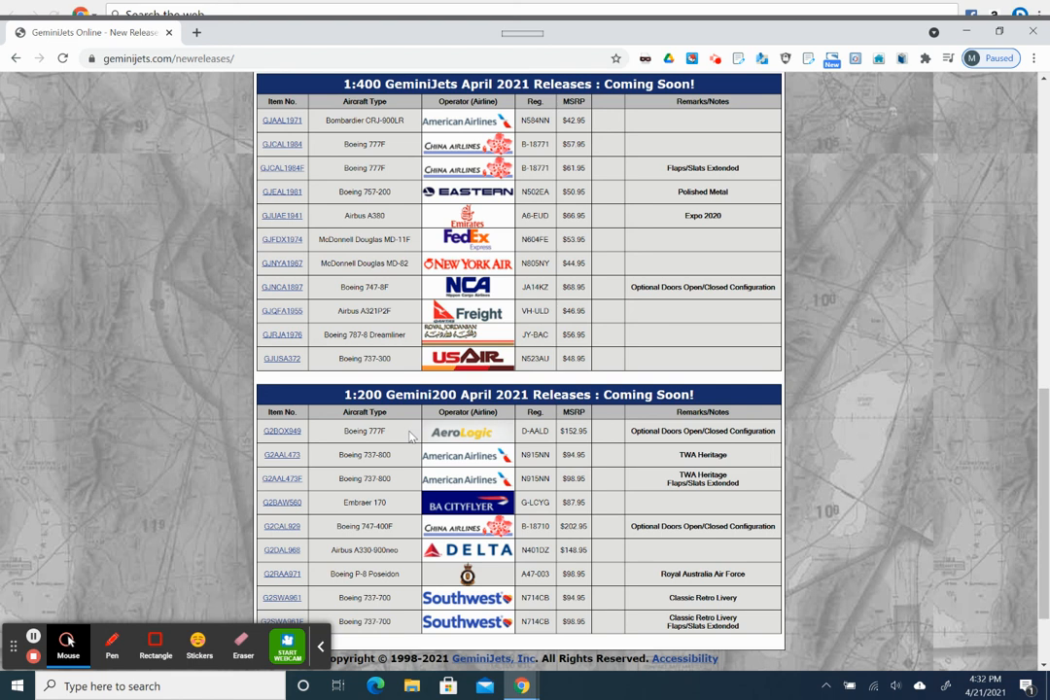
mouse_move(408, 438)
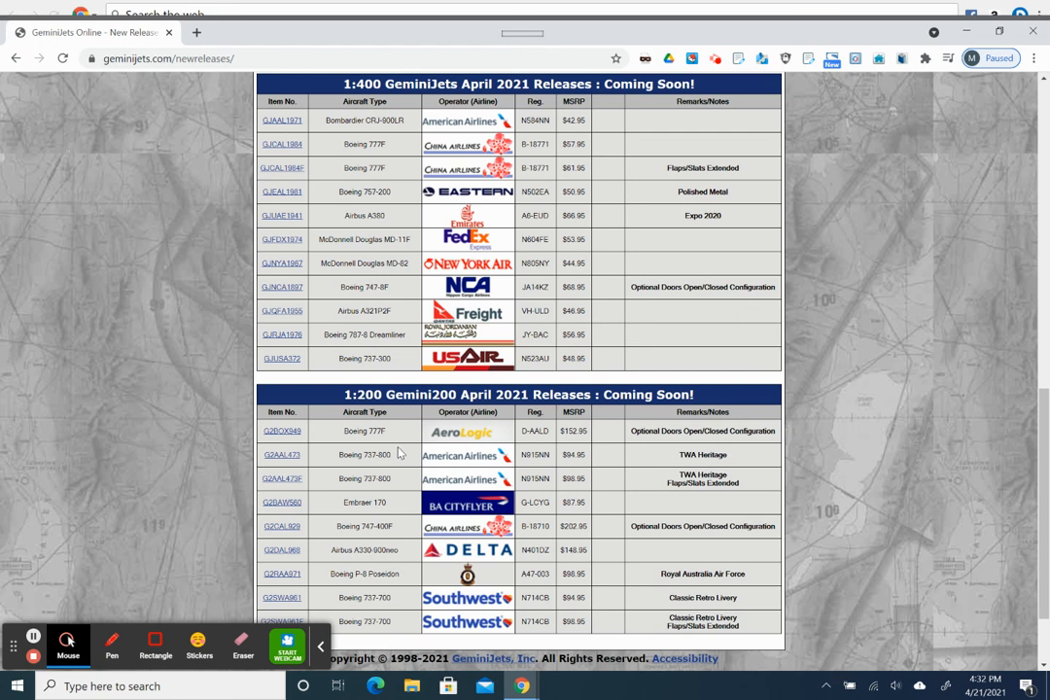
mouse_move(400, 481)
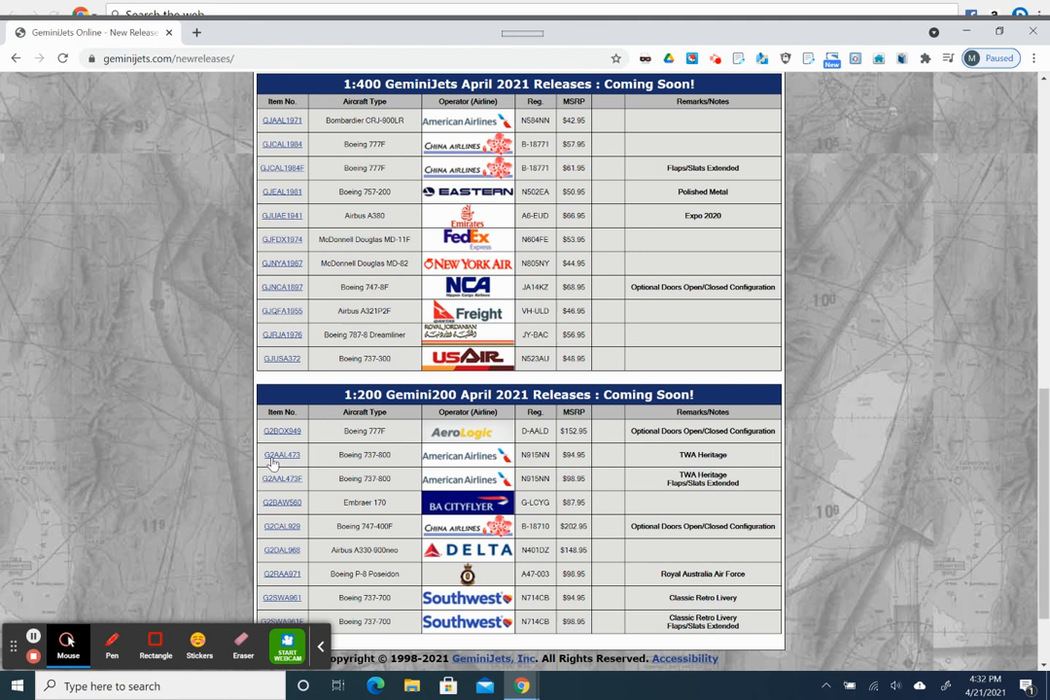
- Show the context menu for the G2AAL473 American Airlines 737-800 item link
right_click(282, 454)
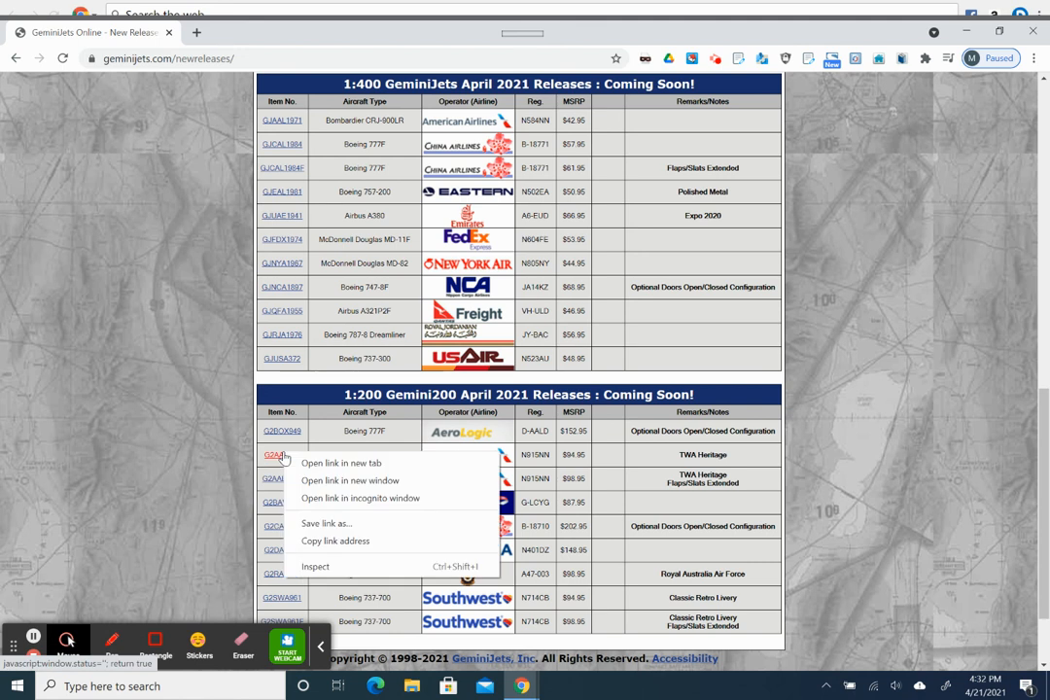
- Open and close the photo popup for G2AAL473, American's TWA Heritage 737-800 (1:200)
left_click(350, 480)
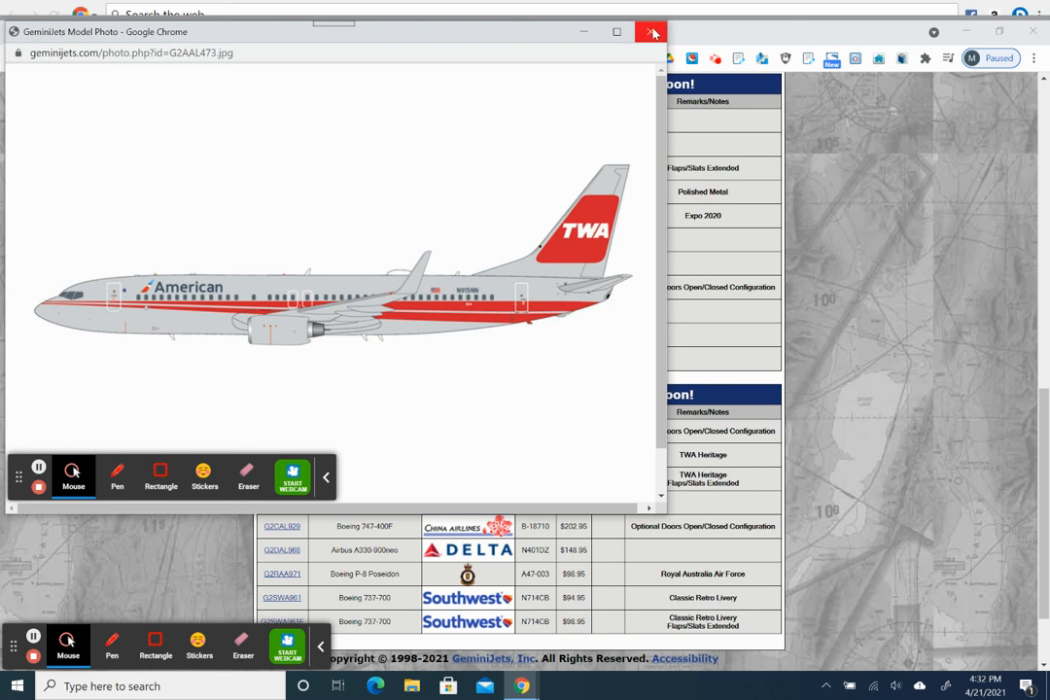
mouse_move(652, 32)
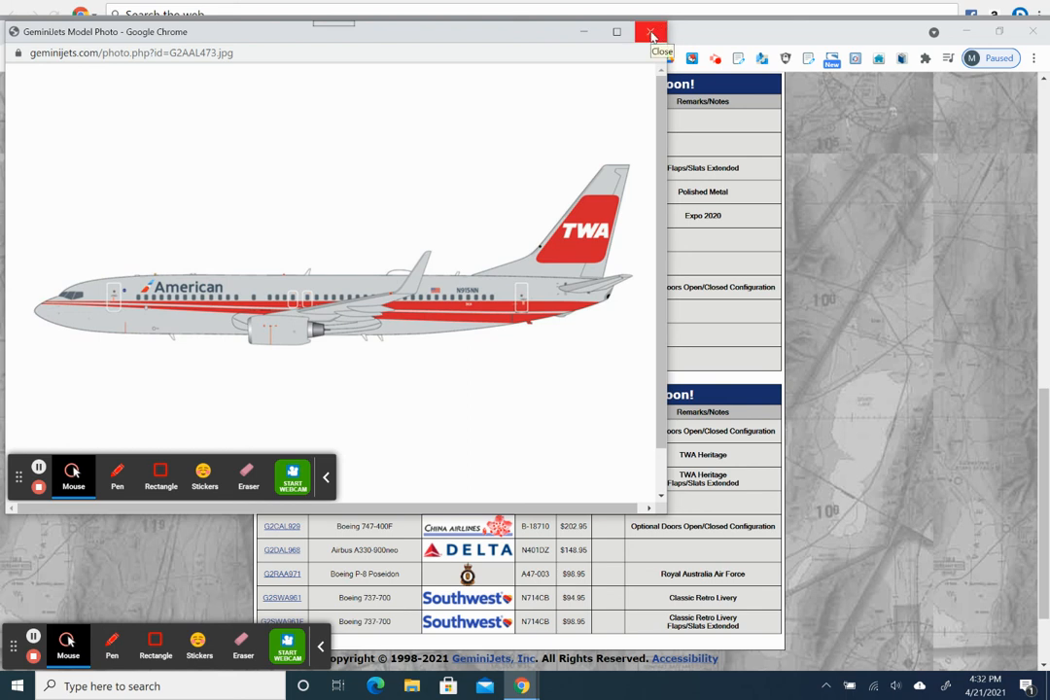
left_click(652, 32)
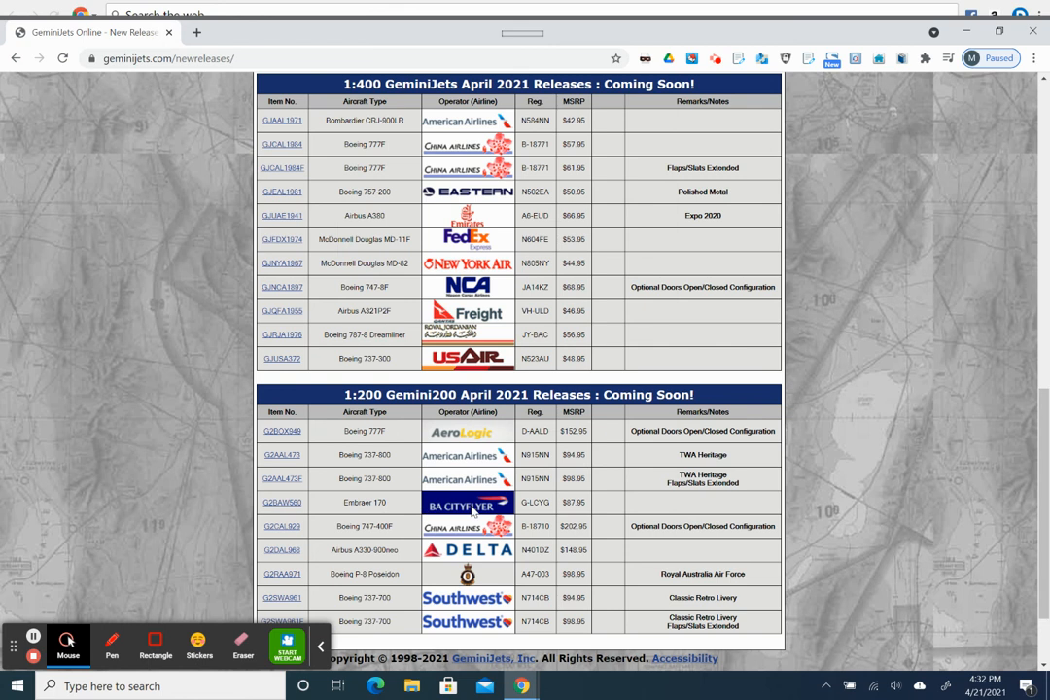
mouse_move(476, 513)
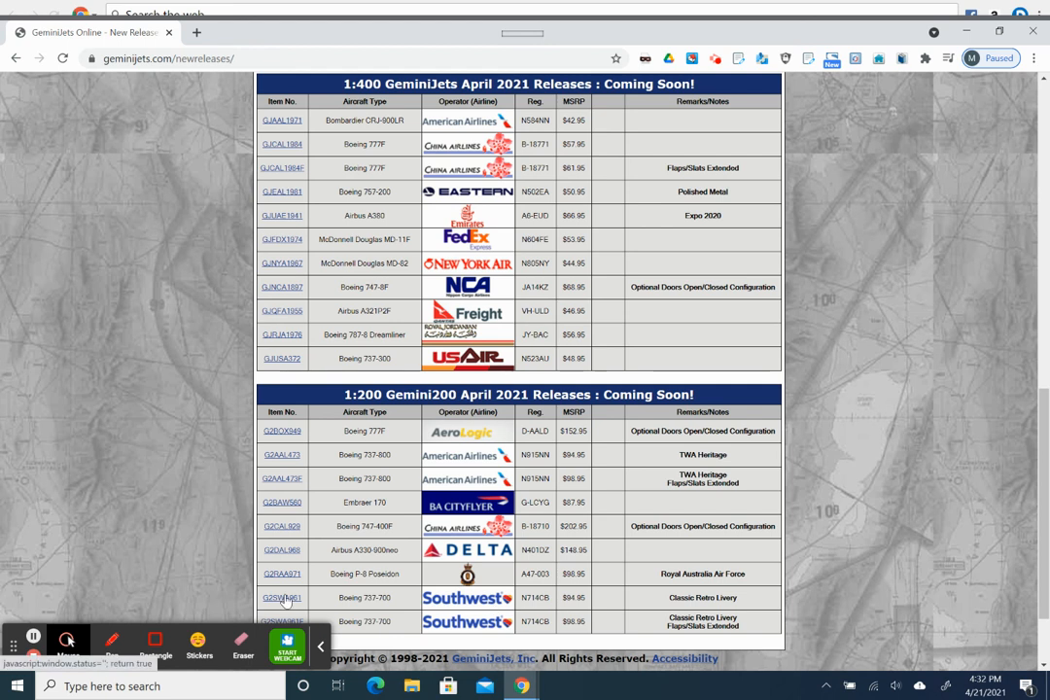
left_click(281, 597)
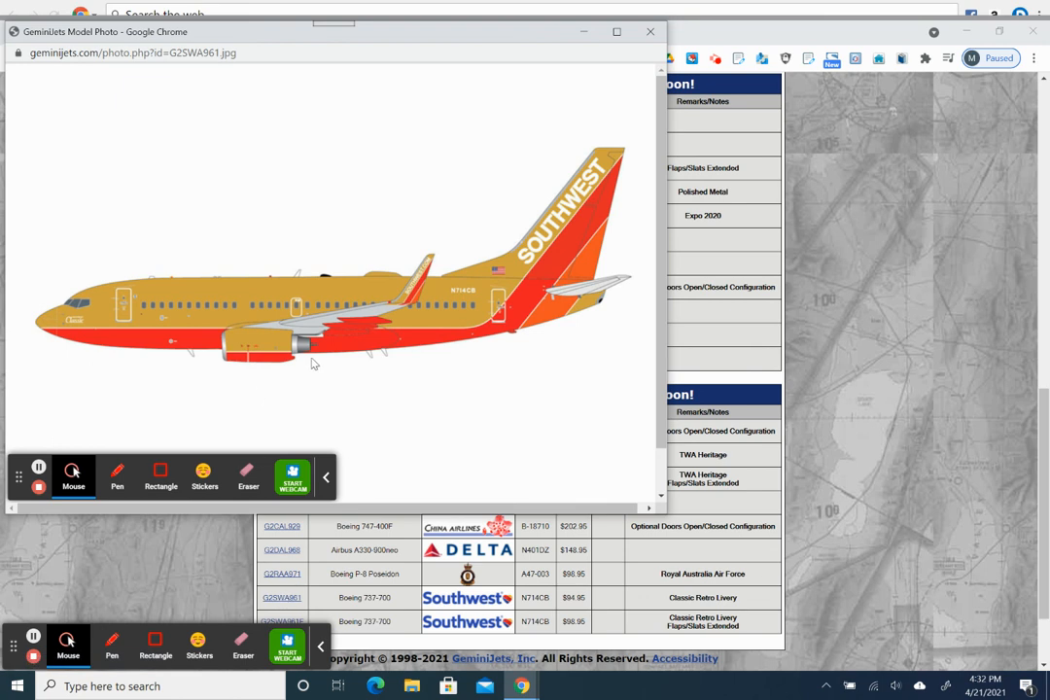
mouse_move(253, 266)
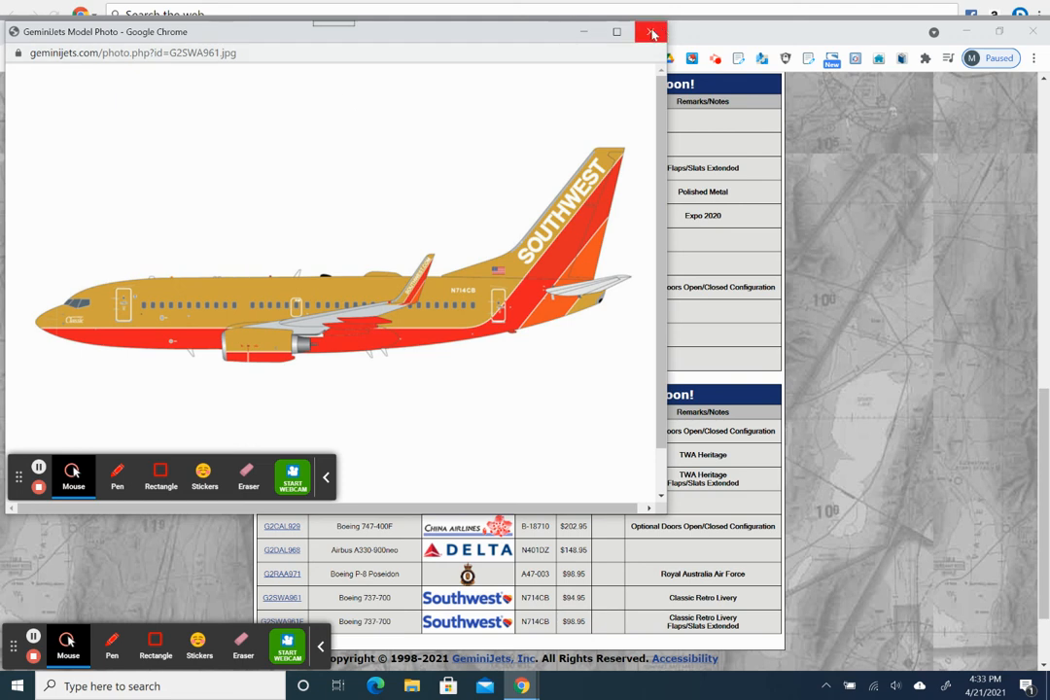
left_click(651, 32)
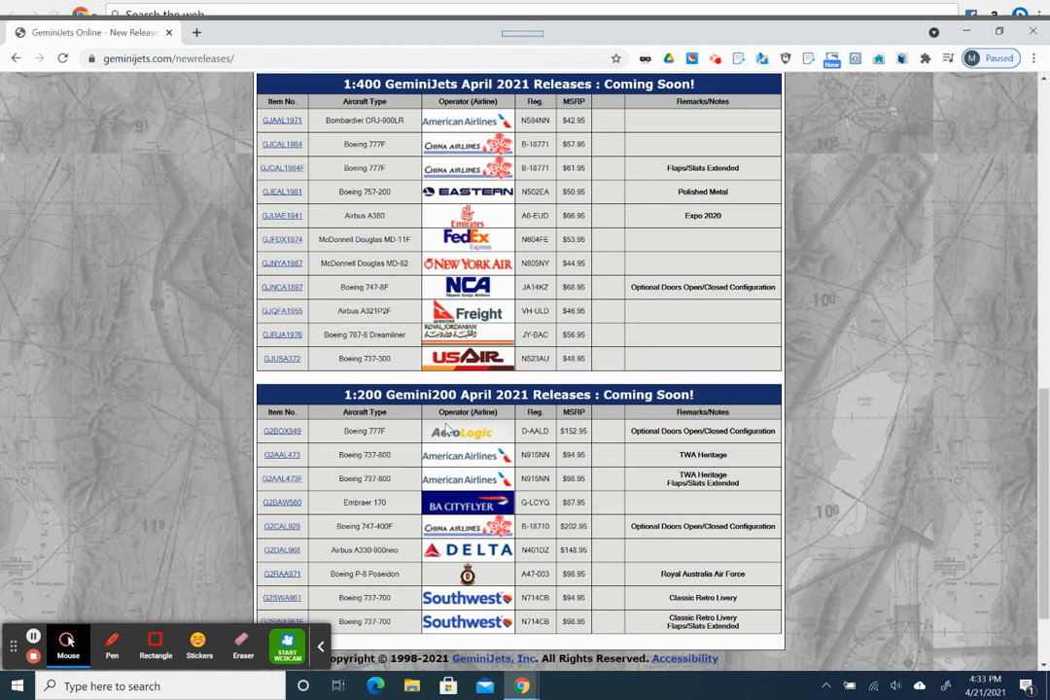
mouse_move(450, 437)
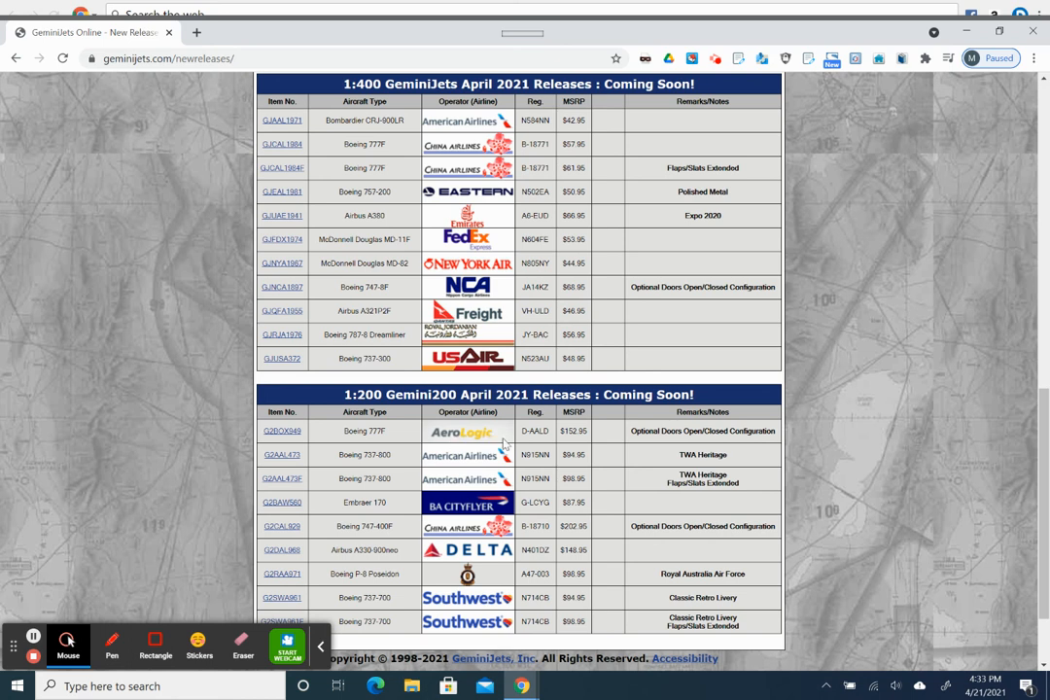
mouse_move(907, 449)
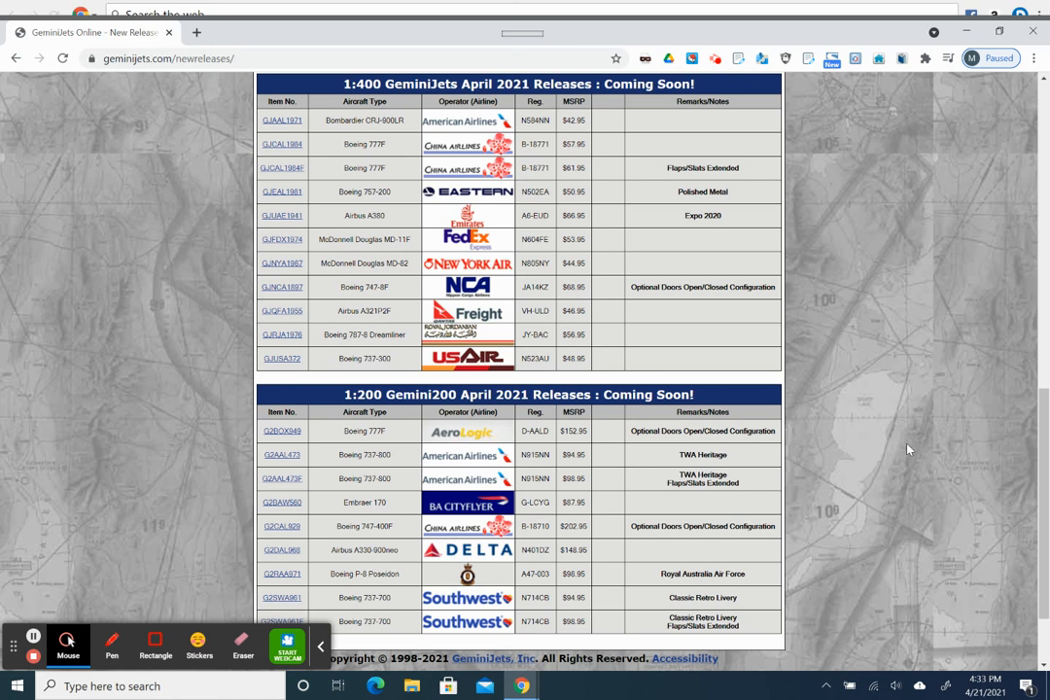
mouse_move(899, 446)
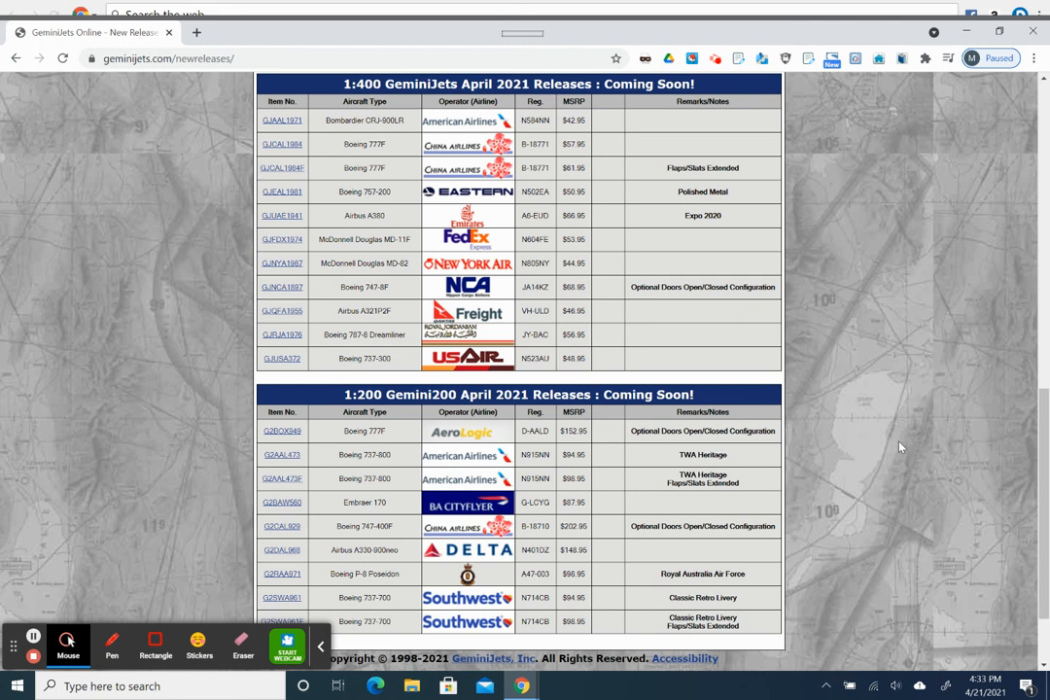
mouse_move(596, 573)
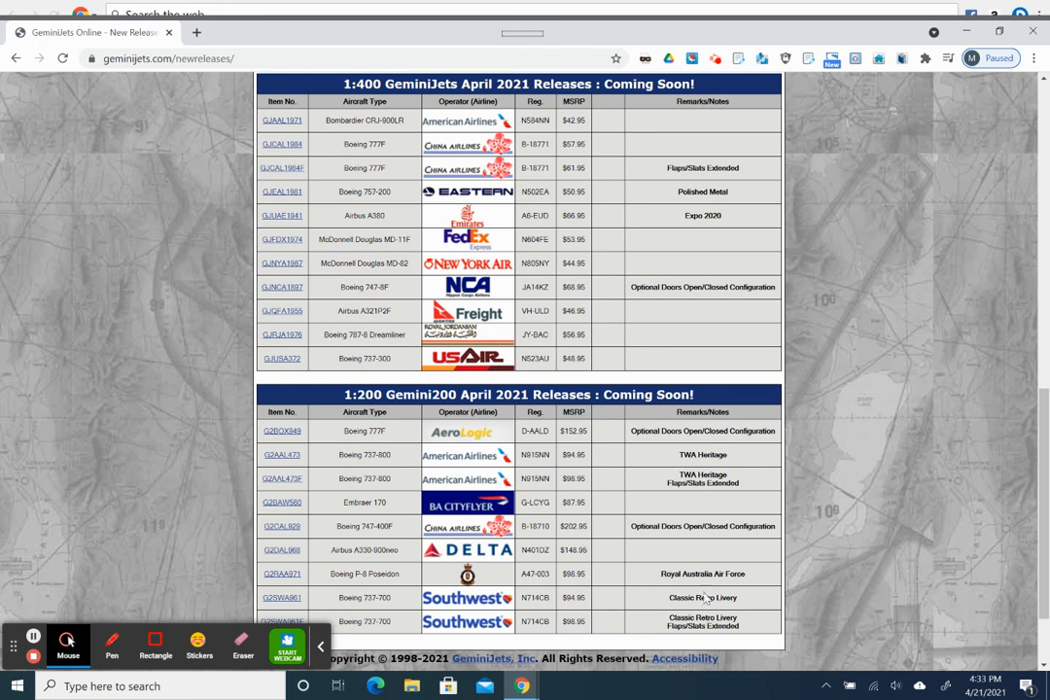
mouse_move(687, 605)
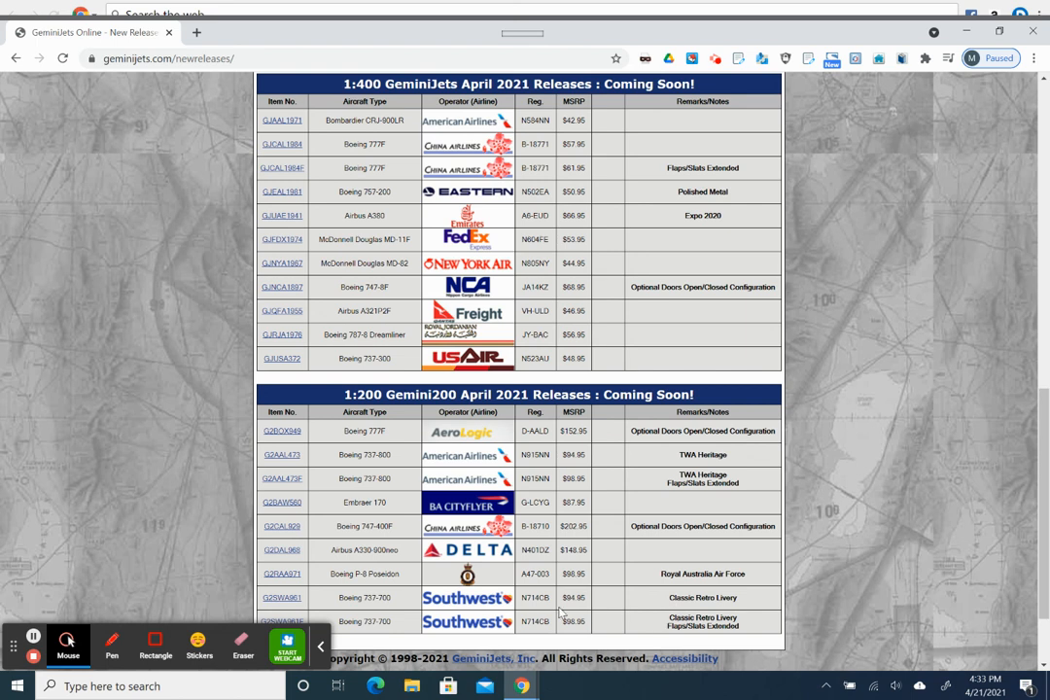
mouse_move(438, 559)
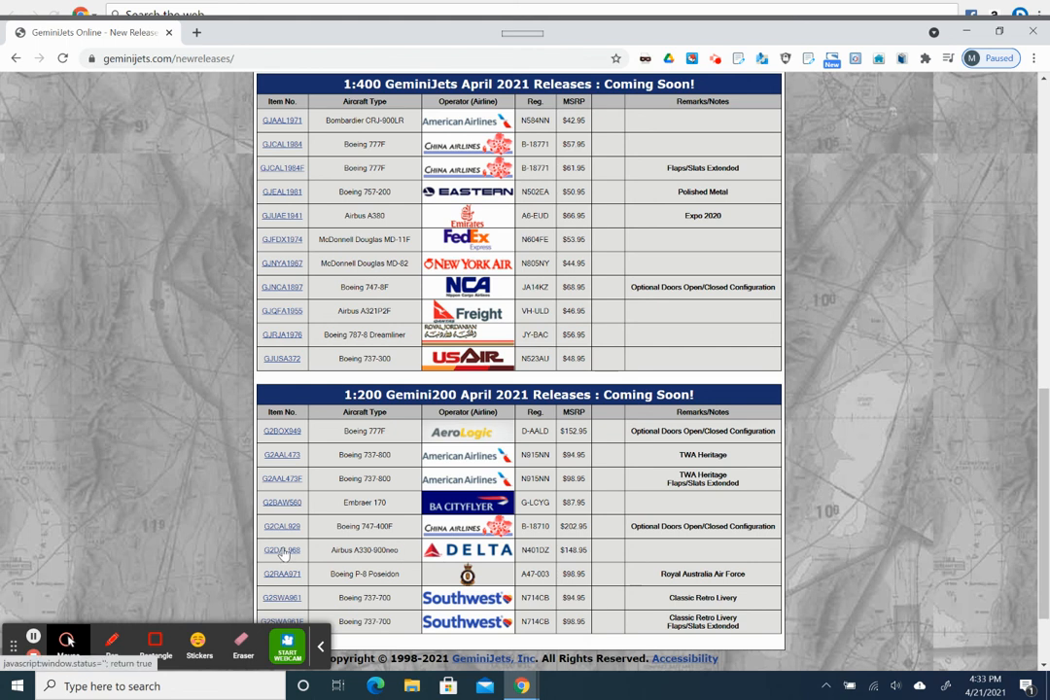
left_click(282, 549)
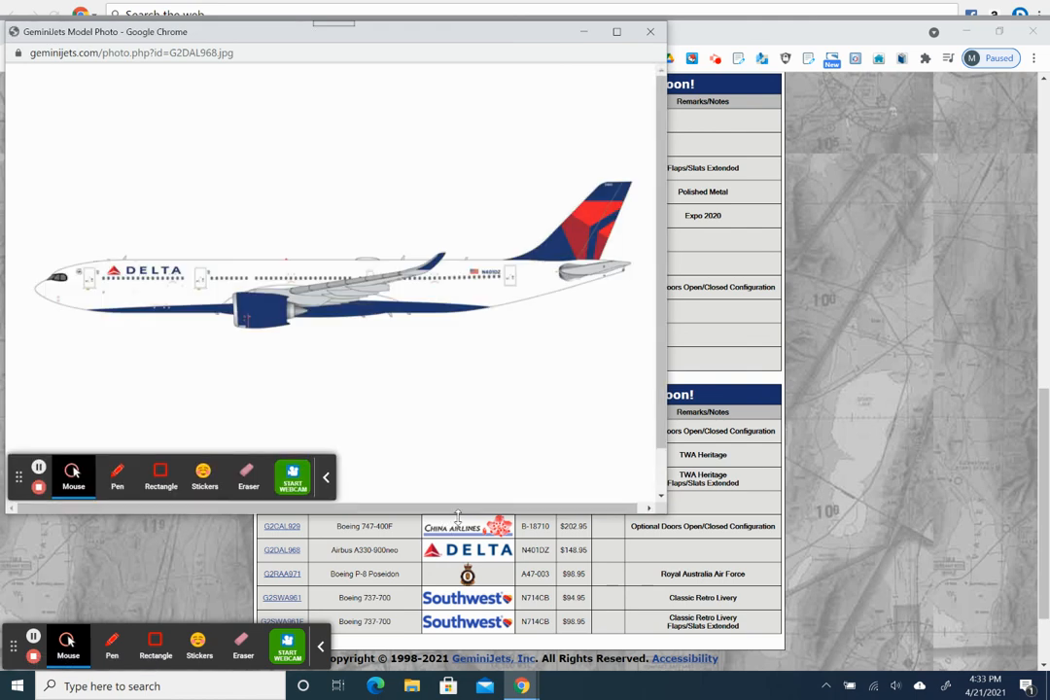
mouse_move(403, 340)
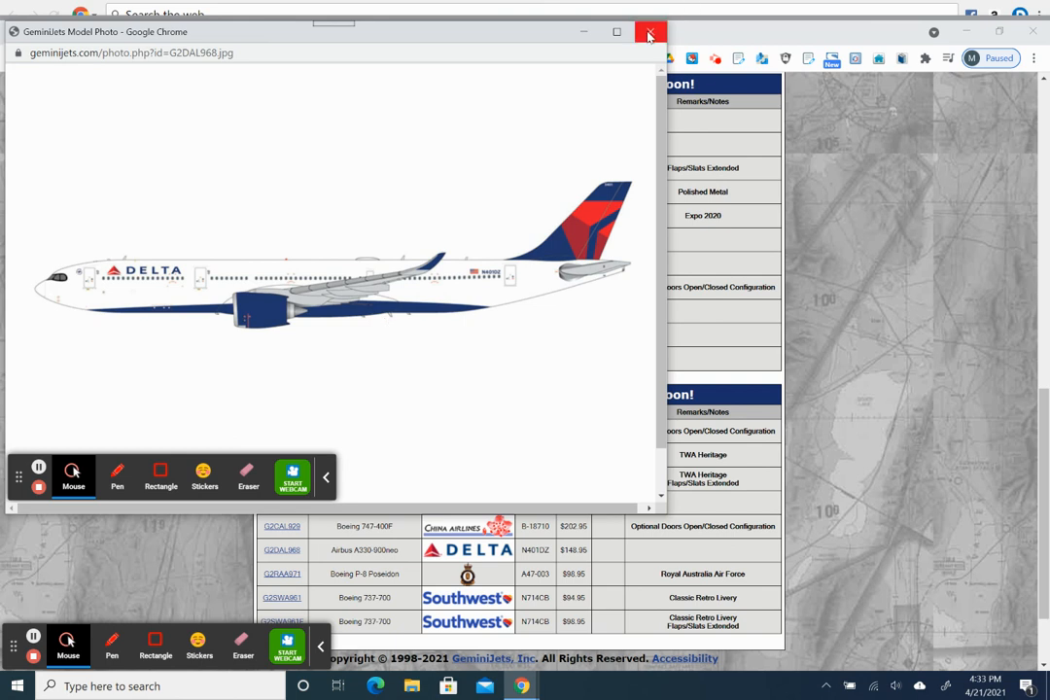
left_click(649, 32)
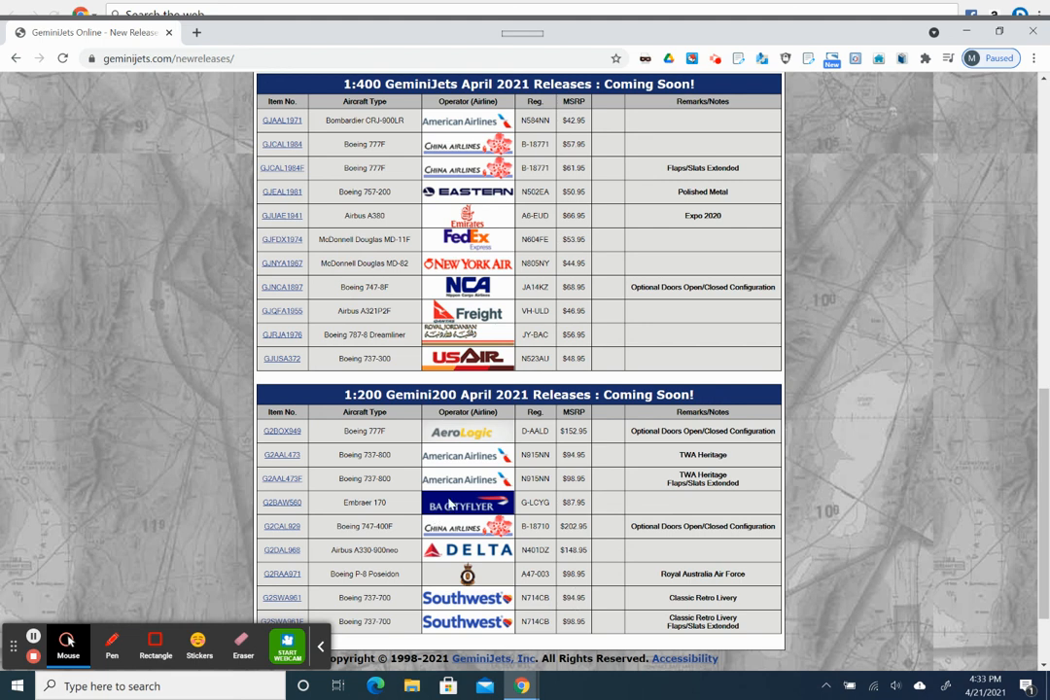
mouse_move(395, 516)
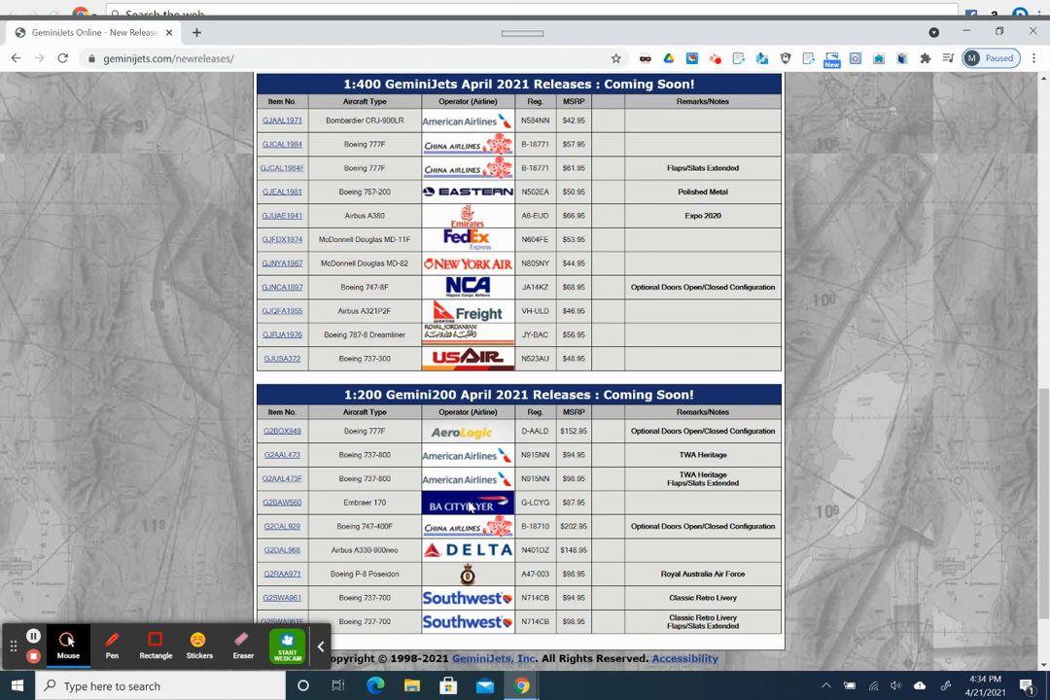
mouse_move(467, 513)
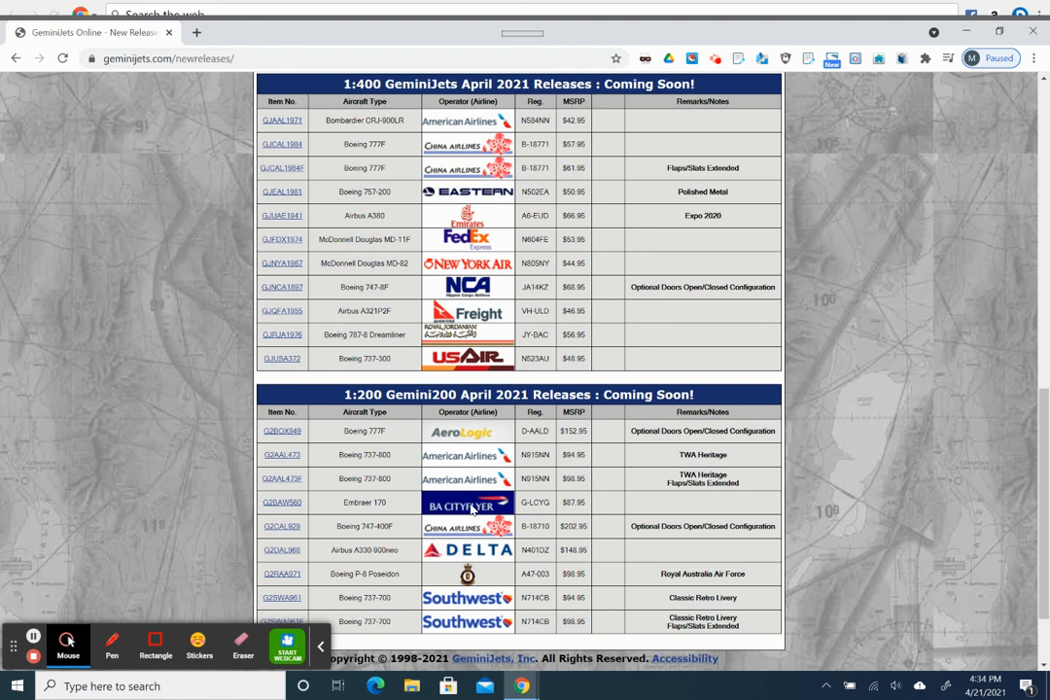
mouse_move(464, 563)
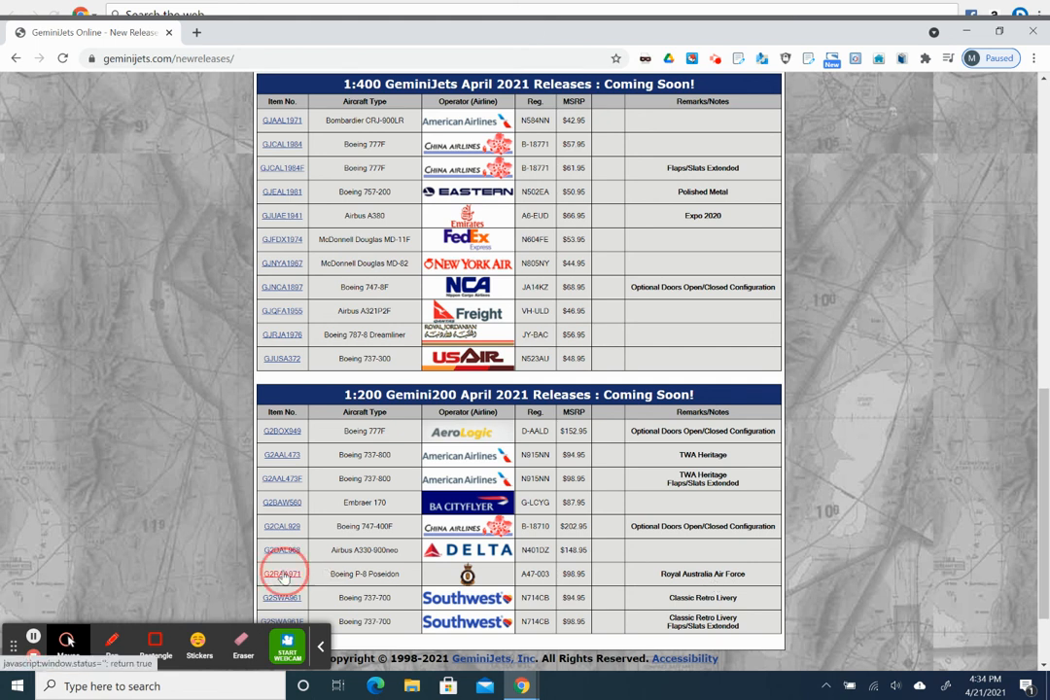
left_click(283, 573)
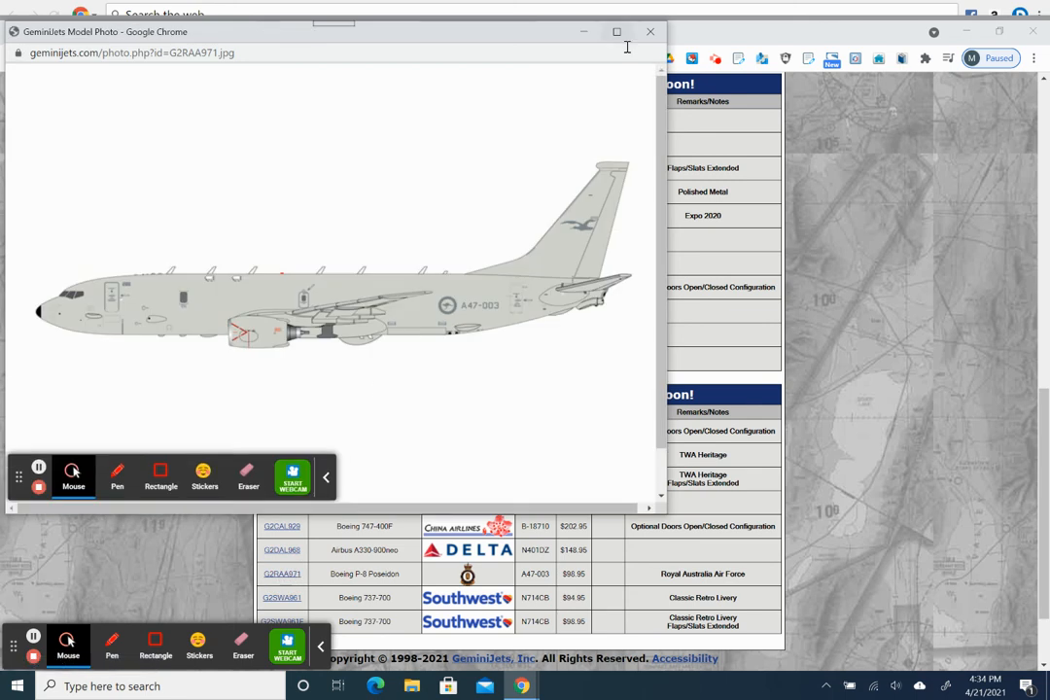
left_click(649, 31)
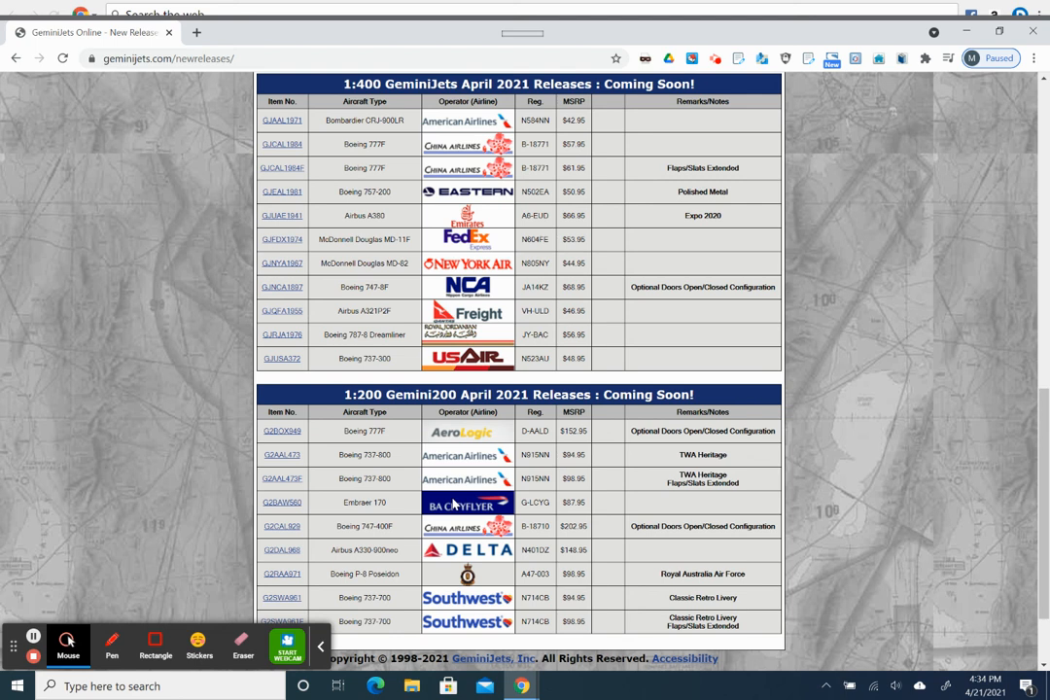
mouse_move(207, 549)
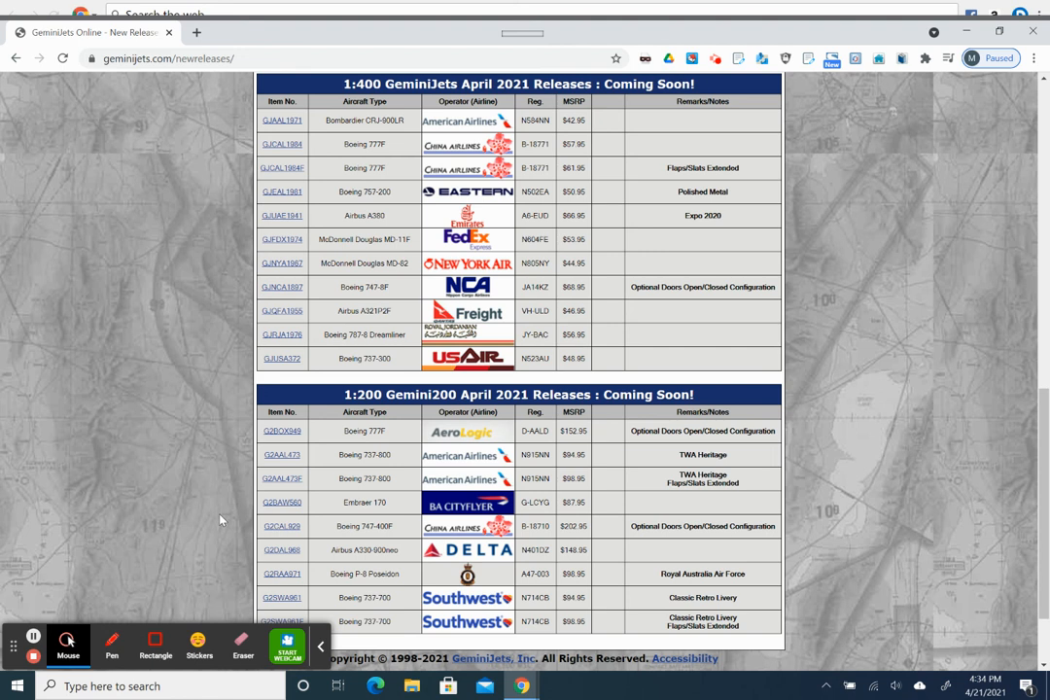
mouse_move(219, 518)
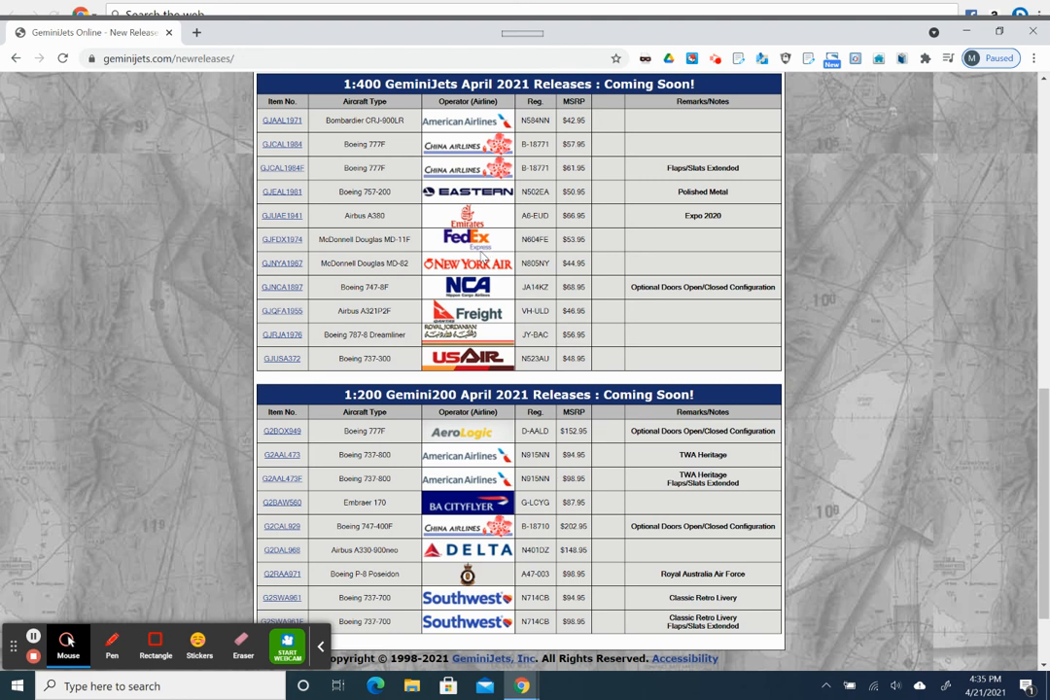
scroll("down", 3)
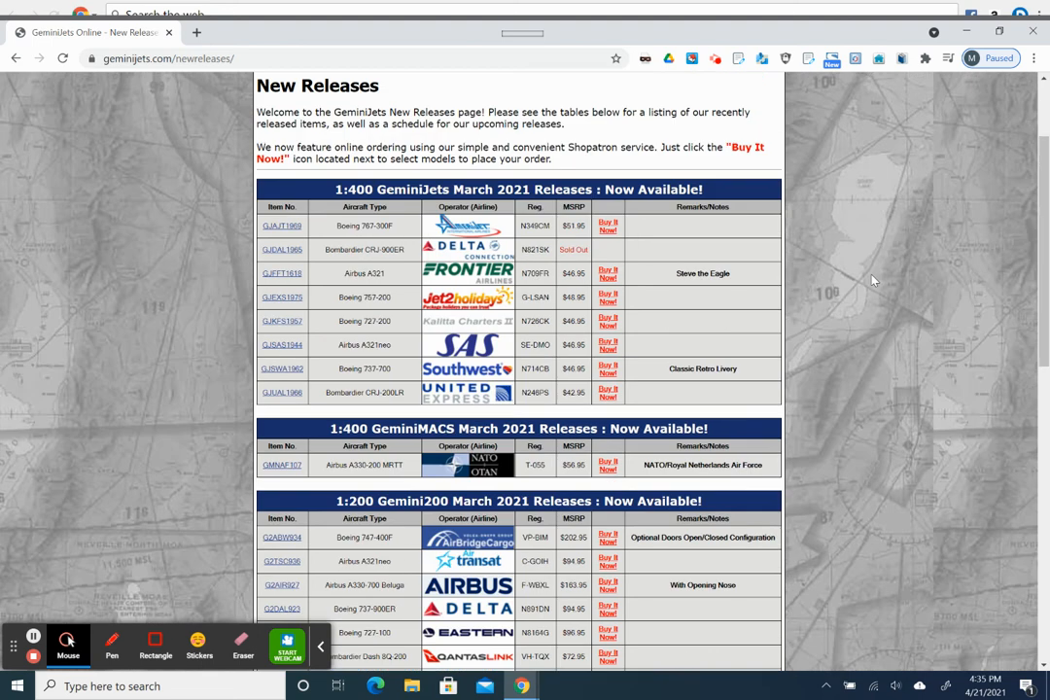
scroll("down", 3)
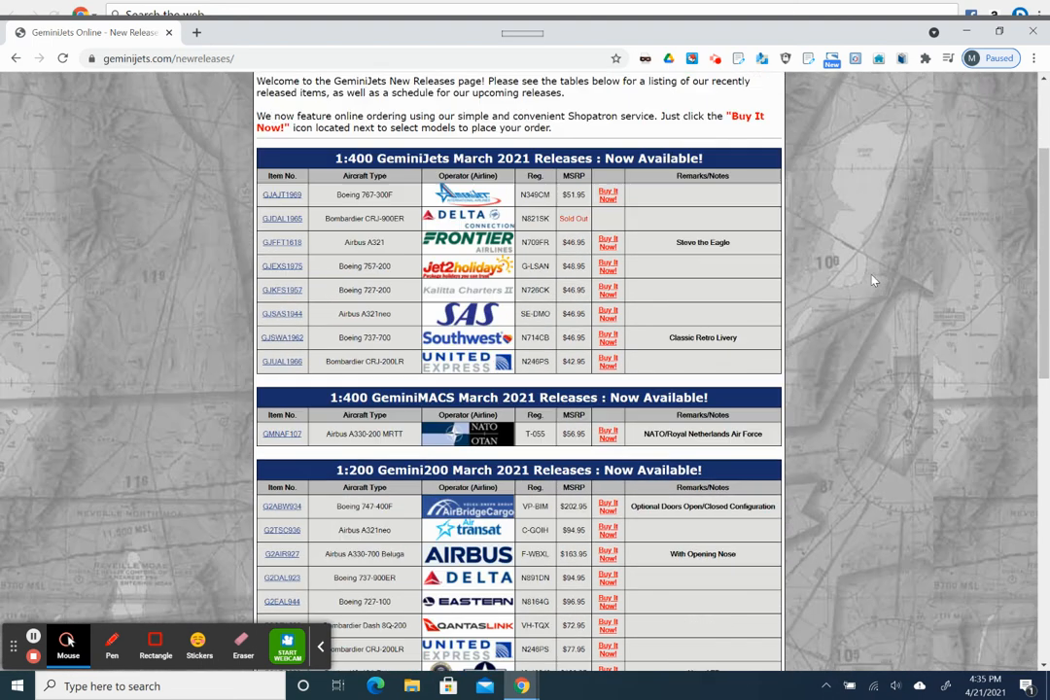
scroll("down", 3)
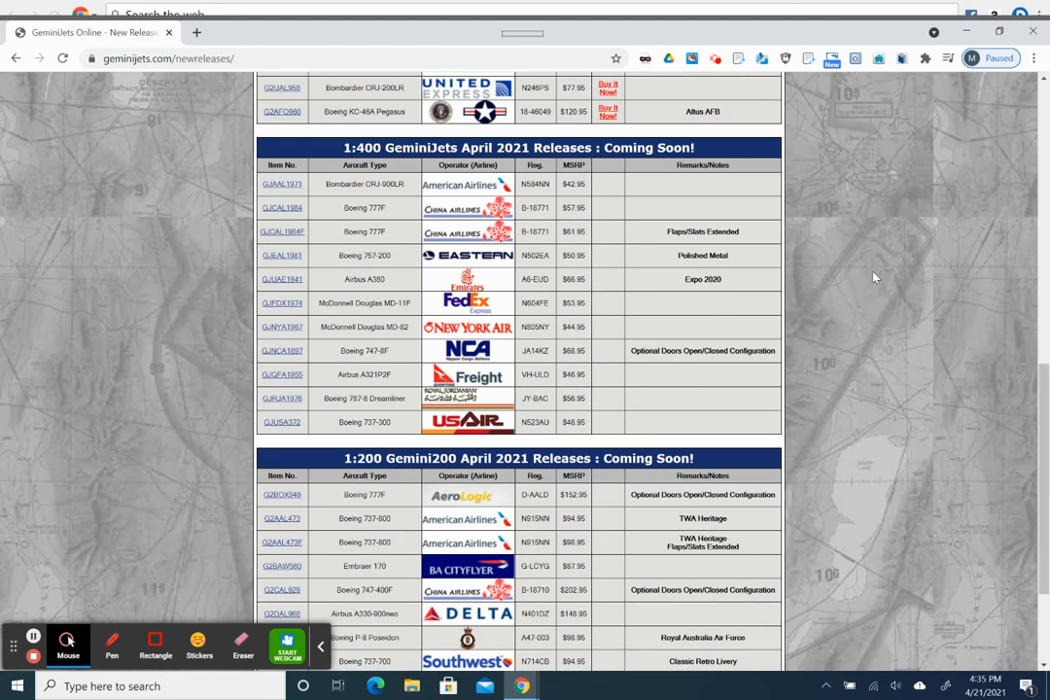
scroll("down", 3)
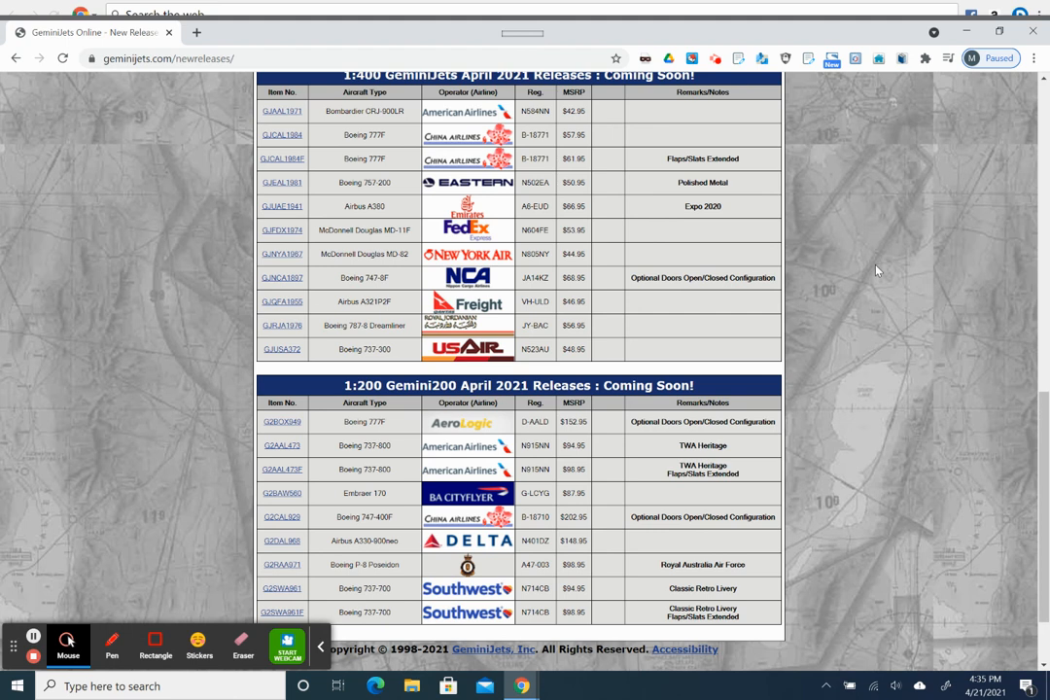
mouse_move(843, 311)
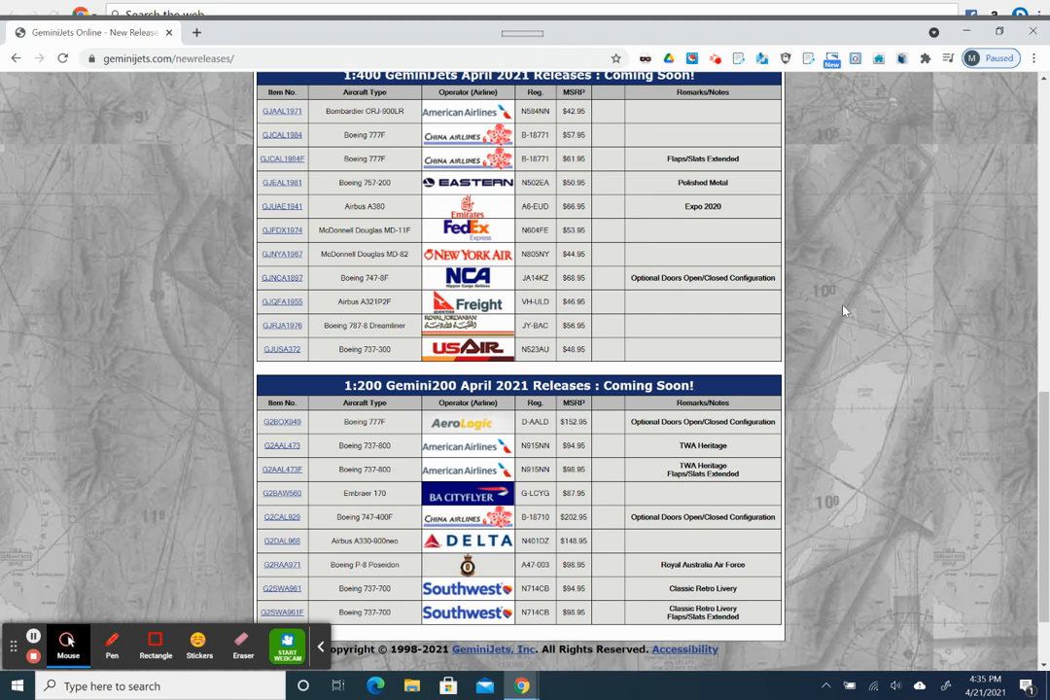
mouse_move(175, 503)
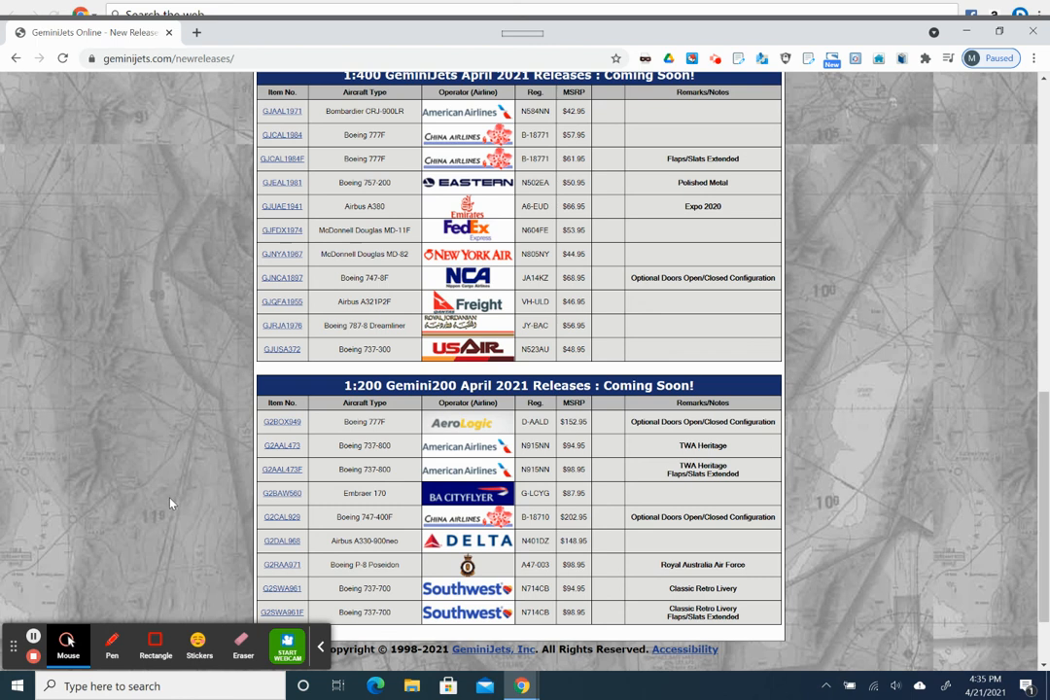
mouse_move(124, 479)
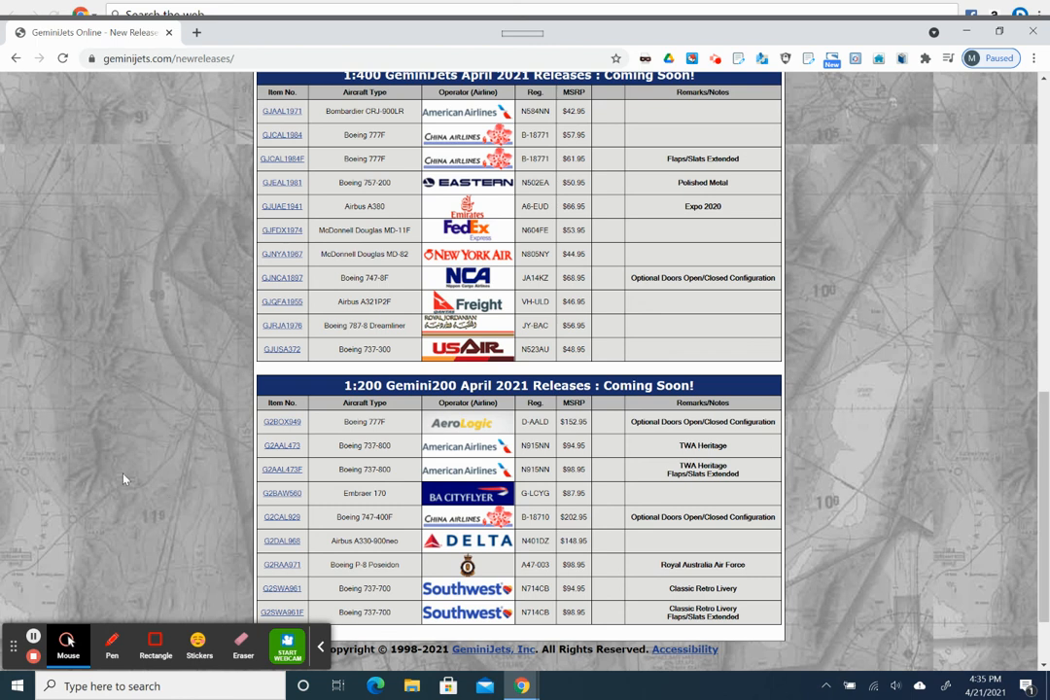
mouse_move(40, 613)
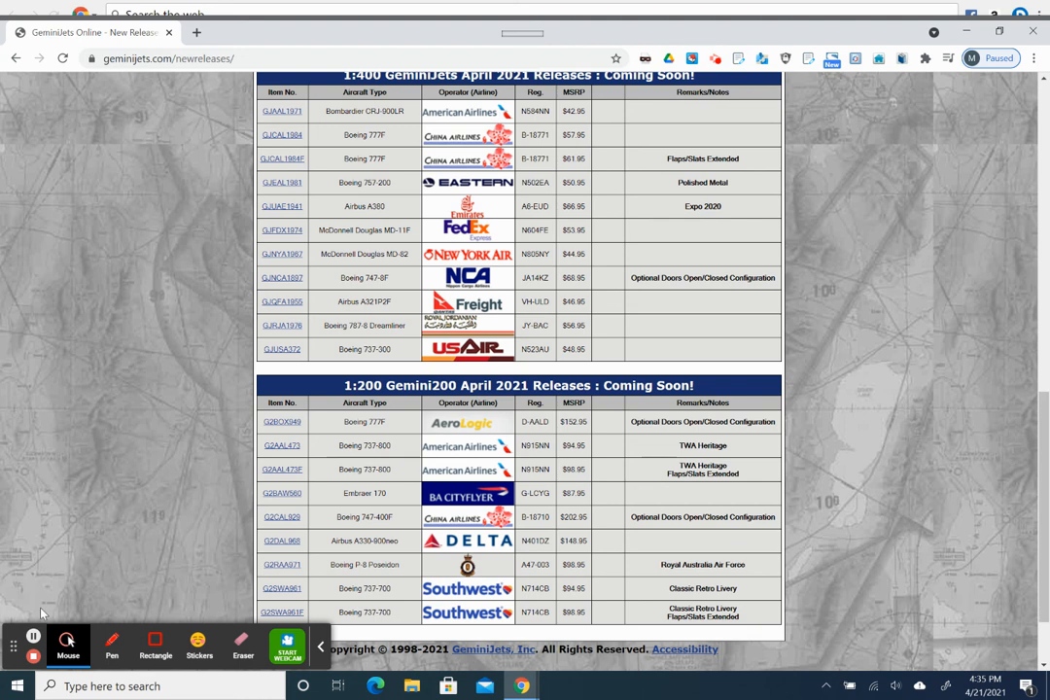